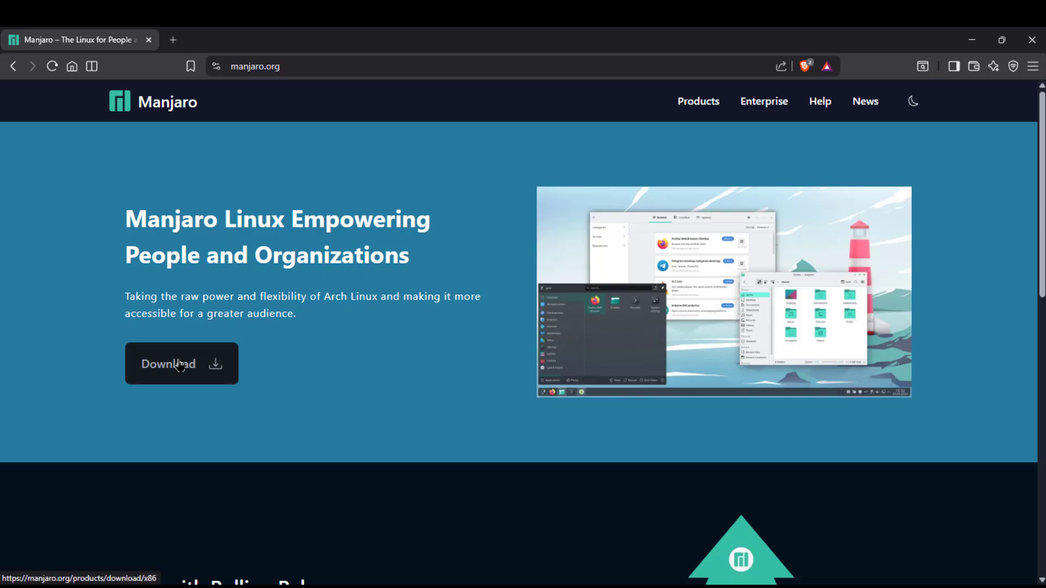
- Go to the Manjaro download page and browse down the x86 image list
click(168, 364)
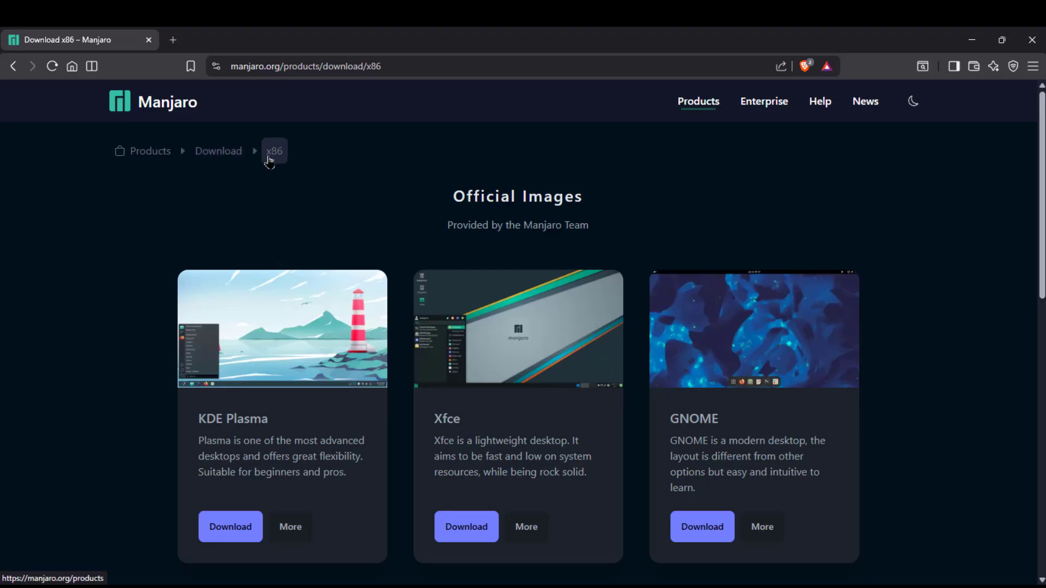
mouse_move(569, 379)
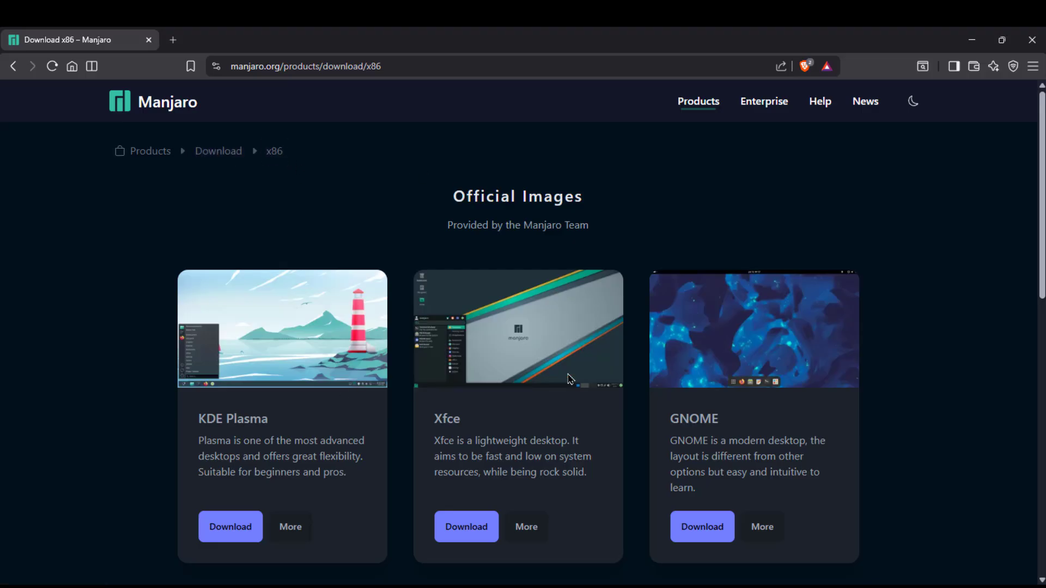
mouse_move(902, 379)
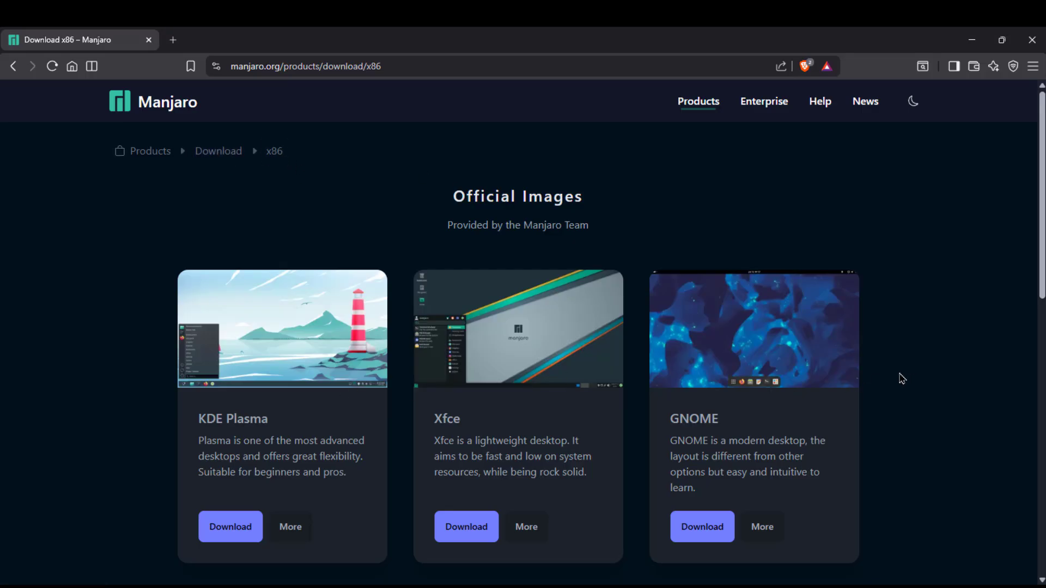
scroll(down, 3)
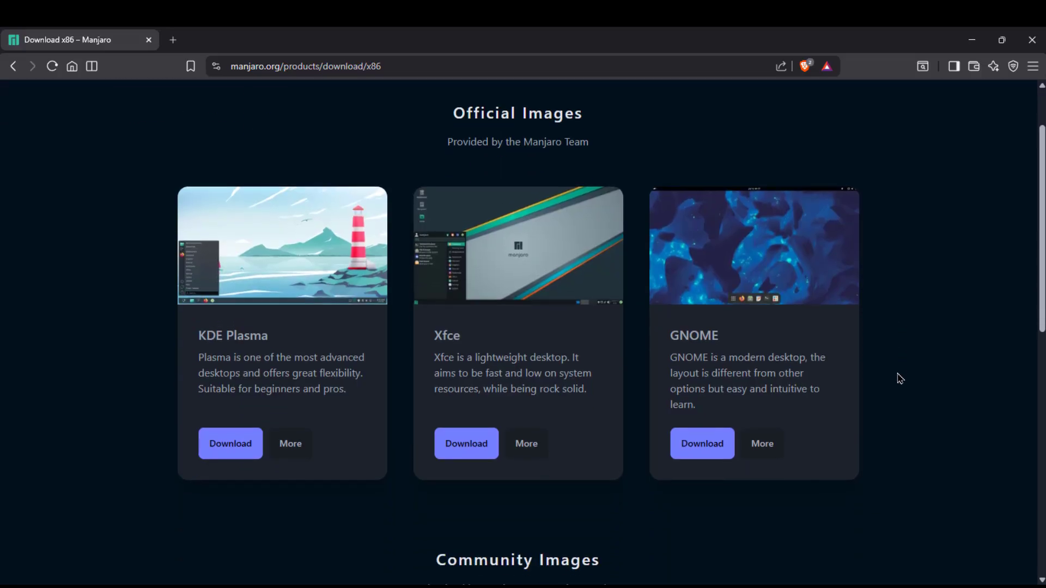
scroll(down, 3)
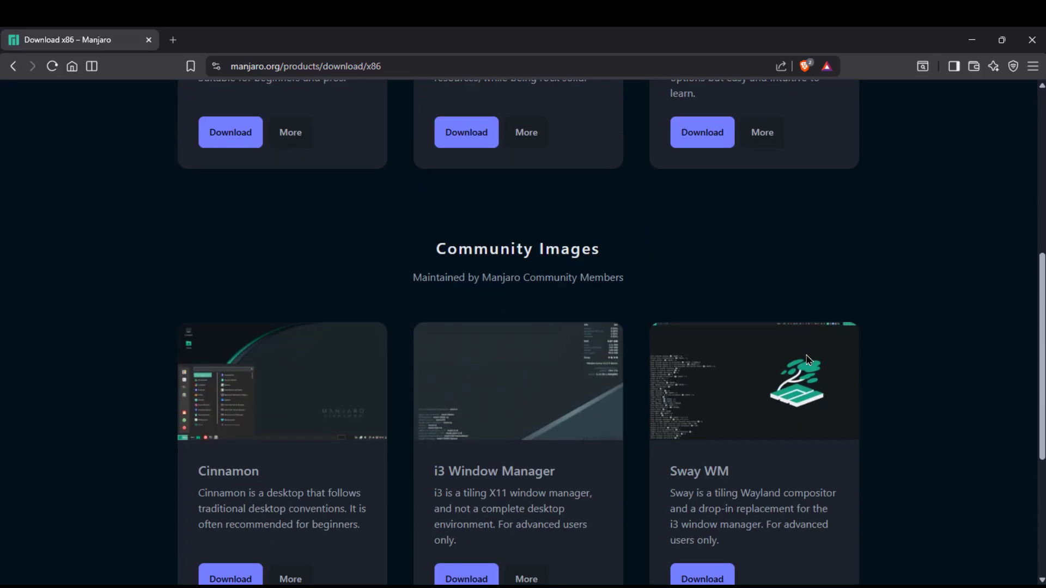
scroll(down, 3)
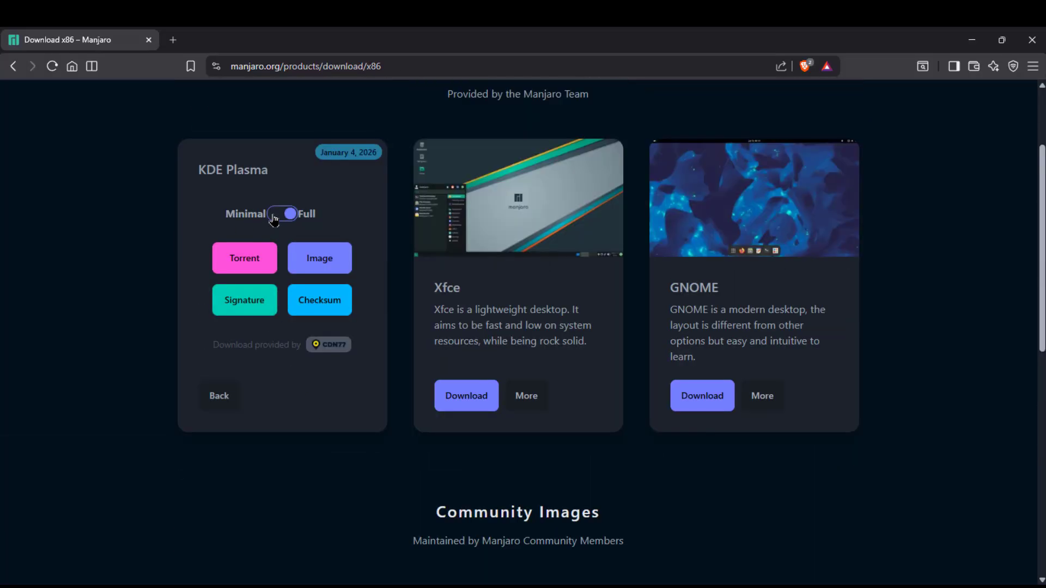
- Flip the KDE Plasma card to its Minimal/Full options and return it to the overview
click(287, 214)
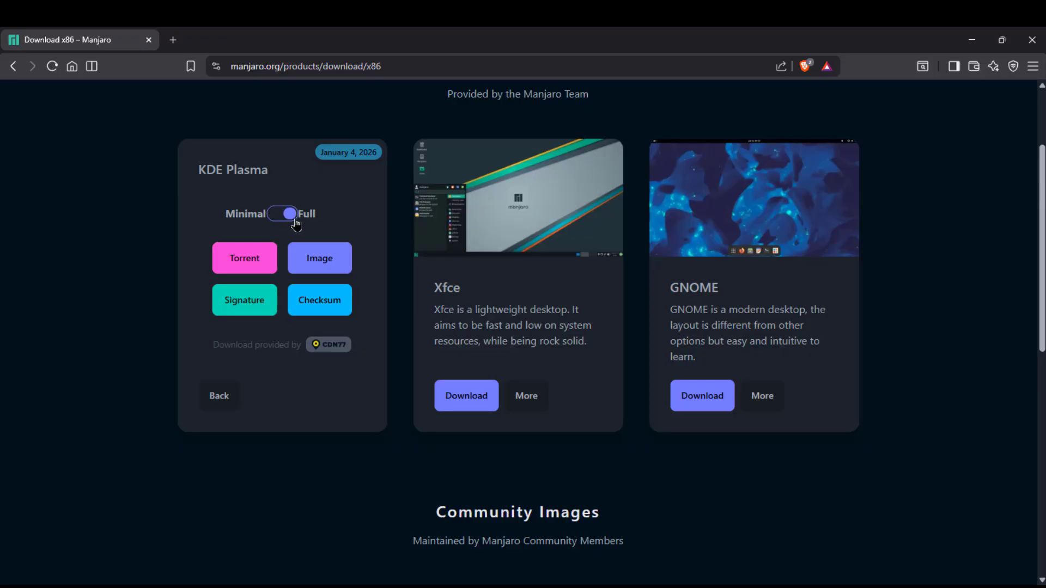
click(219, 395)
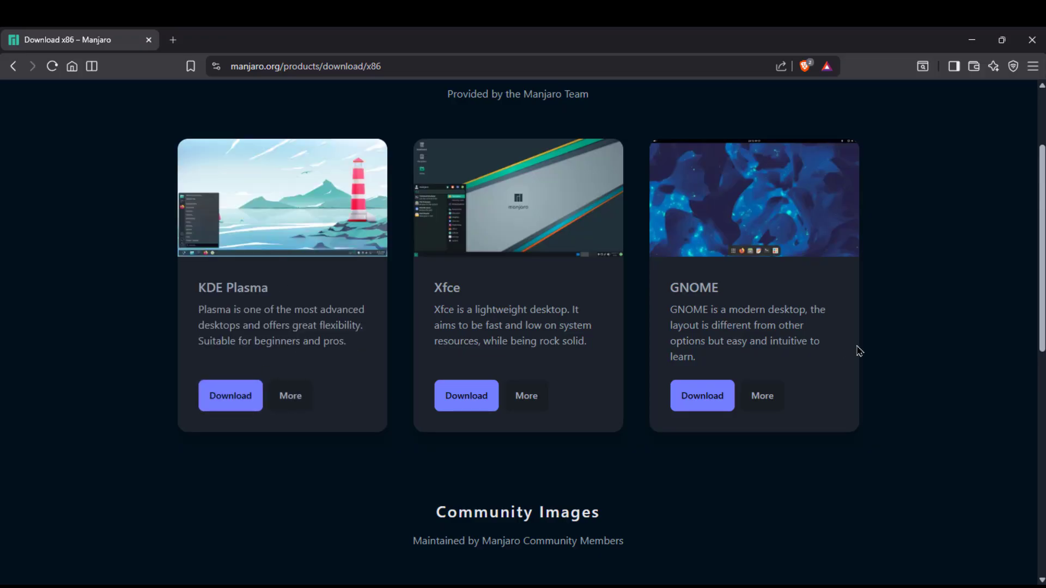
scroll(down, 3)
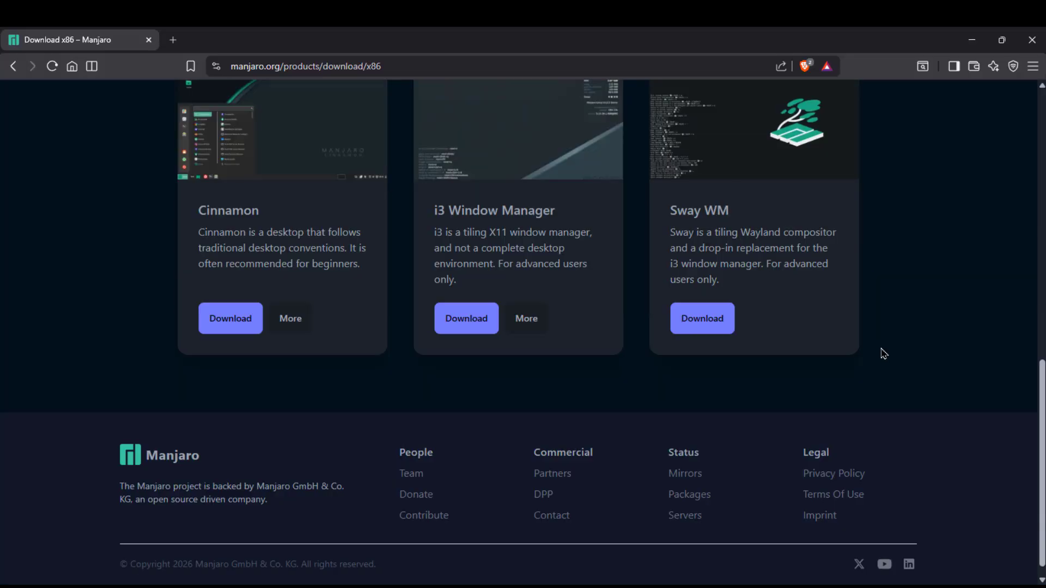
scroll(up, 3)
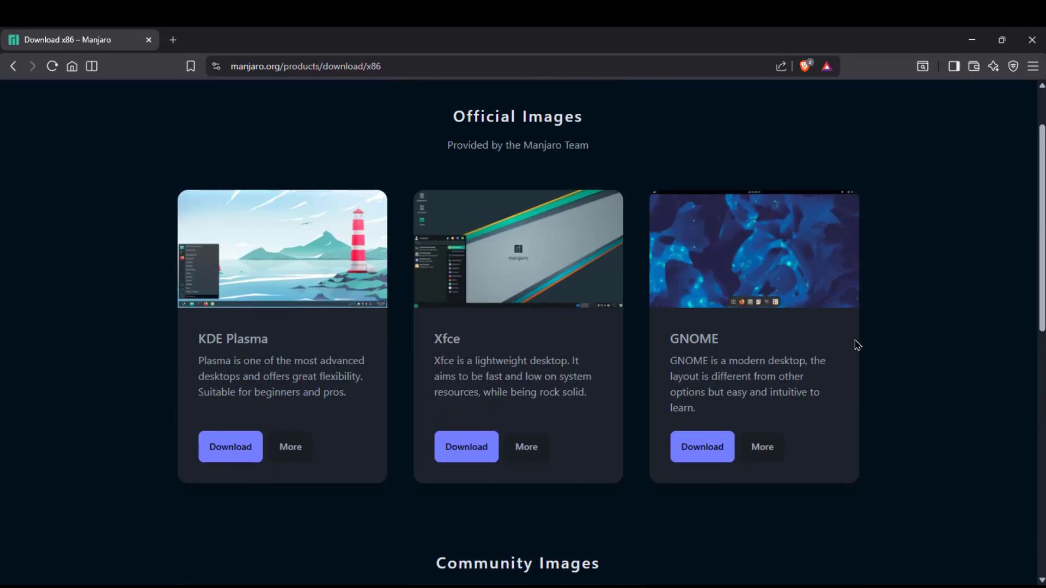
mouse_move(876, 342)
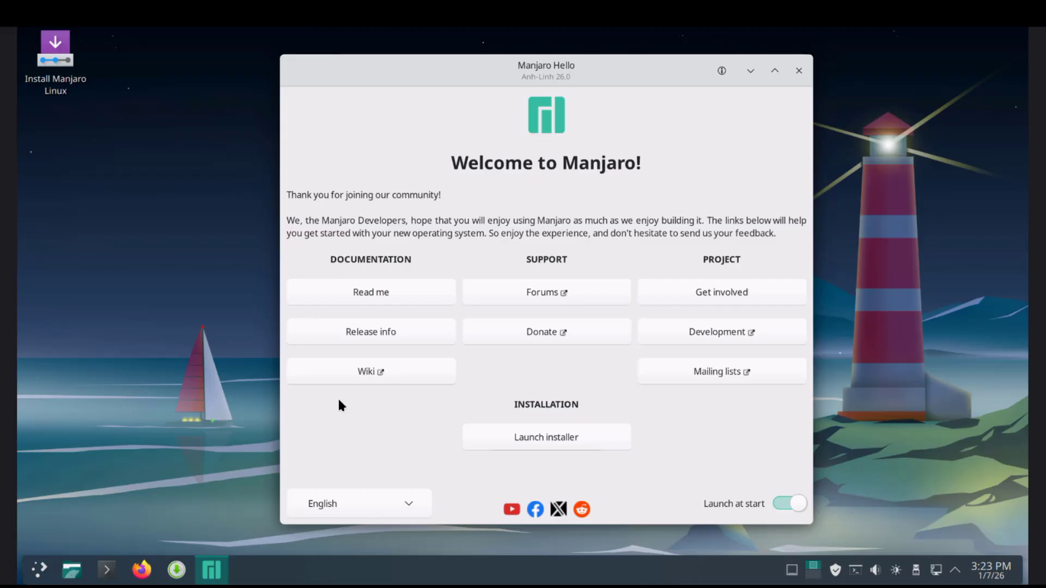
mouse_move(619, 280)
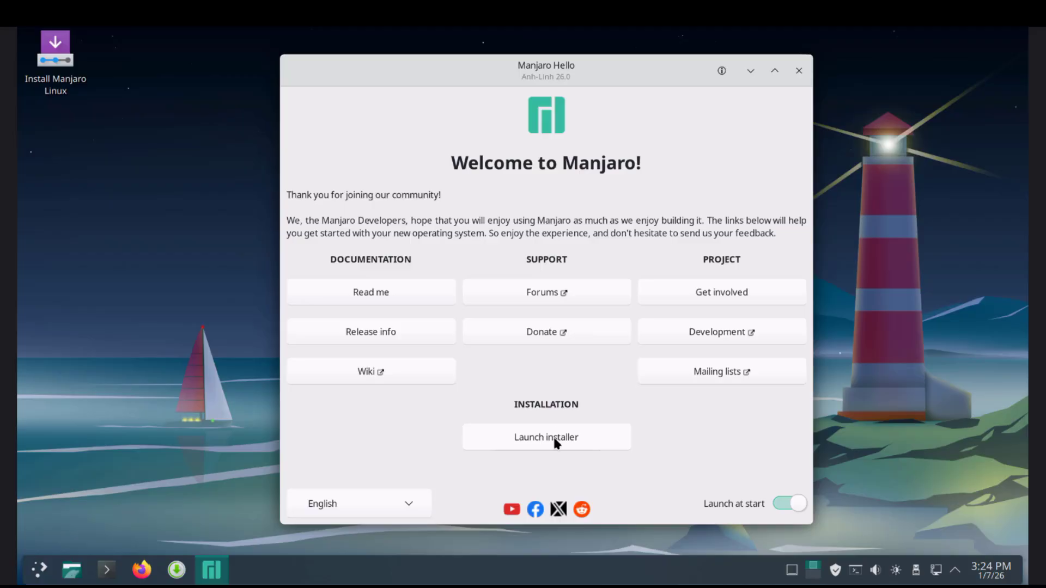
mouse_move(578, 312)
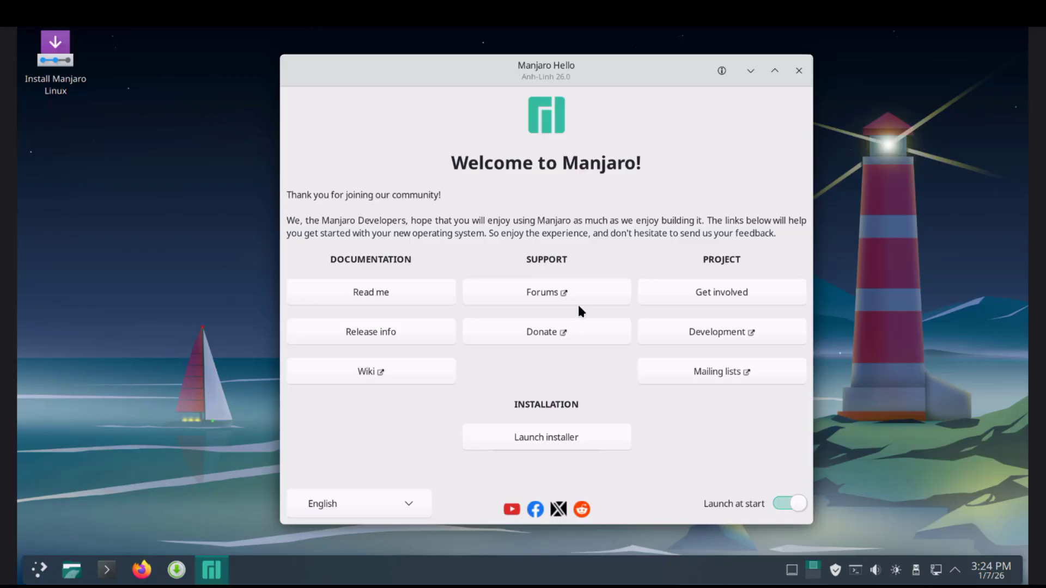
- Launch the Manjaro Linux installer from the Manjaro Hello window
click(545, 437)
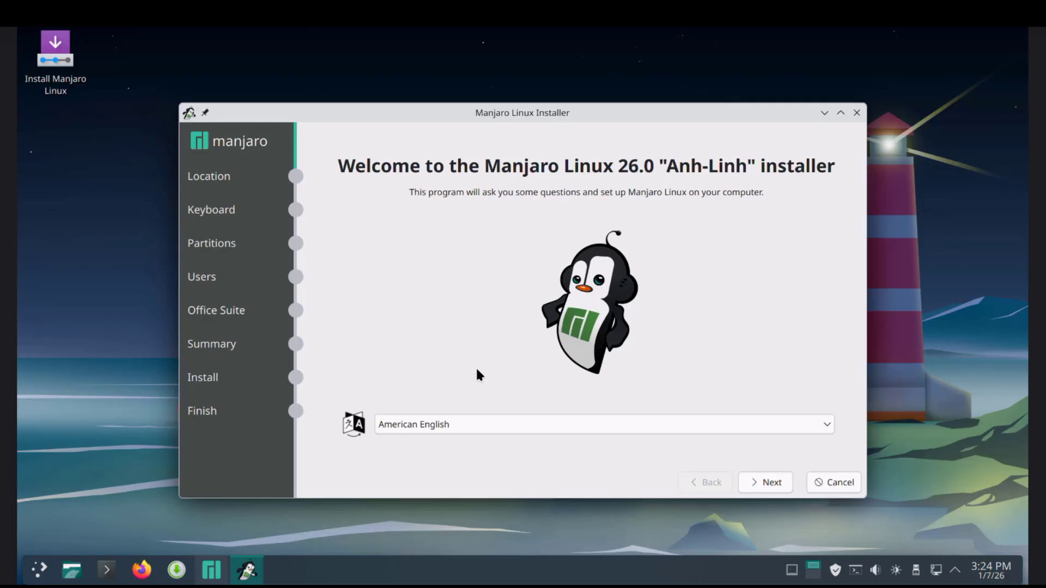
- Accept American English, the New York time zone and English (US) keyboard defaults
click(765, 483)
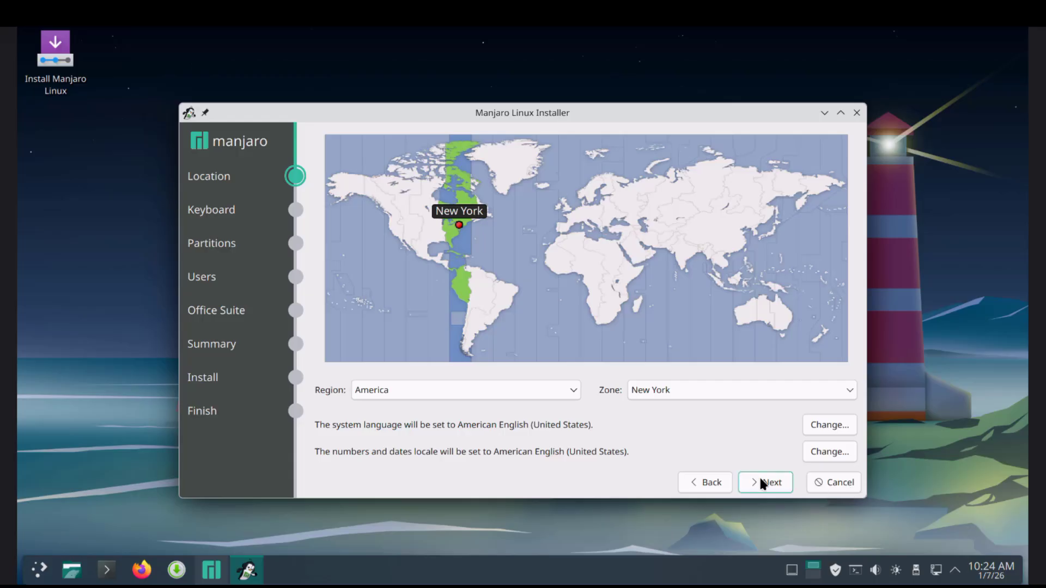
click(764, 483)
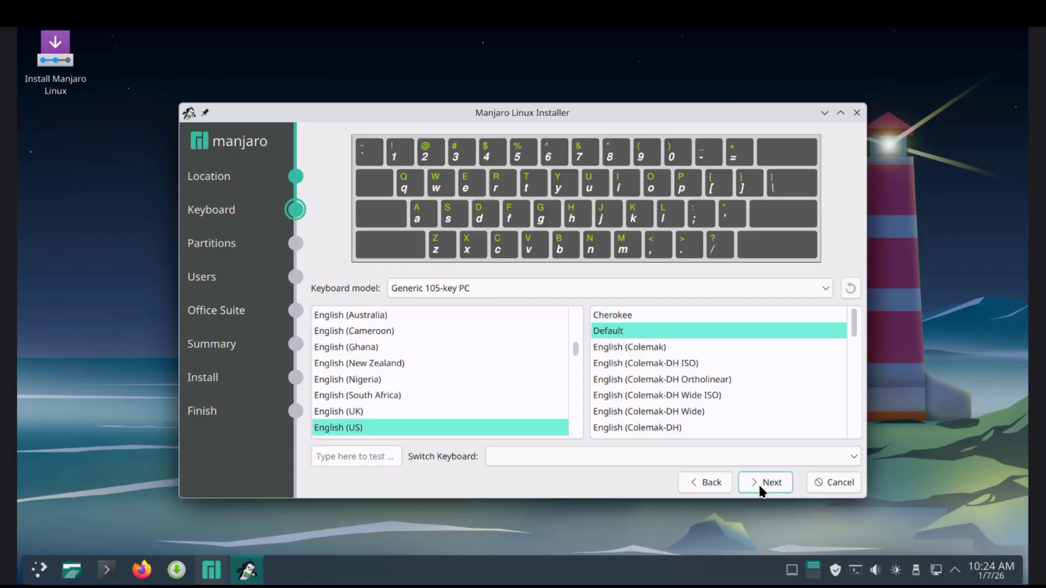
click(765, 483)
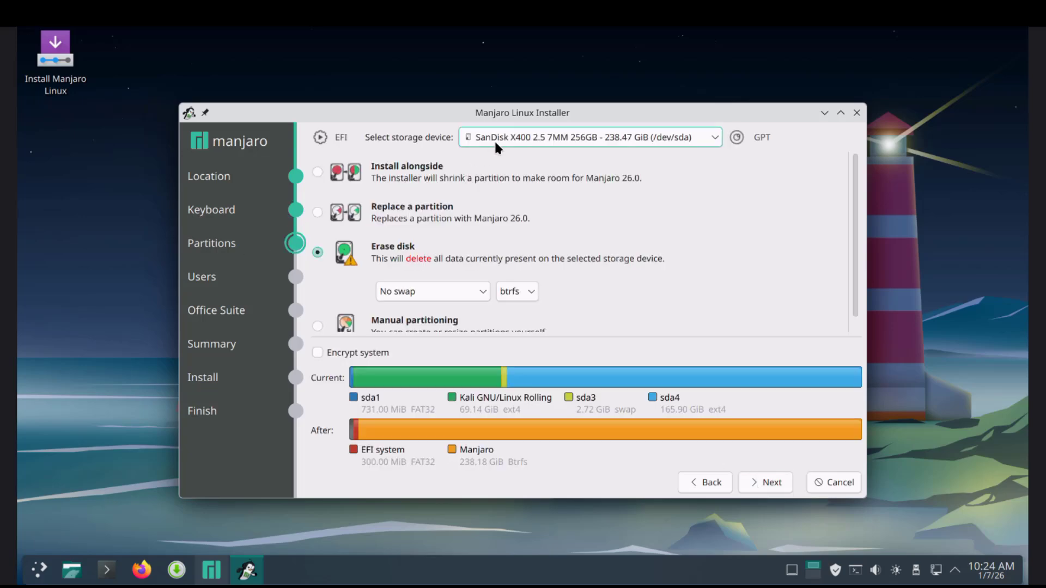
- Choose Erase disk with Swap to file and keep btrfs as the filesystem
click(589, 137)
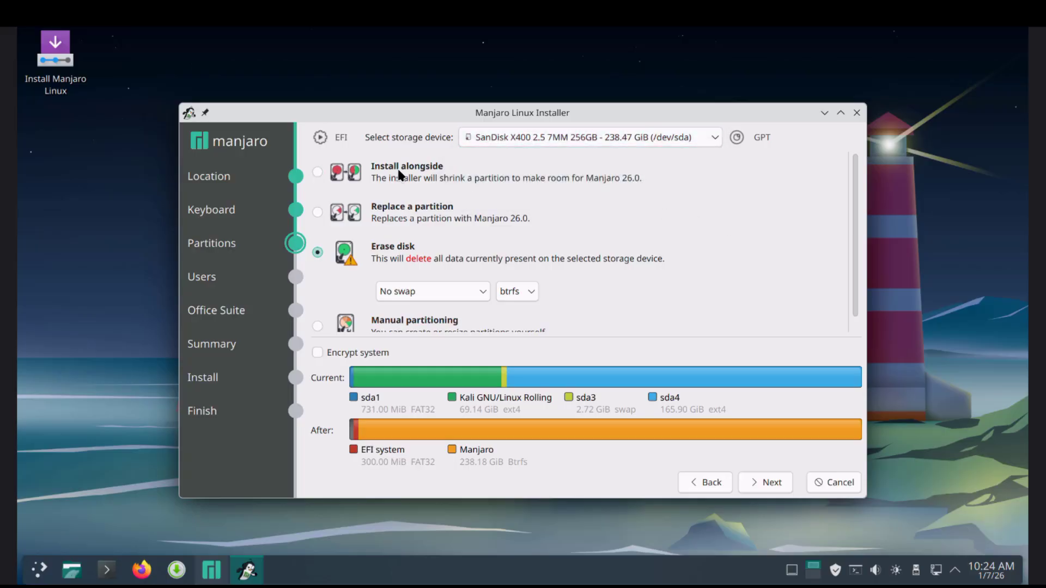
mouse_move(400, 255)
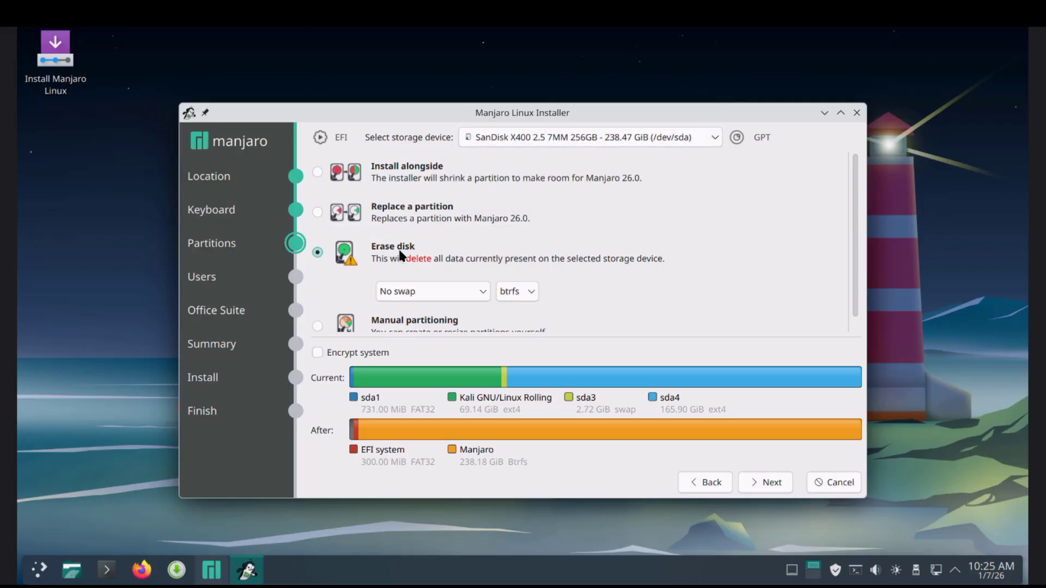
click(431, 291)
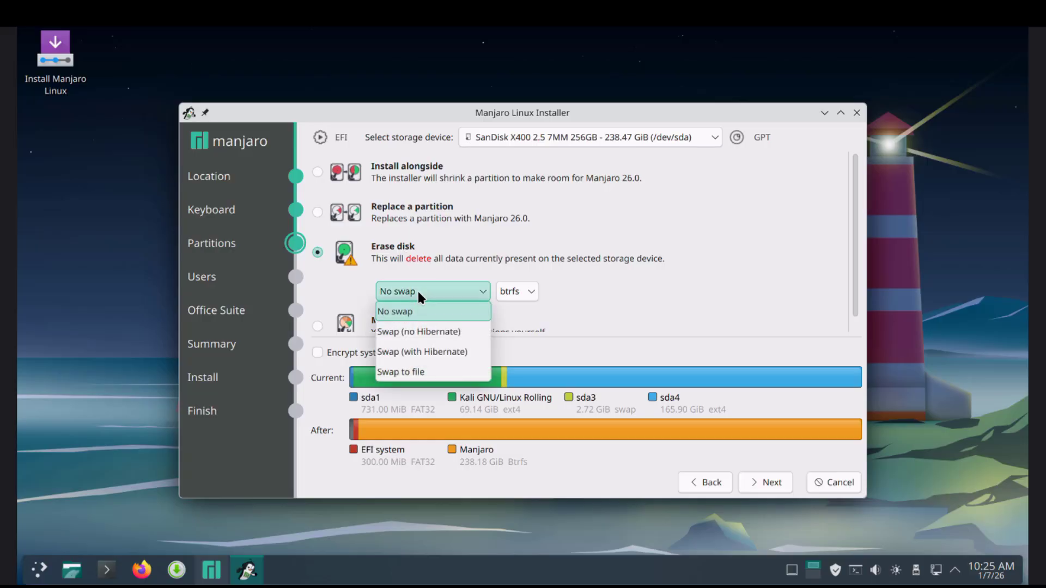
mouse_move(421, 373)
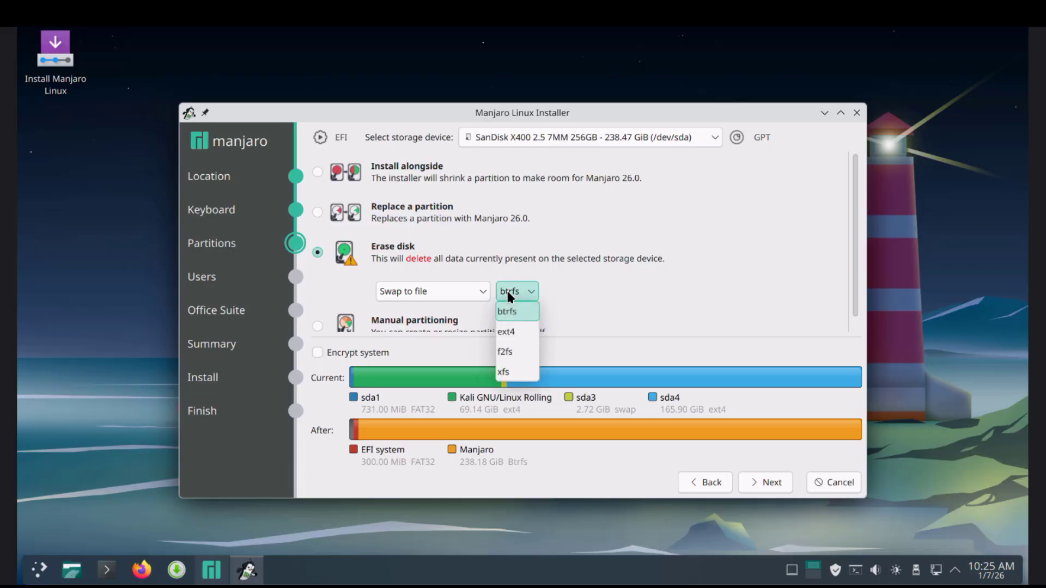
mouse_move(542, 302)
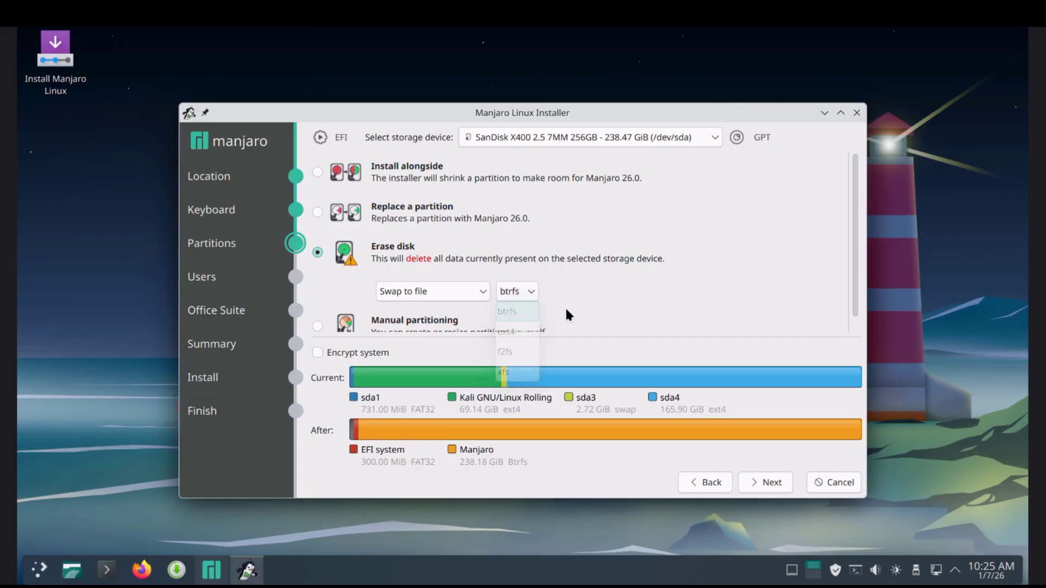
click(506, 311)
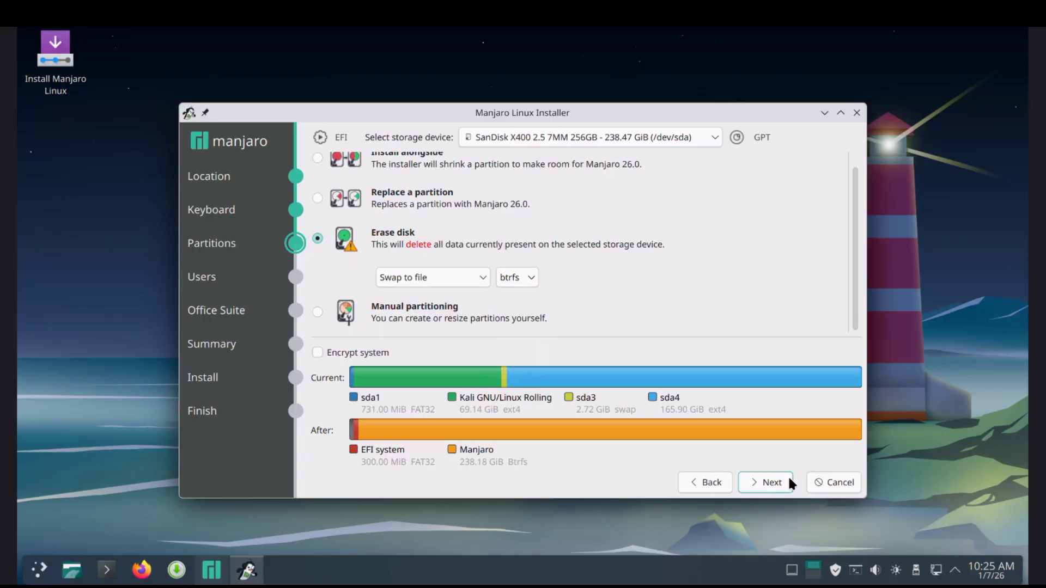
- Create user tom with a password shared by the administrator account and continue
click(766, 483)
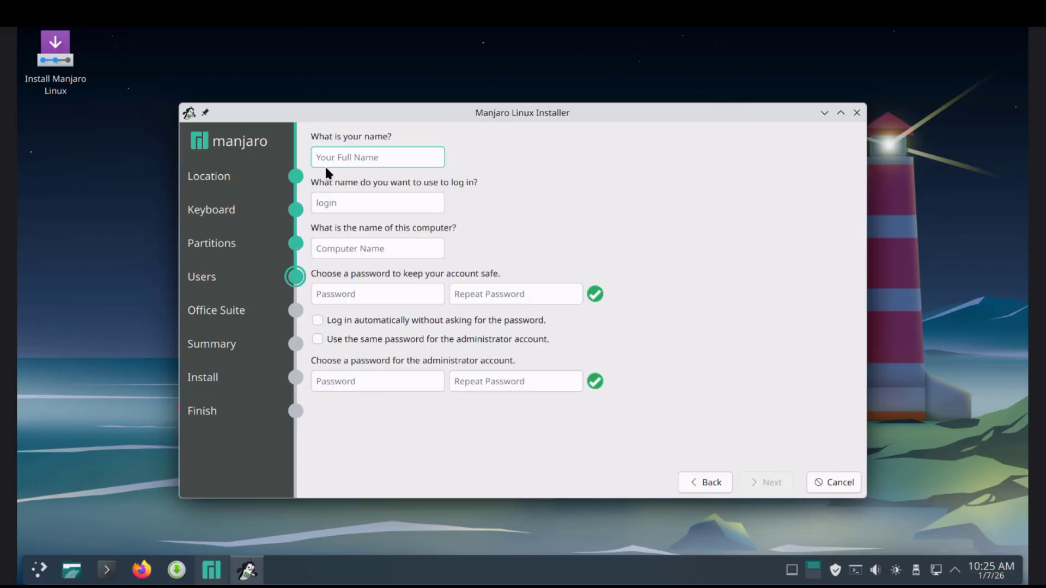
text(tom)
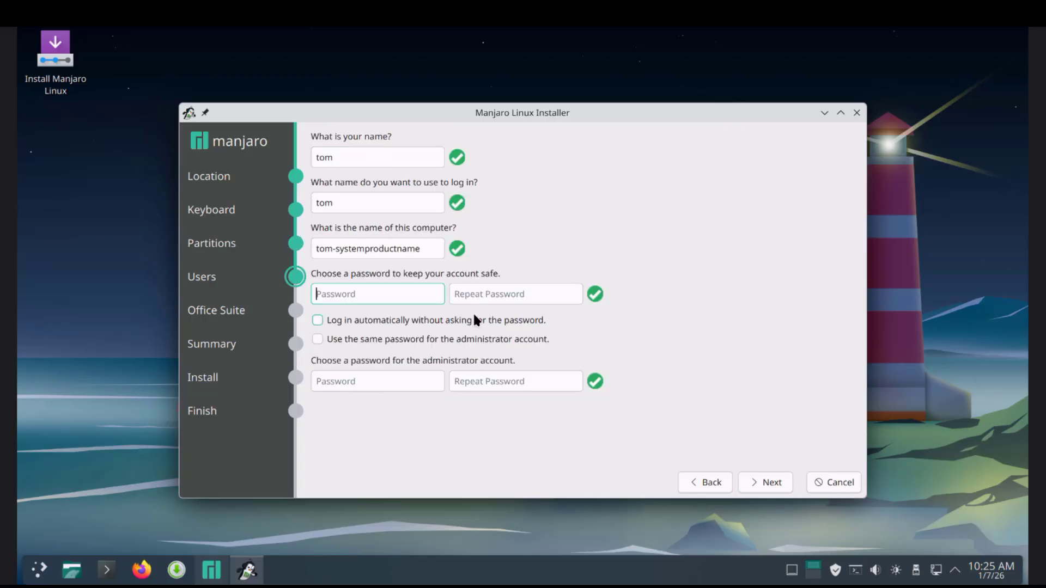
text(●●●)
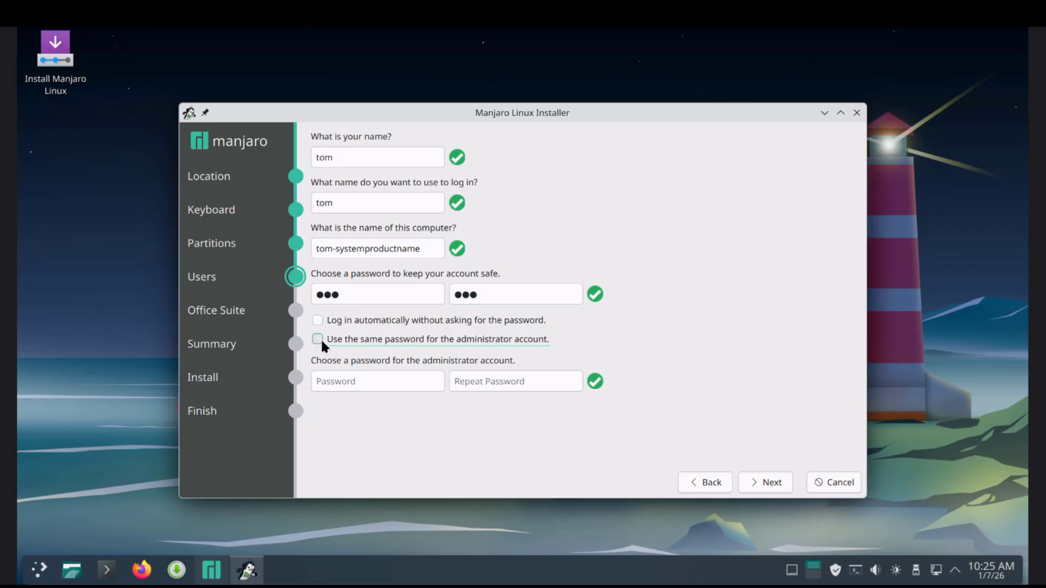
click(317, 339)
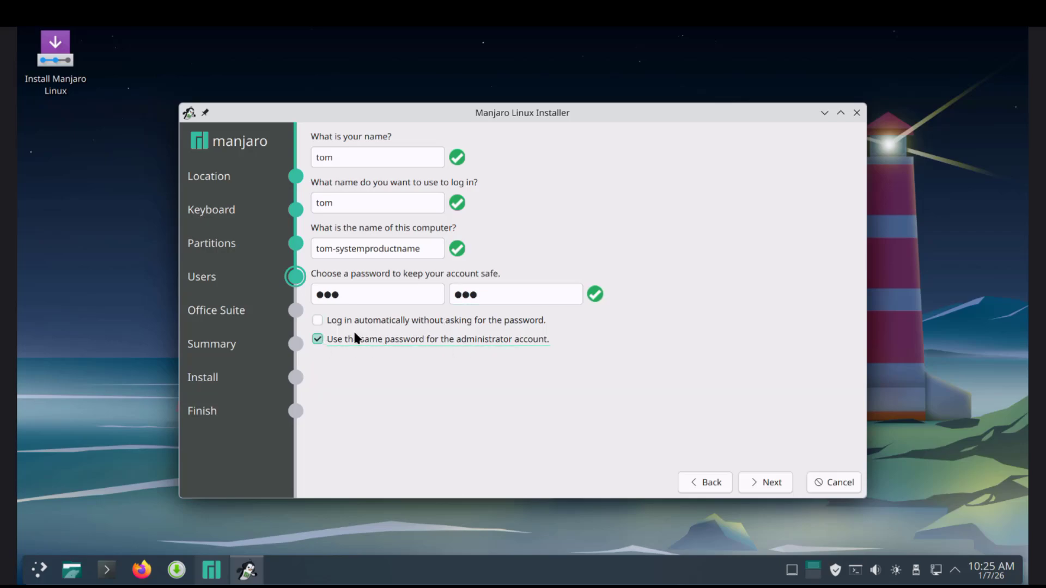
click(765, 483)
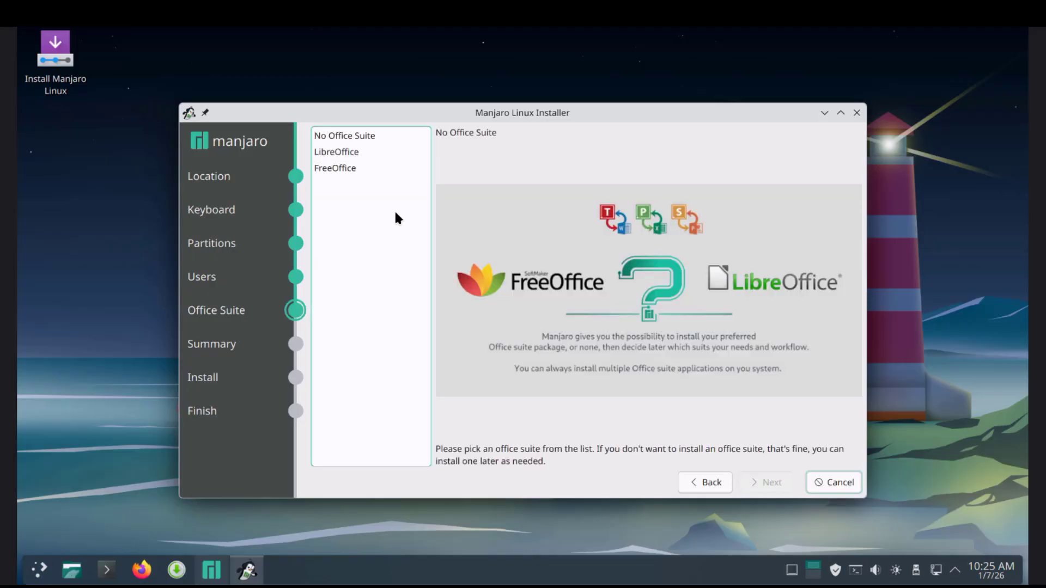
- Settle on LibreOffice as the office suite after briefly selecting FreeOffice
click(337, 151)
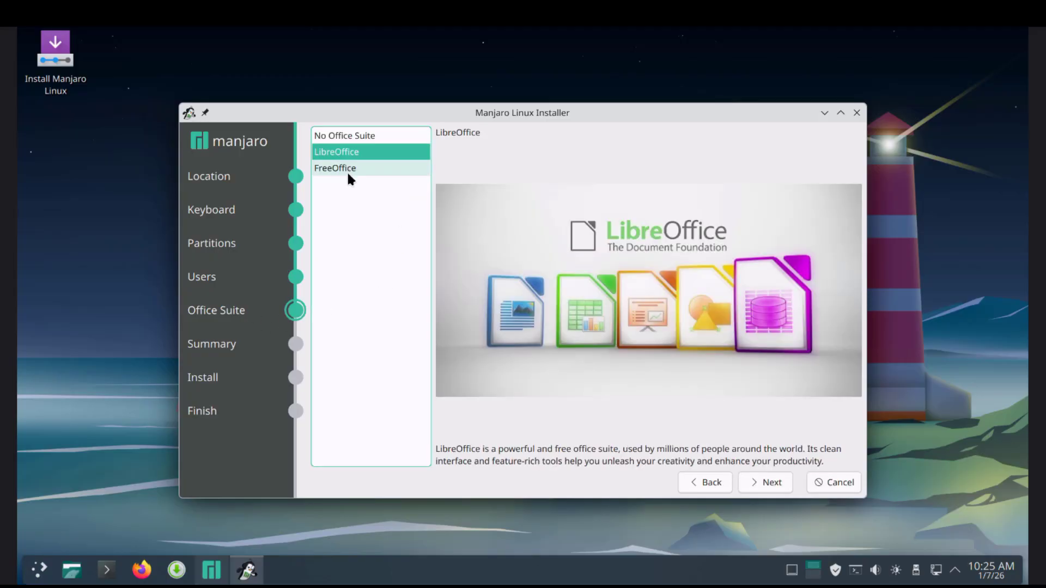
click(335, 167)
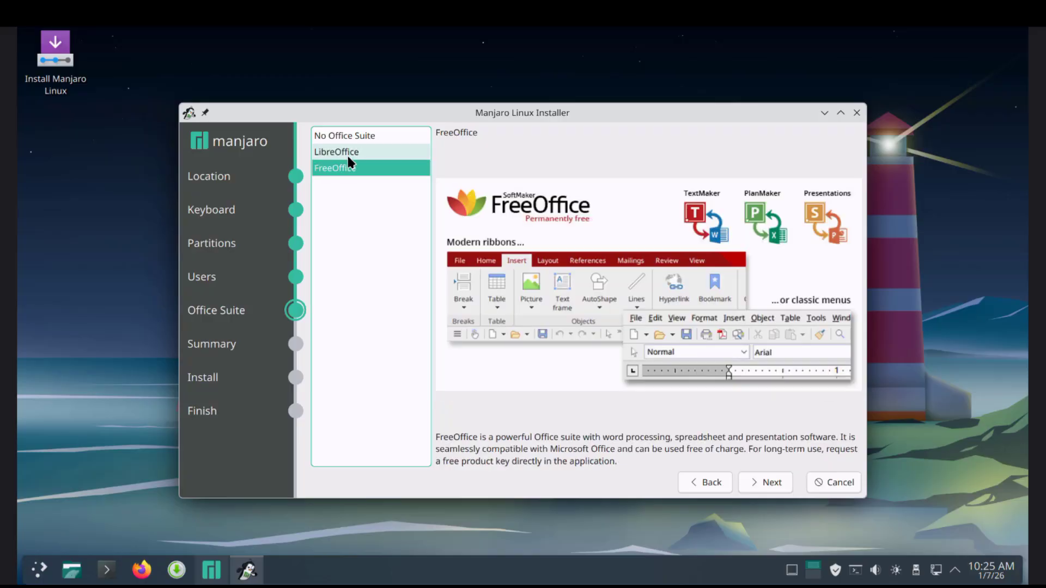
click(336, 152)
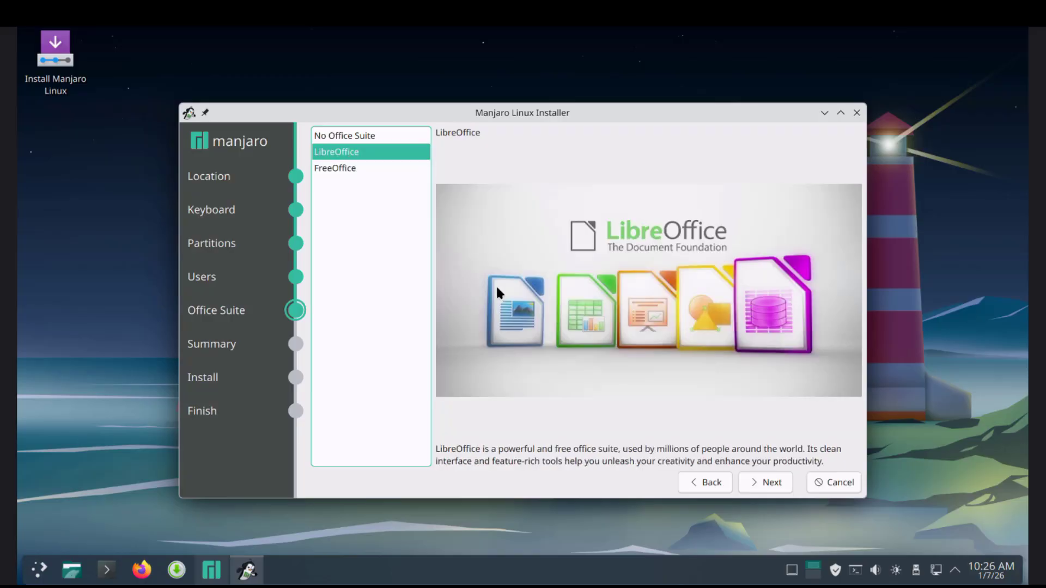
- Confirm the summary, install Manjaro over the erased disk and finish with Done
click(765, 482)
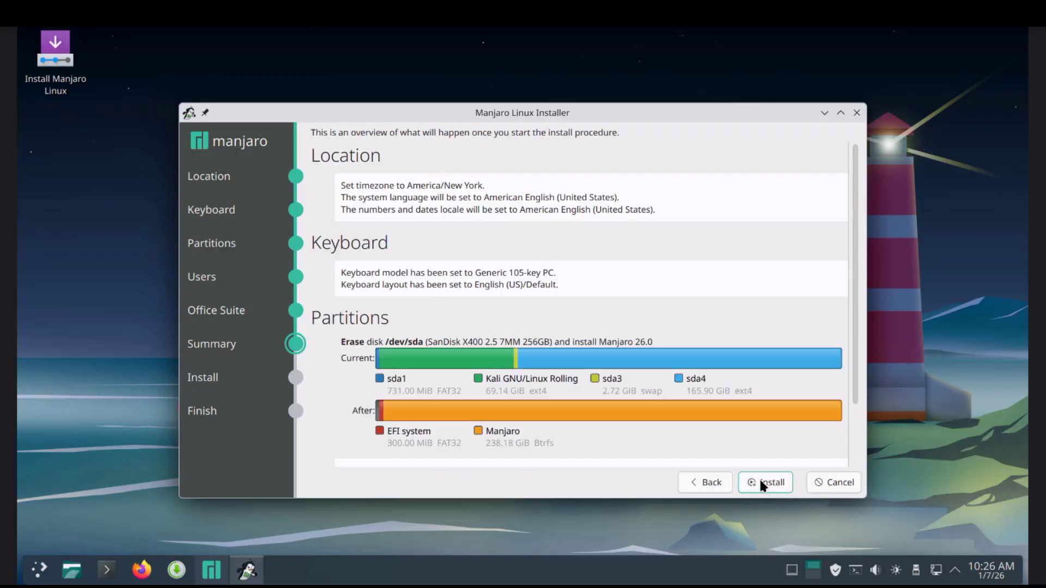
mouse_move(434, 323)
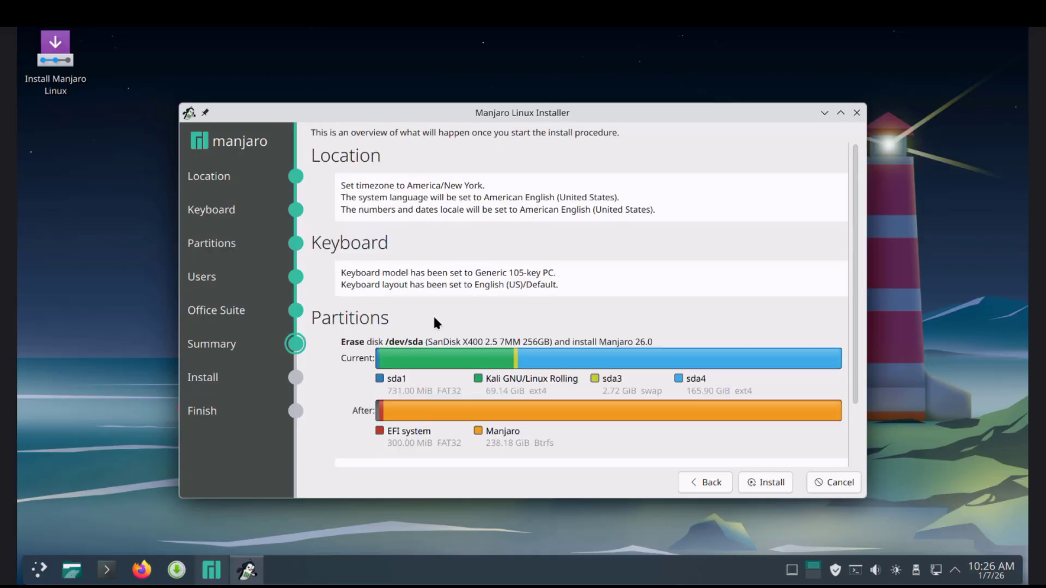
click(765, 482)
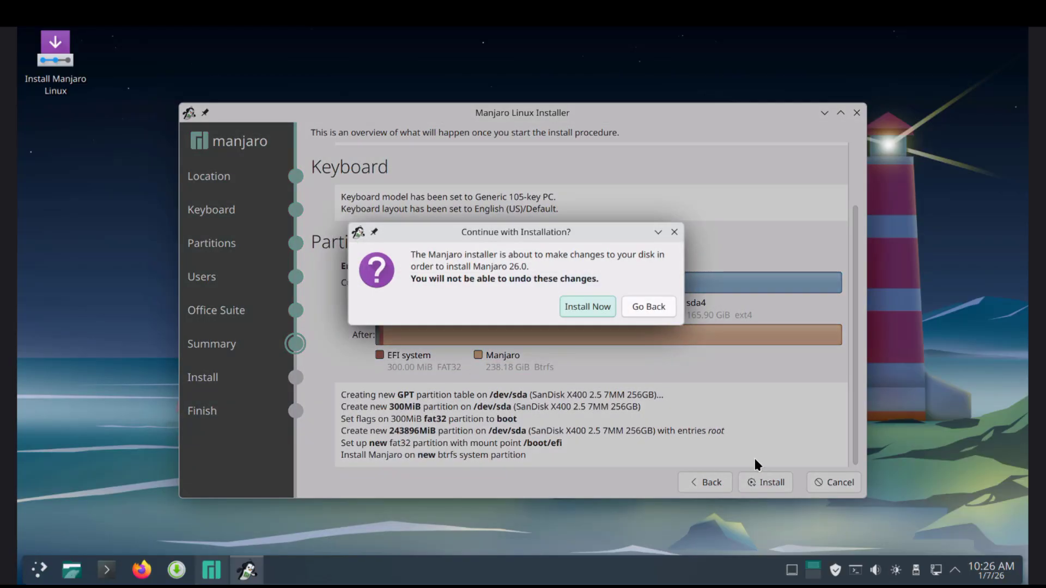
click(586, 306)
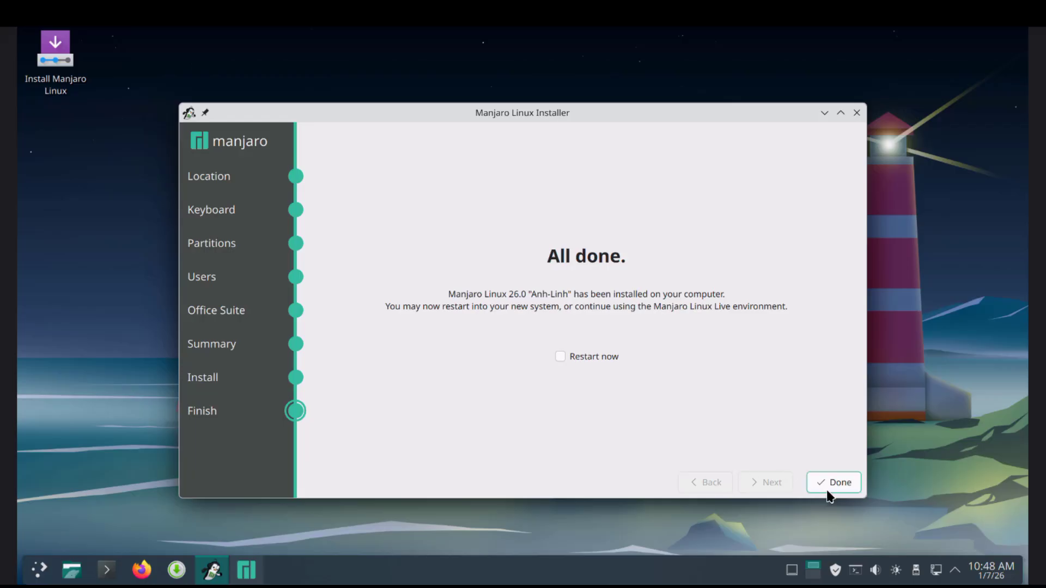
click(834, 483)
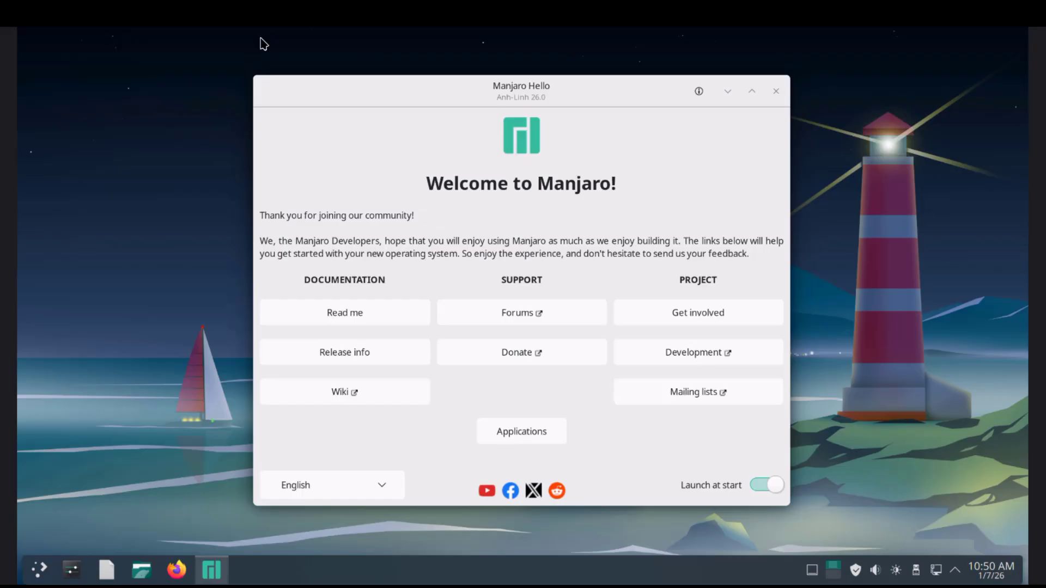
- Close Manjaro Hello and scroll the launcher's All Applications list to its end
click(774, 90)
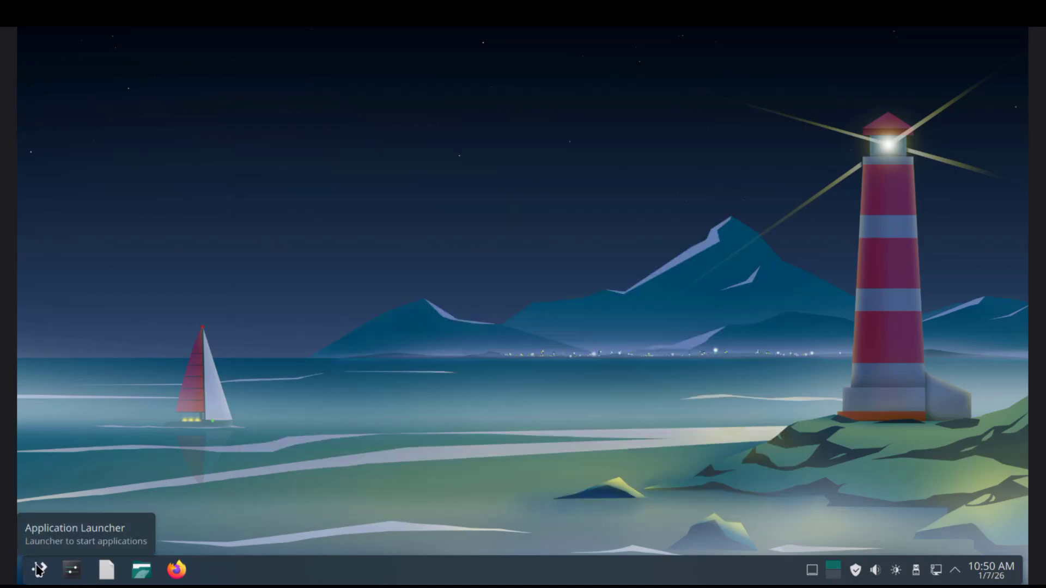
click(38, 569)
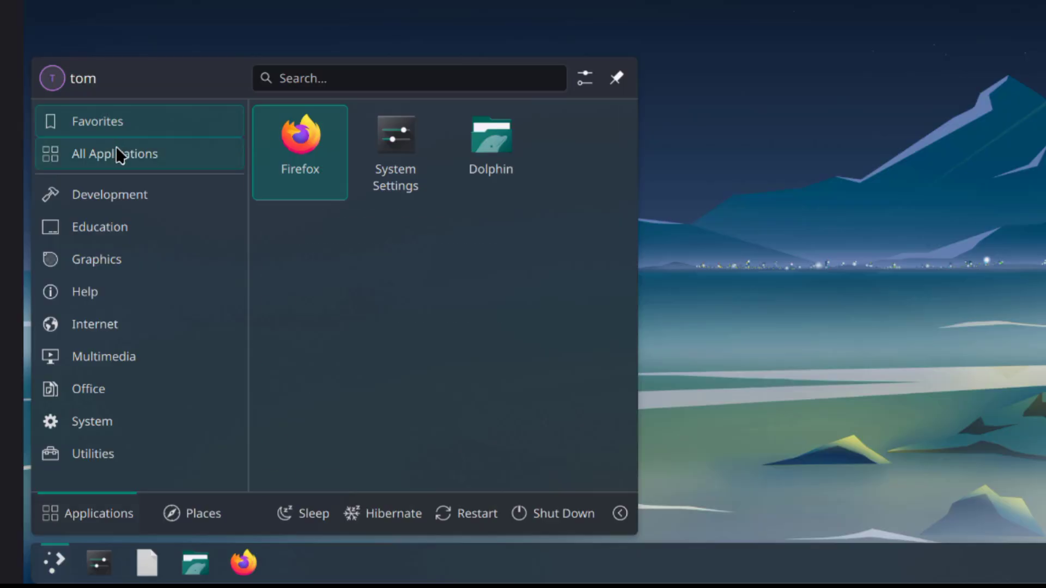
click(114, 153)
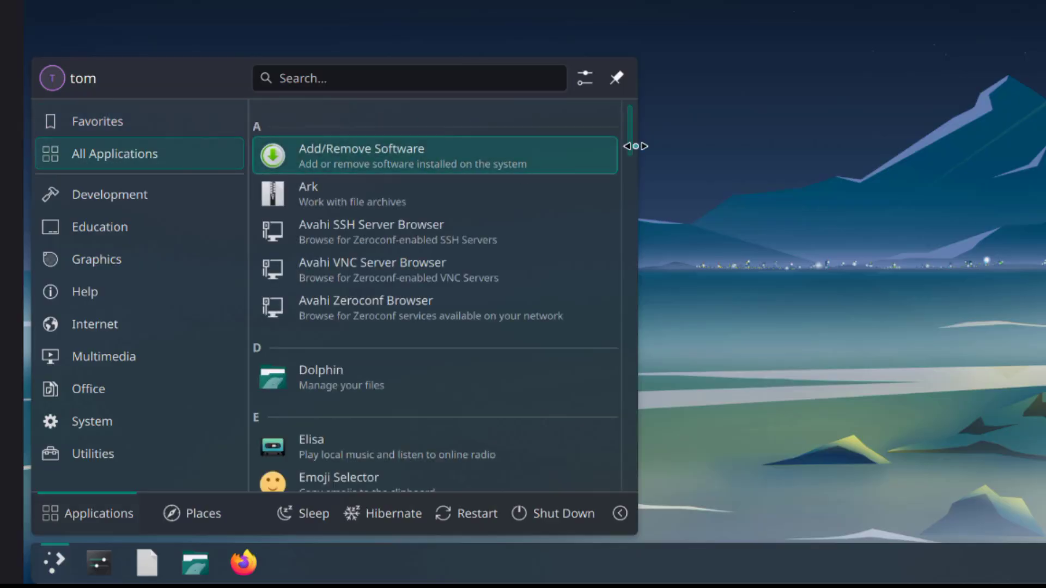
scroll(down, 3)
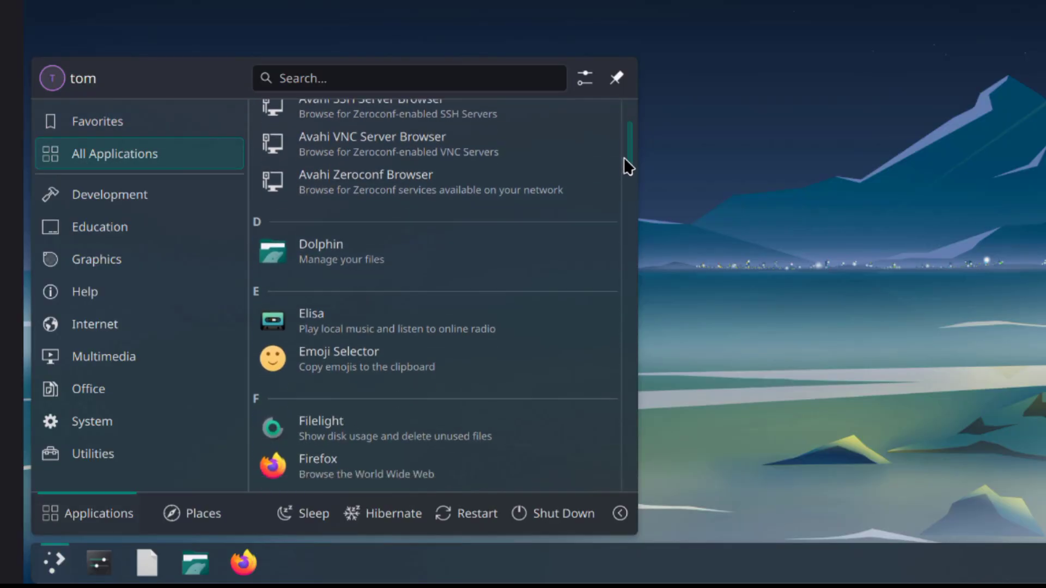
scroll(down, 3)
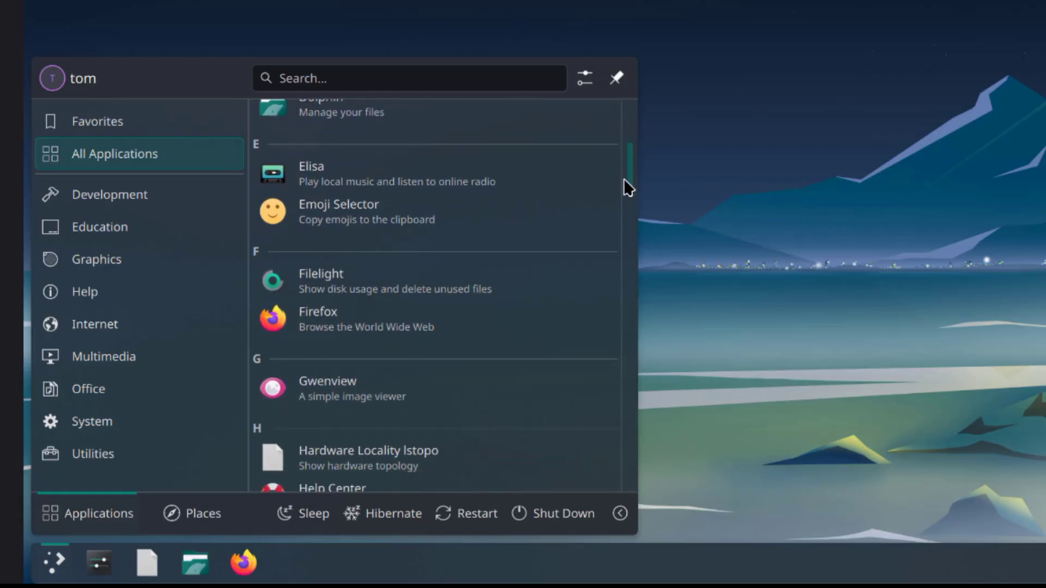
scroll(down, 3)
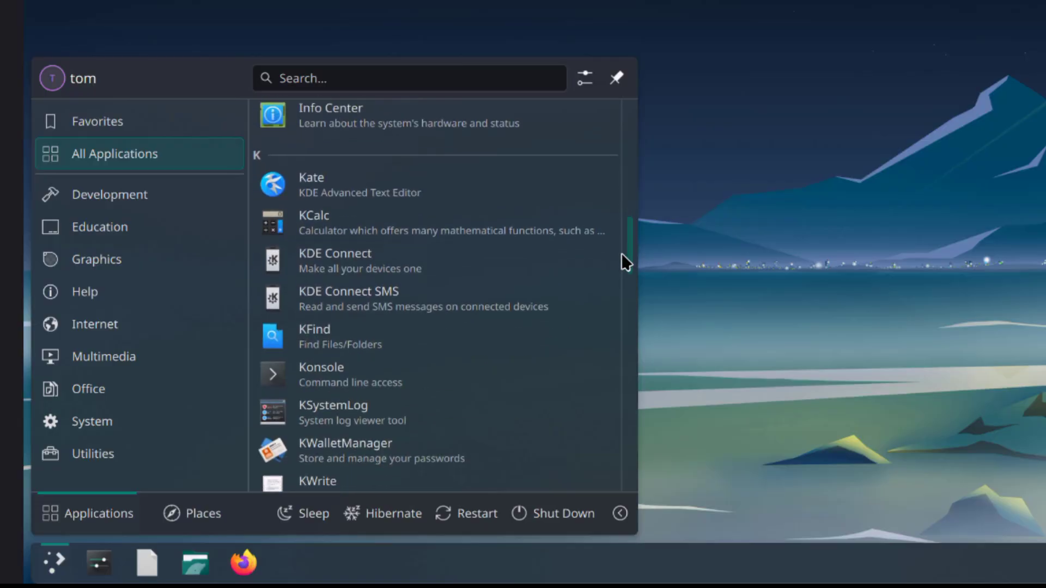
scroll(down, 3)
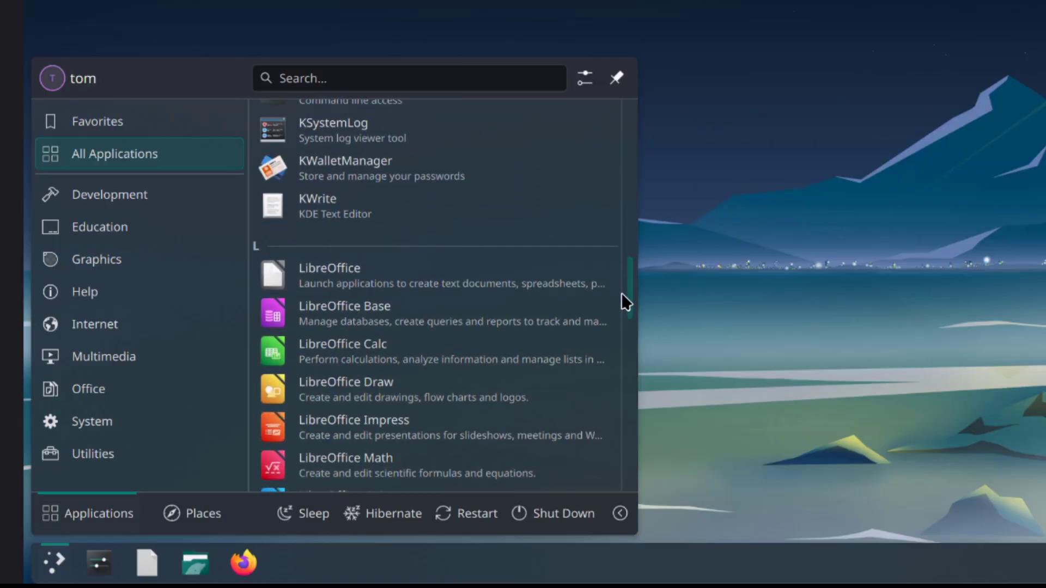
scroll(down, 3)
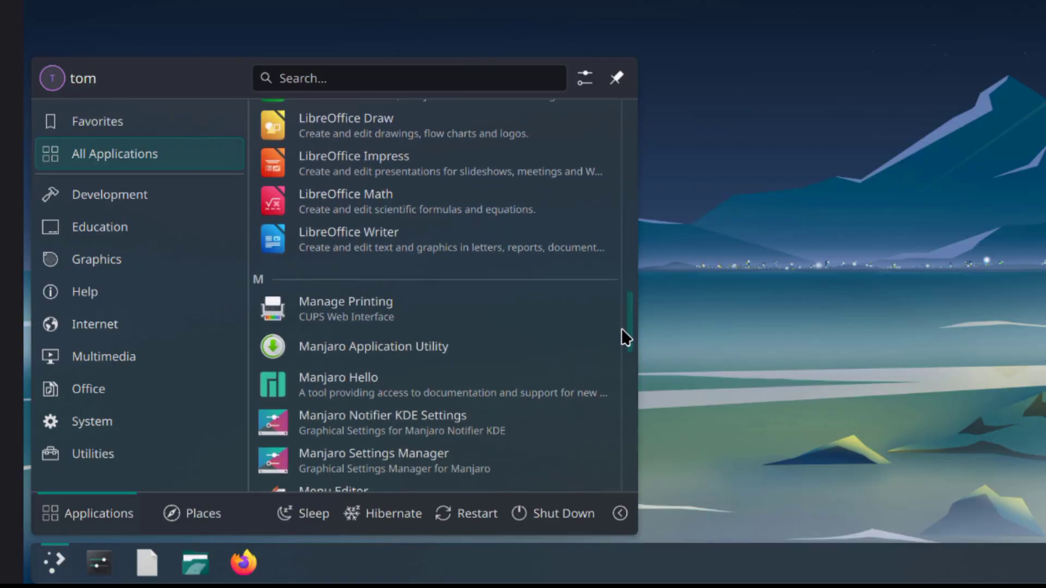
scroll(down, 3)
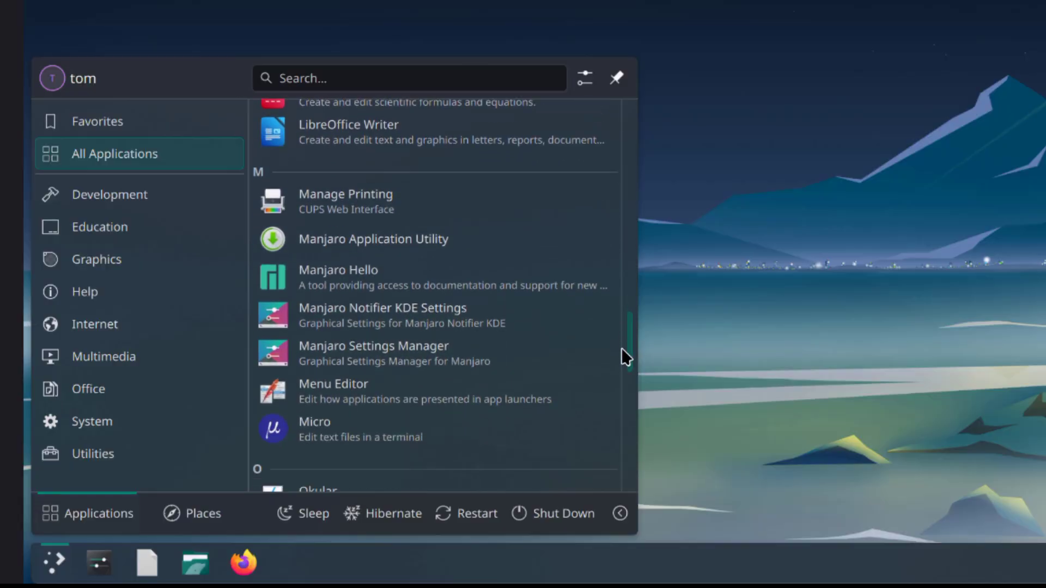
scroll(down, 3)
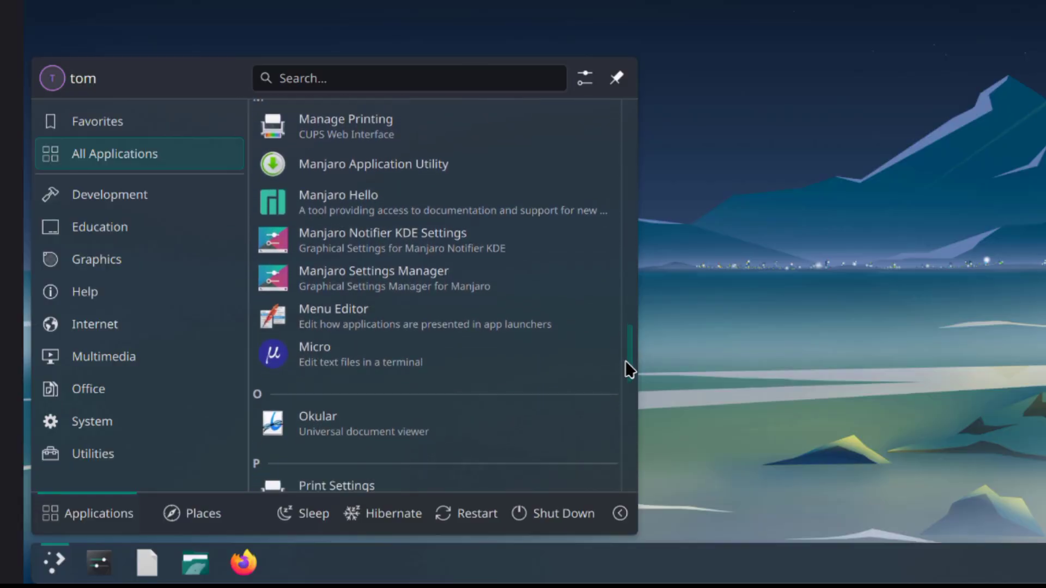
scroll(down, 3)
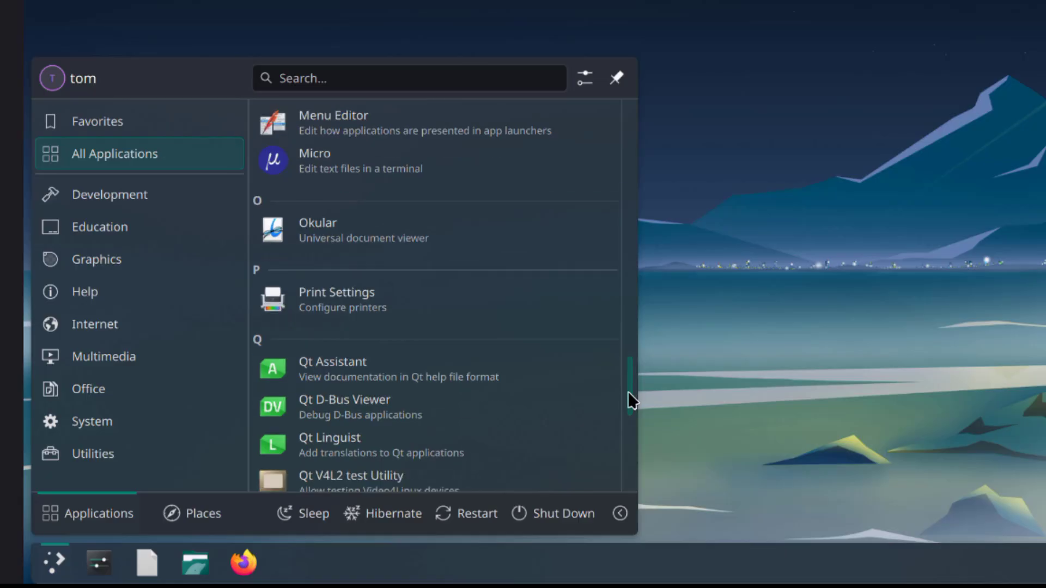
scroll(down, 3)
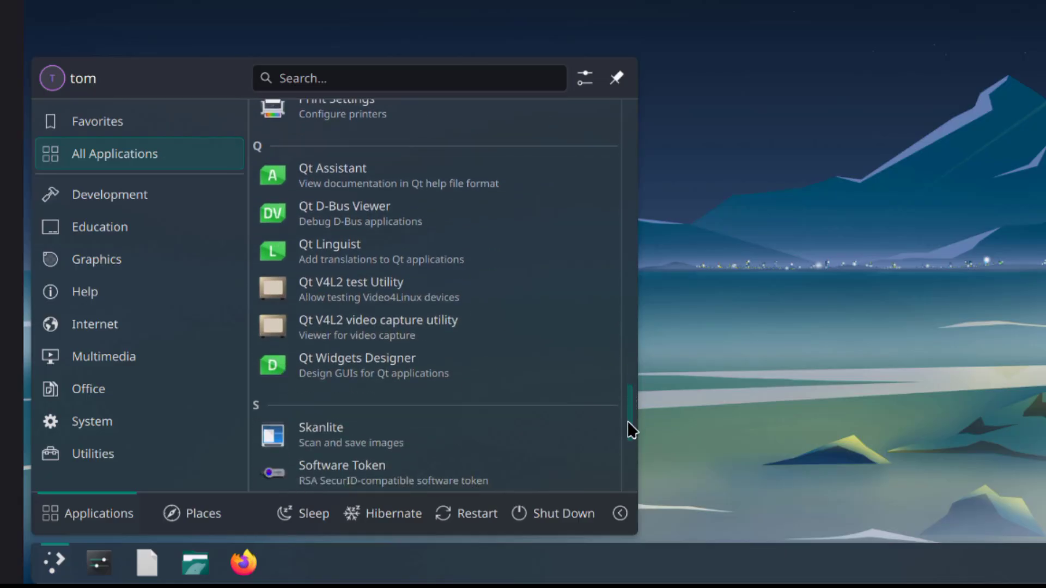
scroll(down, 3)
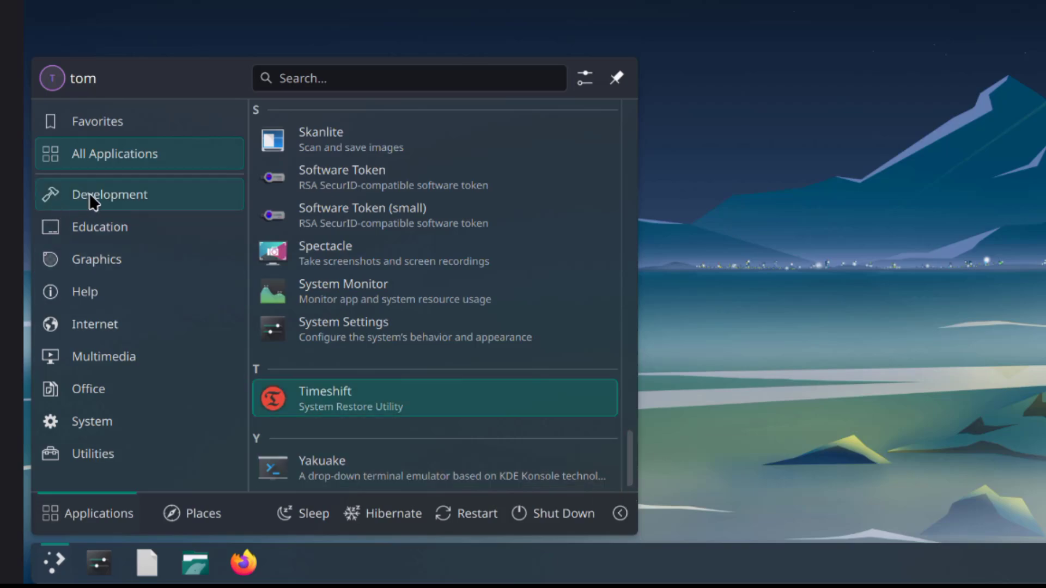
- Browse the Development, Education, Graphics, Help, Internet and Office launcher categories
click(109, 194)
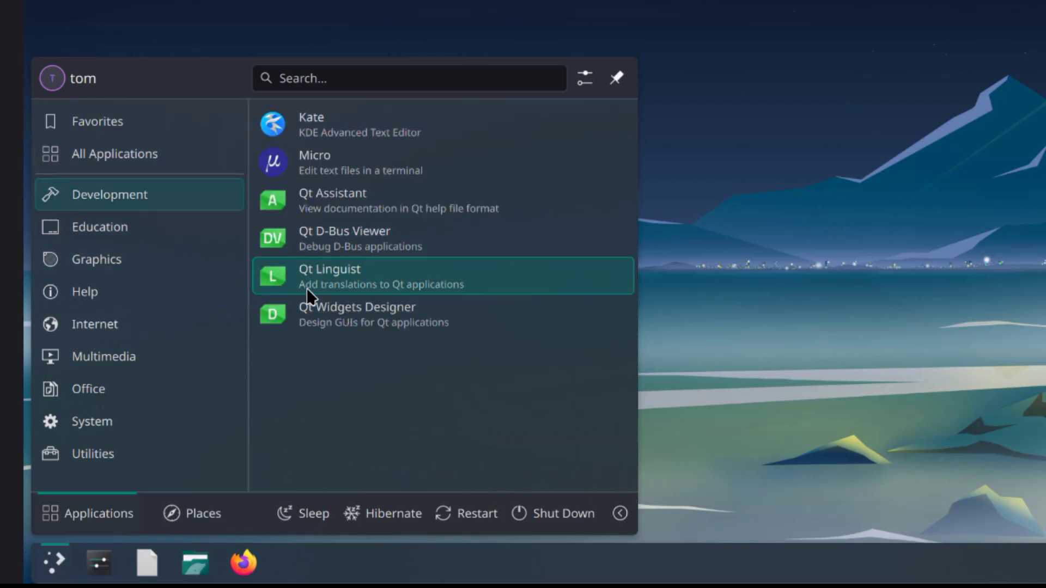
click(99, 226)
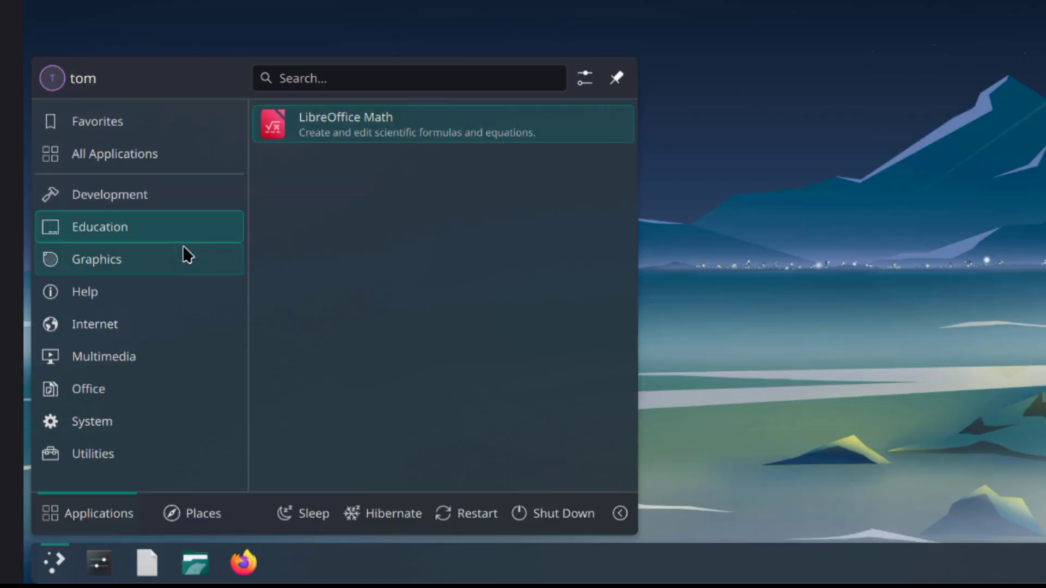
click(96, 259)
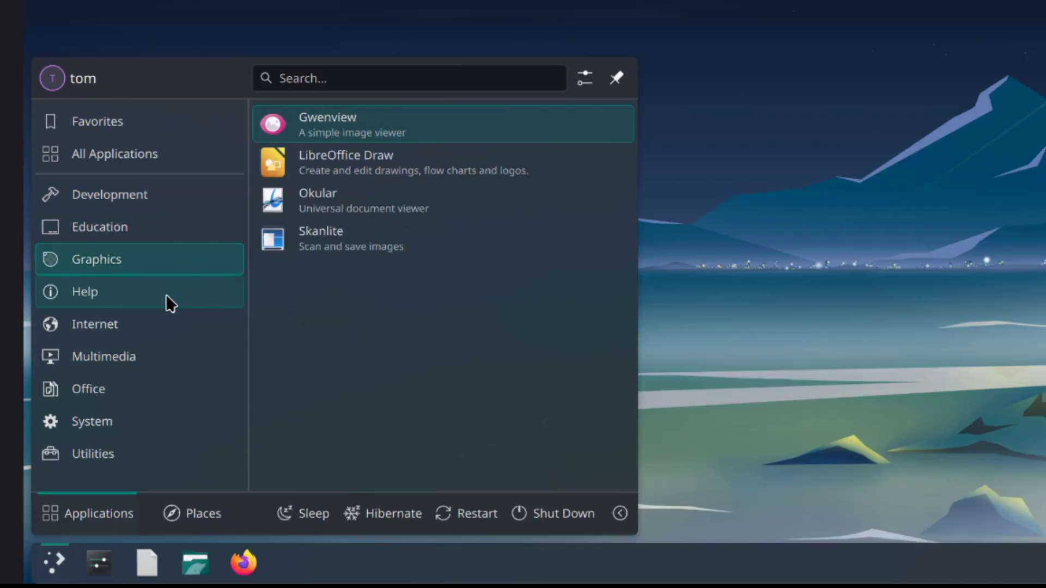
click(84, 292)
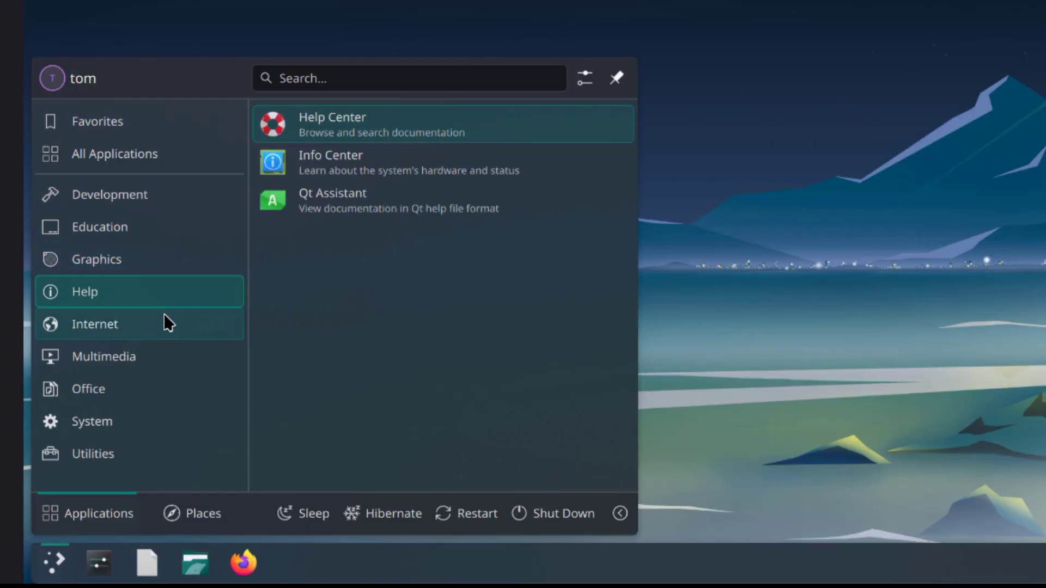
click(95, 325)
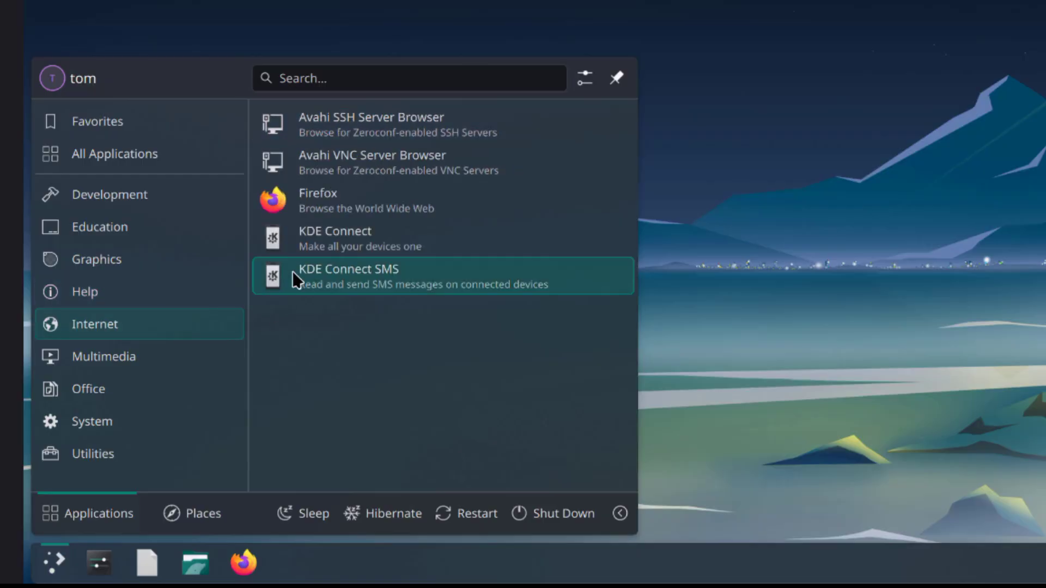
mouse_move(334, 201)
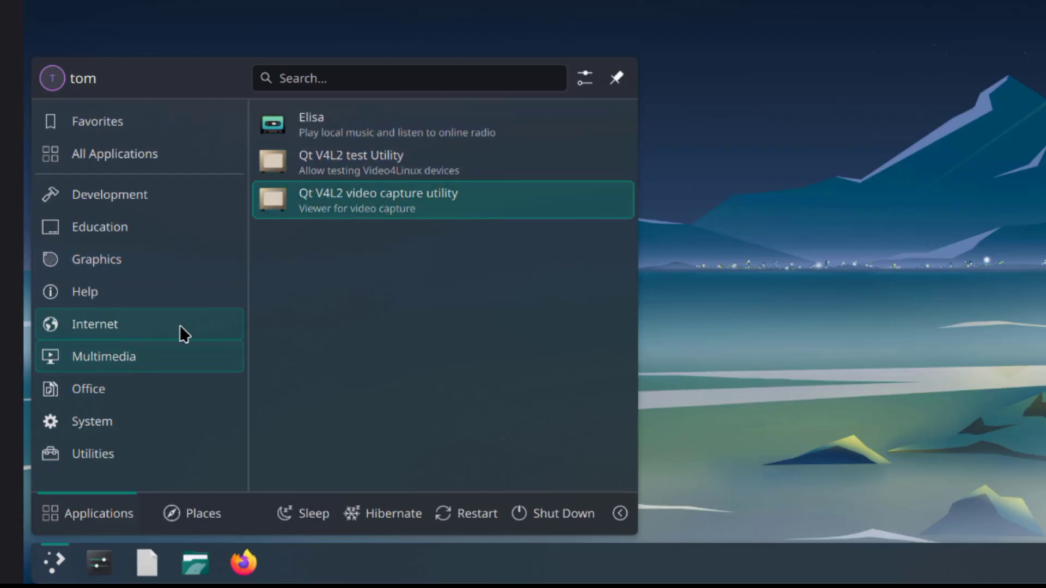
click(88, 389)
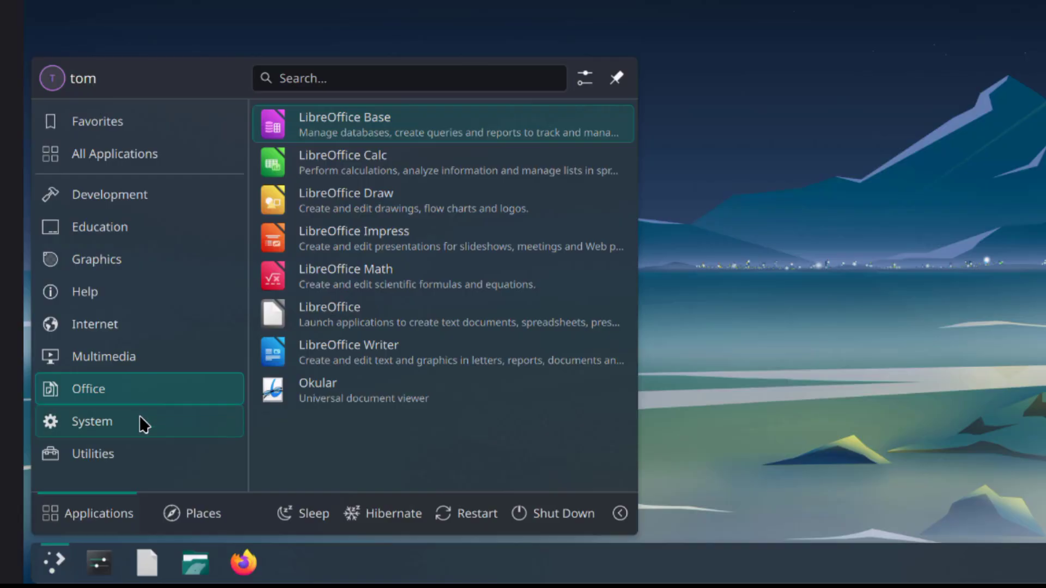
- Browse the System and Utilities categories and launch System Settings
click(92, 421)
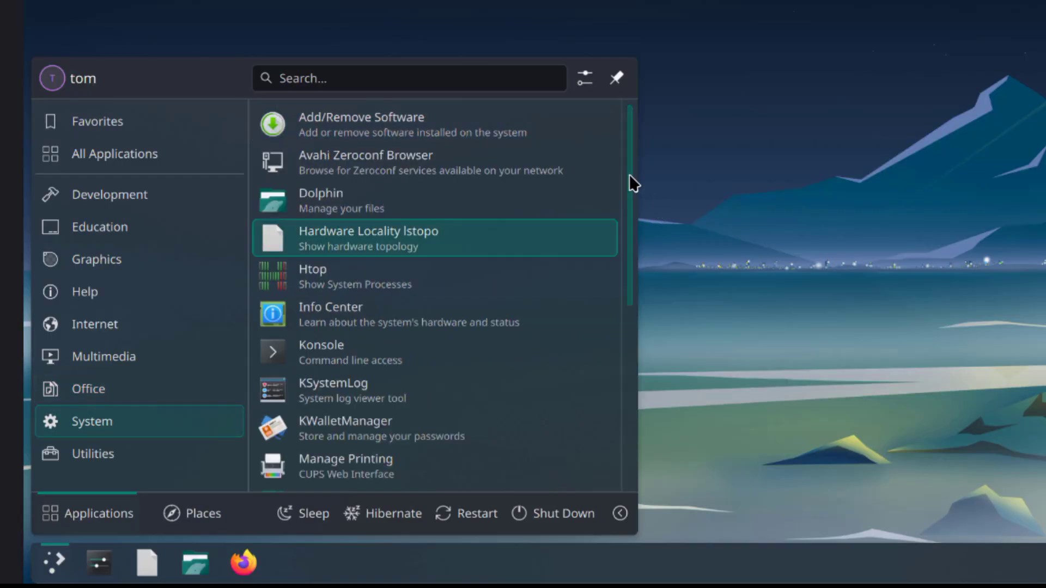
scroll(down, 3)
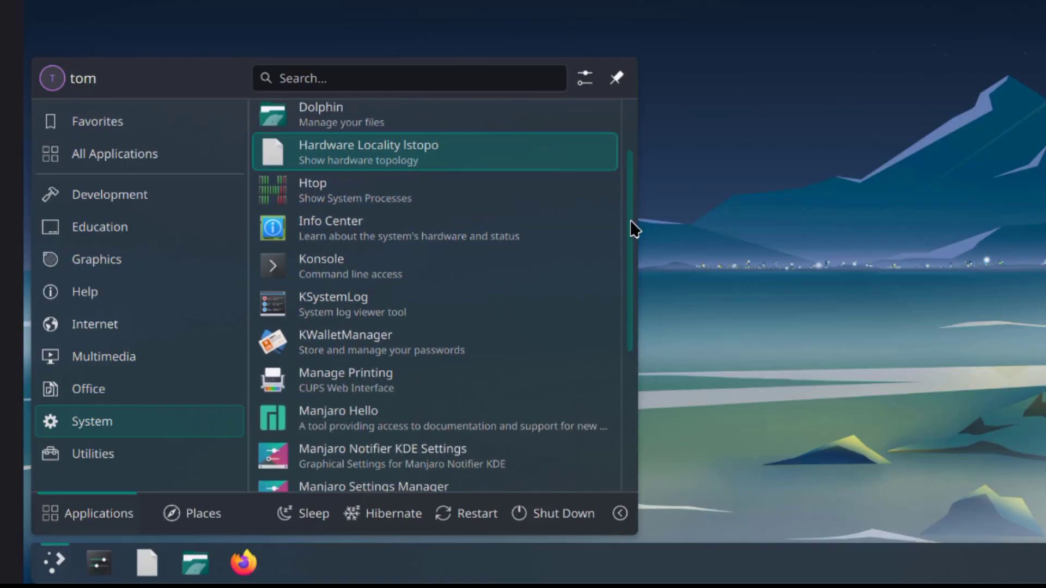
scroll(down, 3)
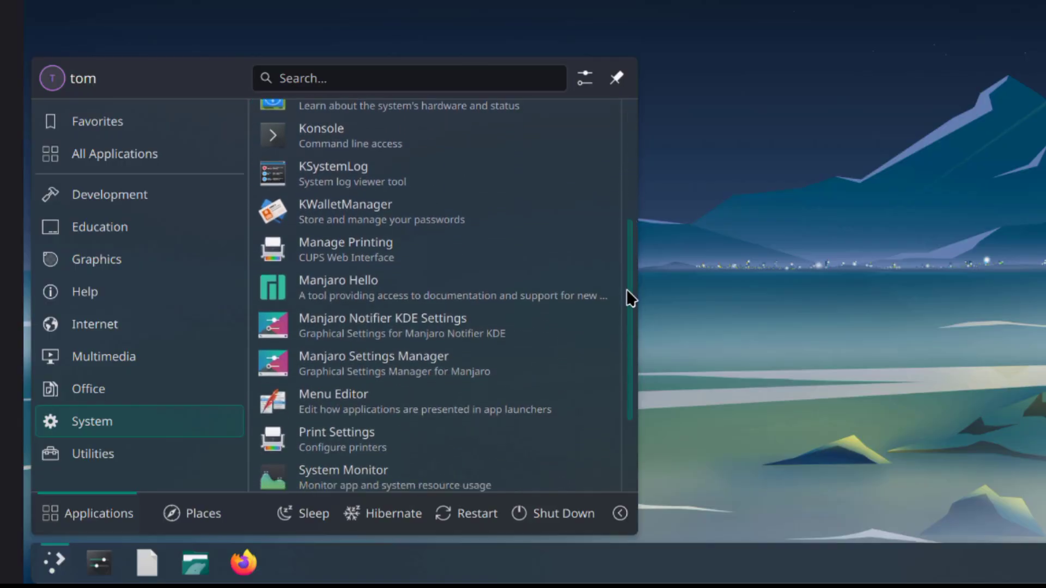
scroll(down, 3)
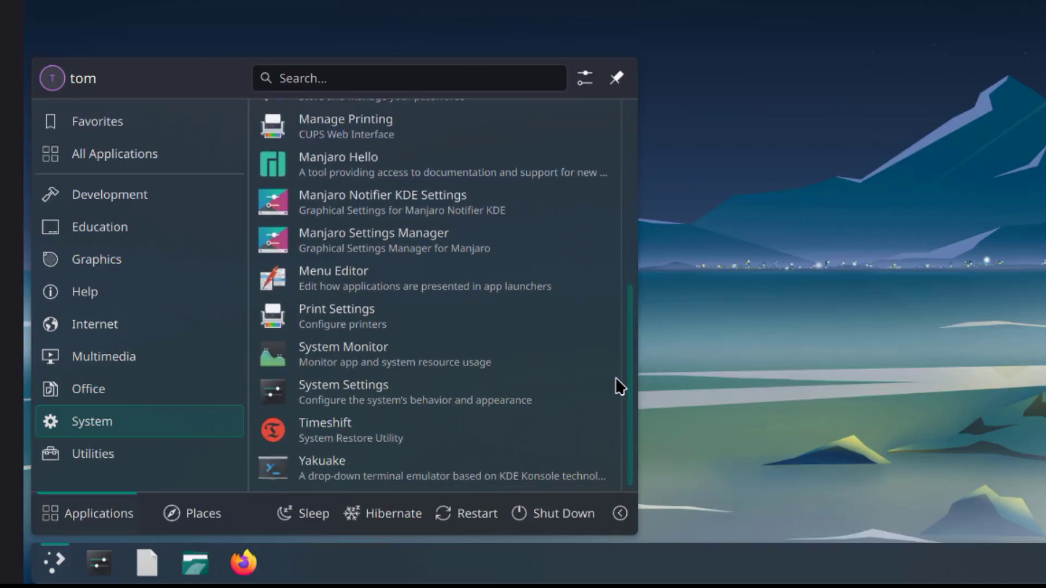
click(93, 454)
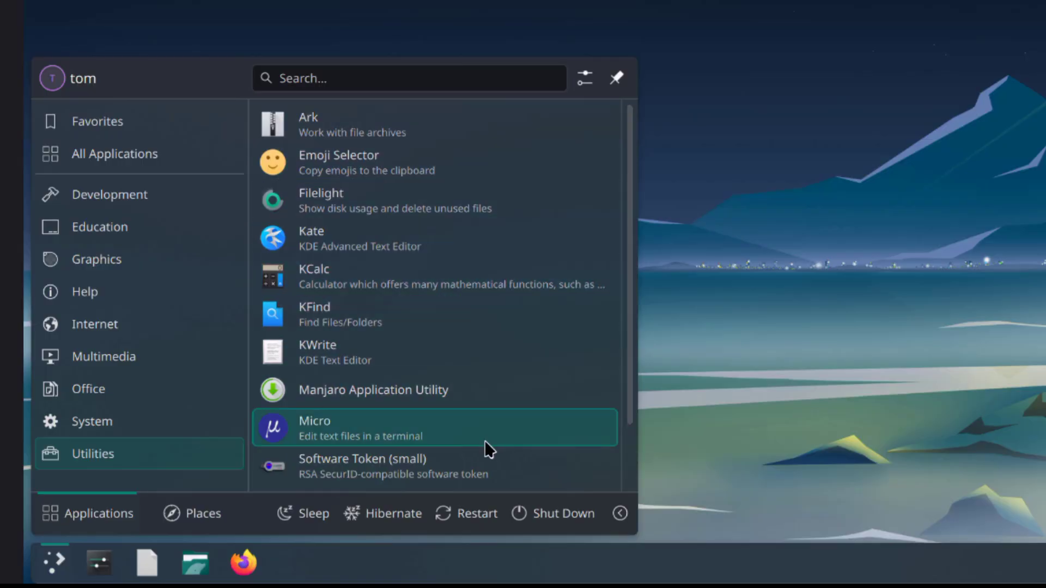
scroll(down, 3)
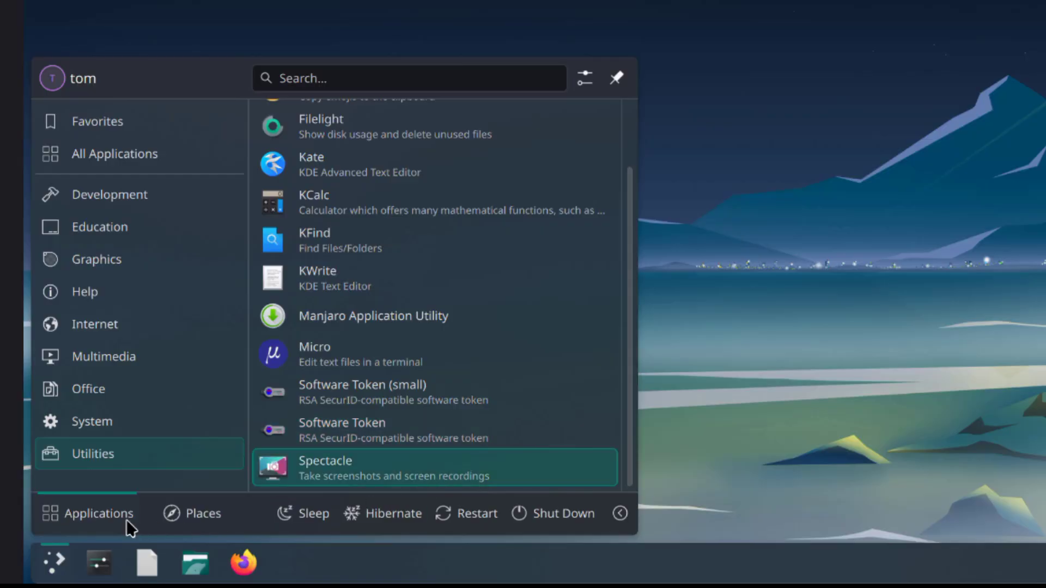
mouse_move(183, 524)
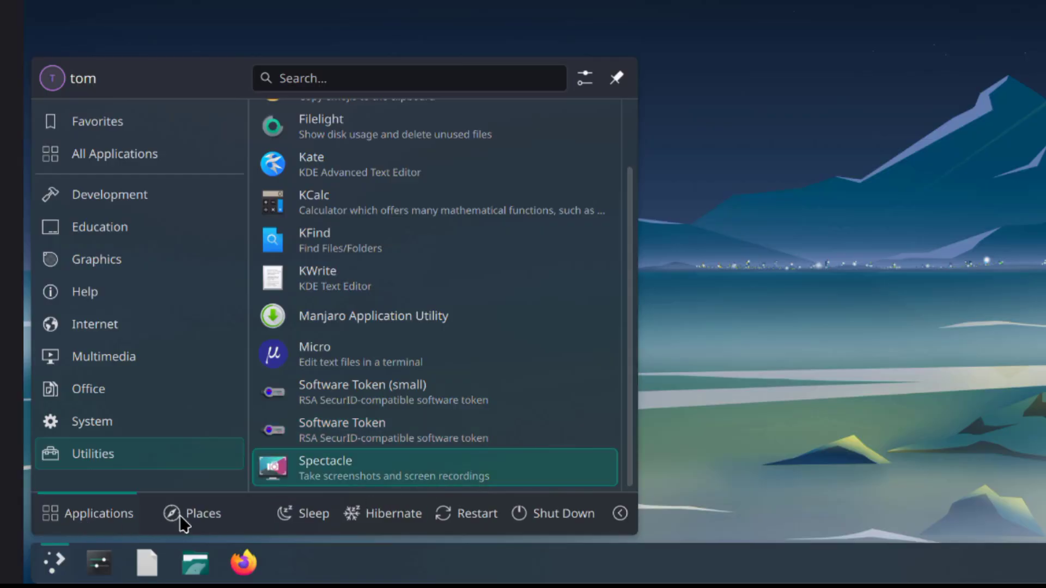
mouse_move(443, 514)
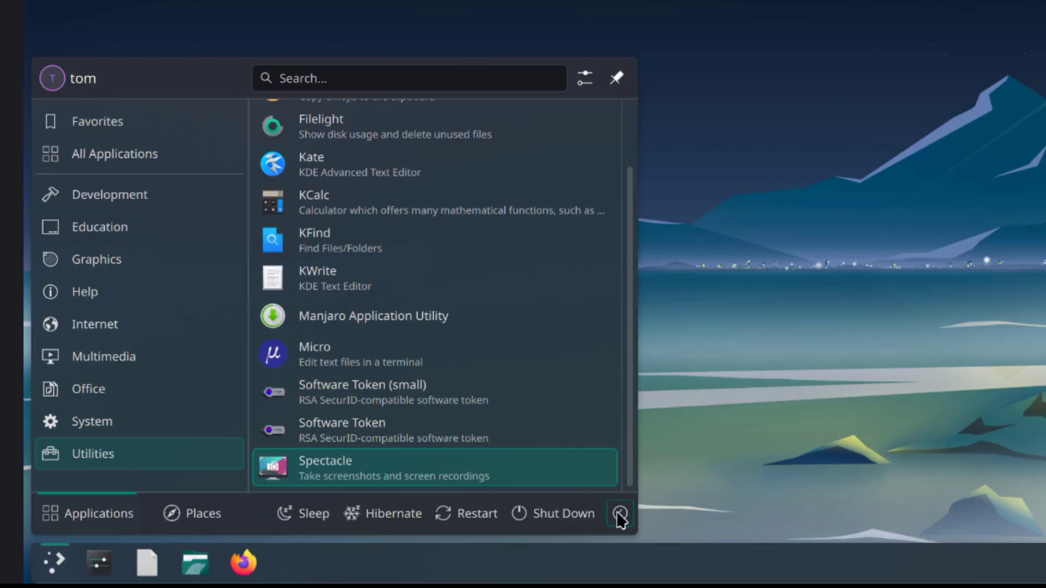
click(620, 513)
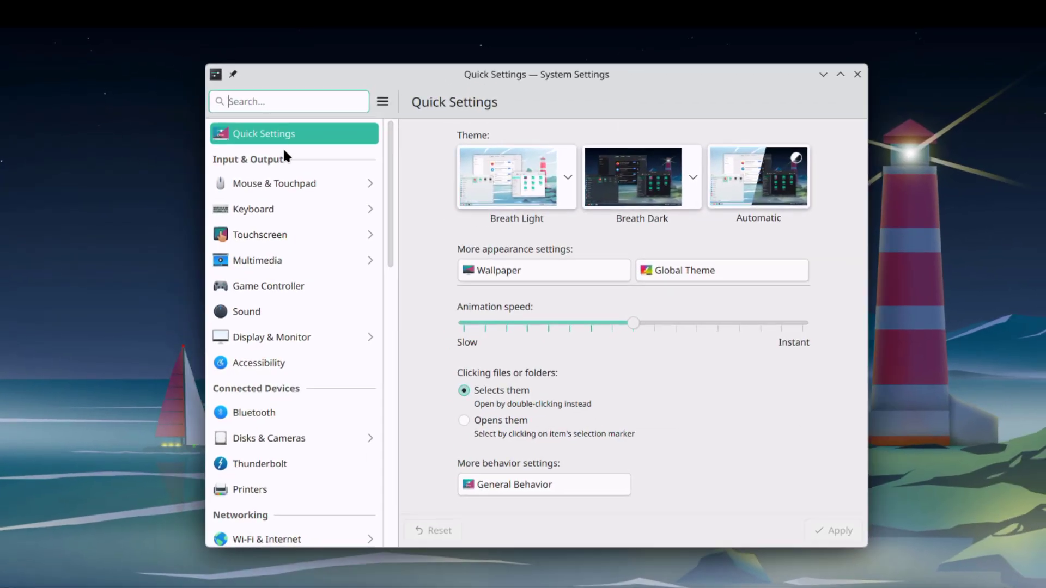
mouse_move(273, 183)
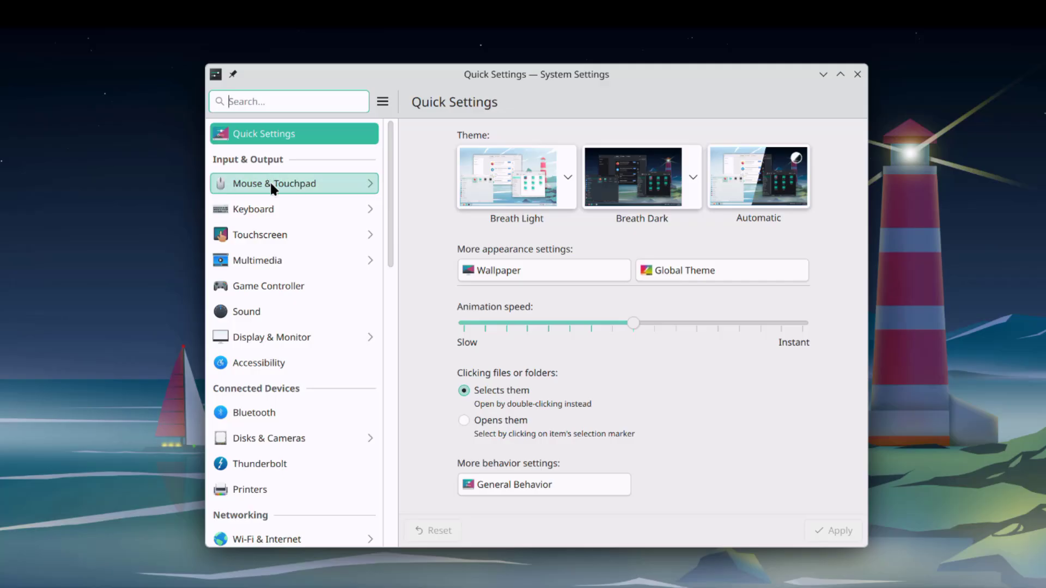
- View the Mouse then Keyboard settings and browse the sidebar down to Language & Time and System
click(273, 183)
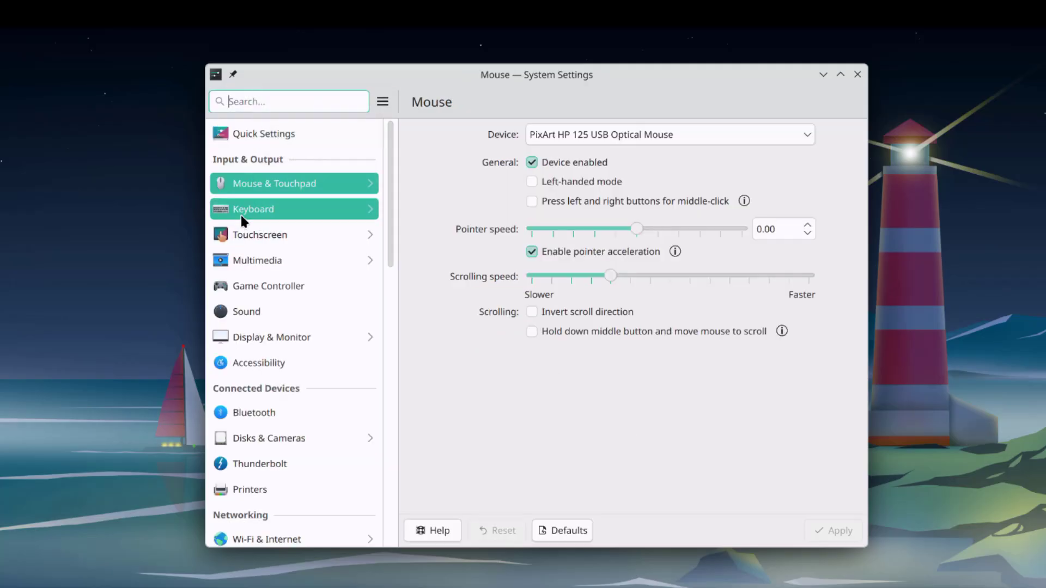
click(254, 209)
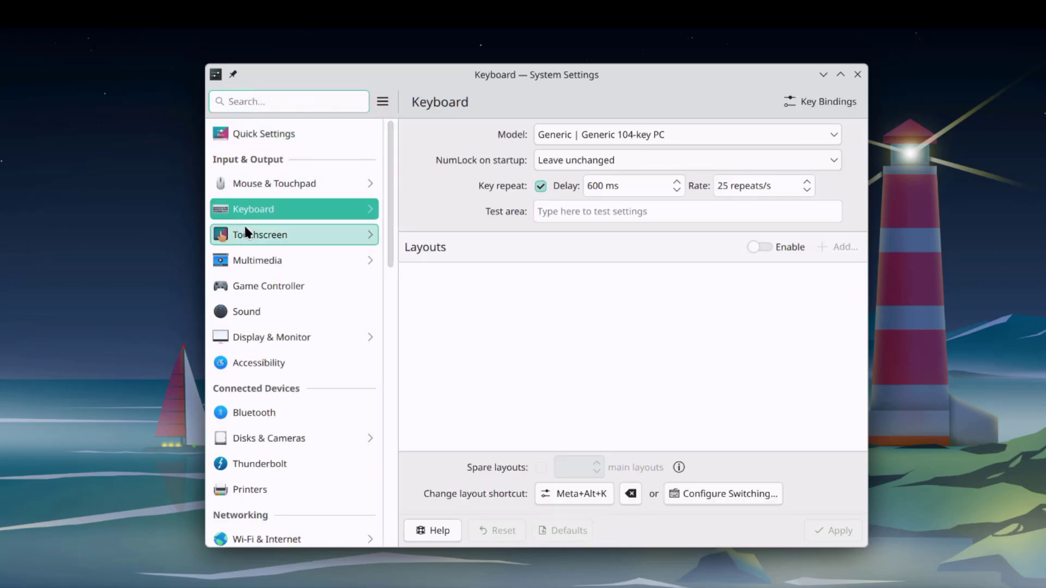
scroll(down, 3)
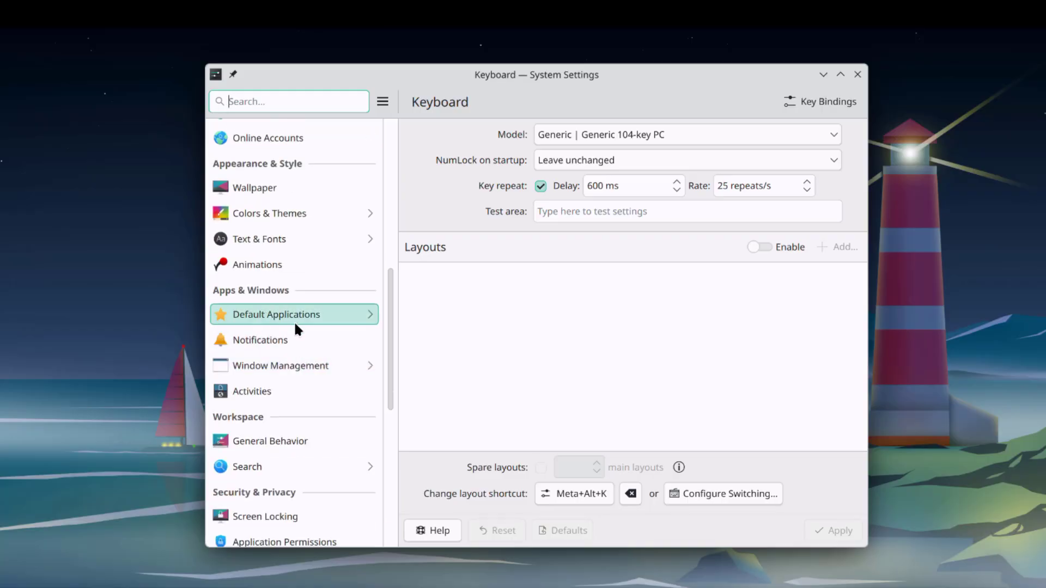
scroll(down, 3)
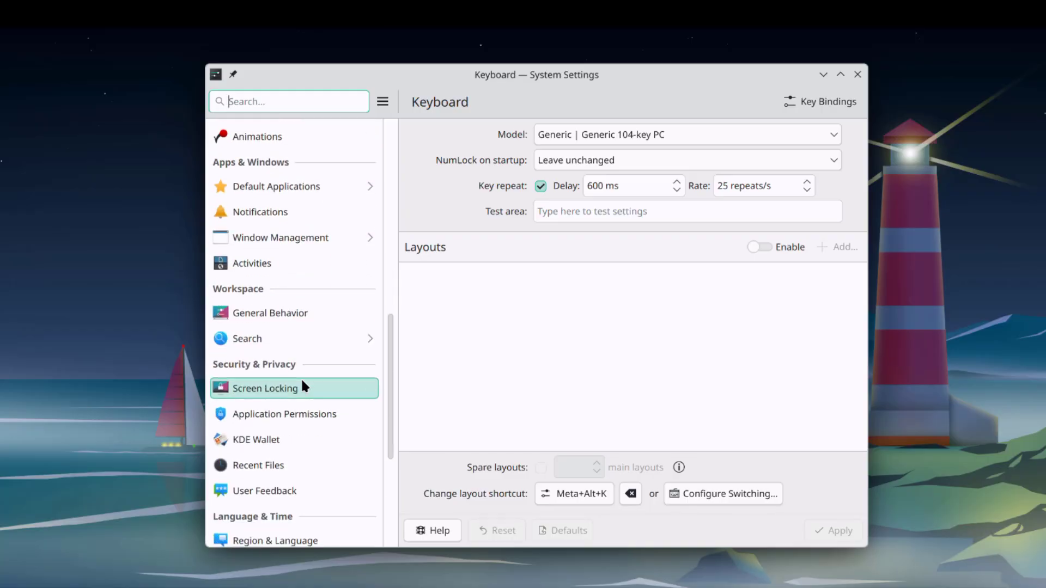
scroll(down, 3)
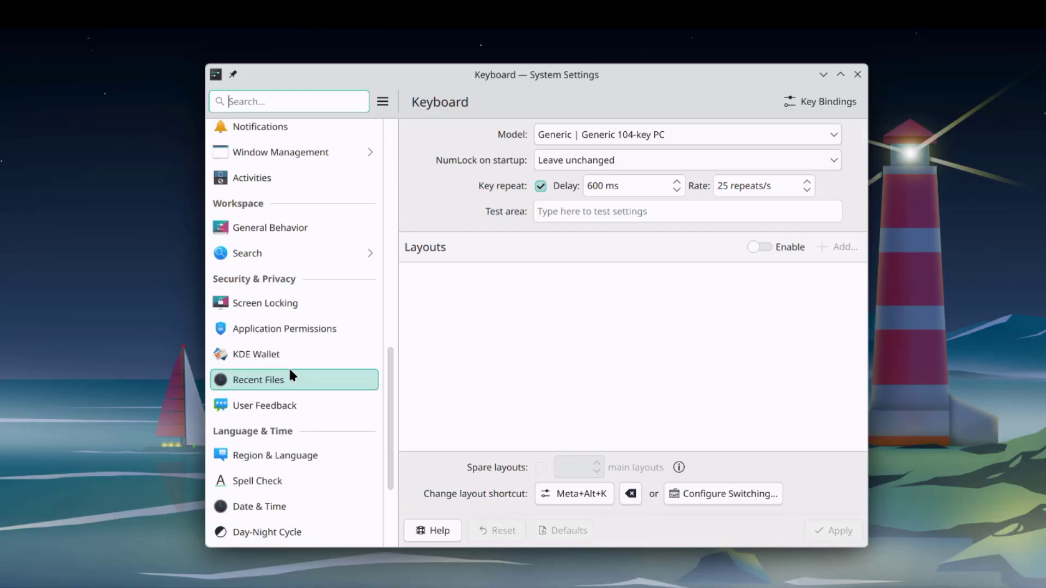
scroll(down, 3)
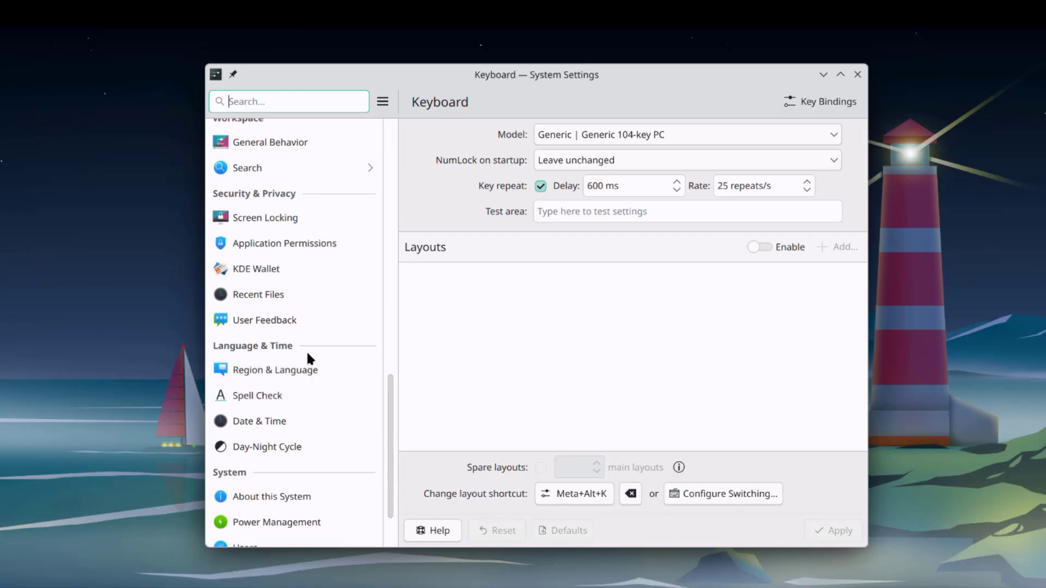
mouse_move(307, 352)
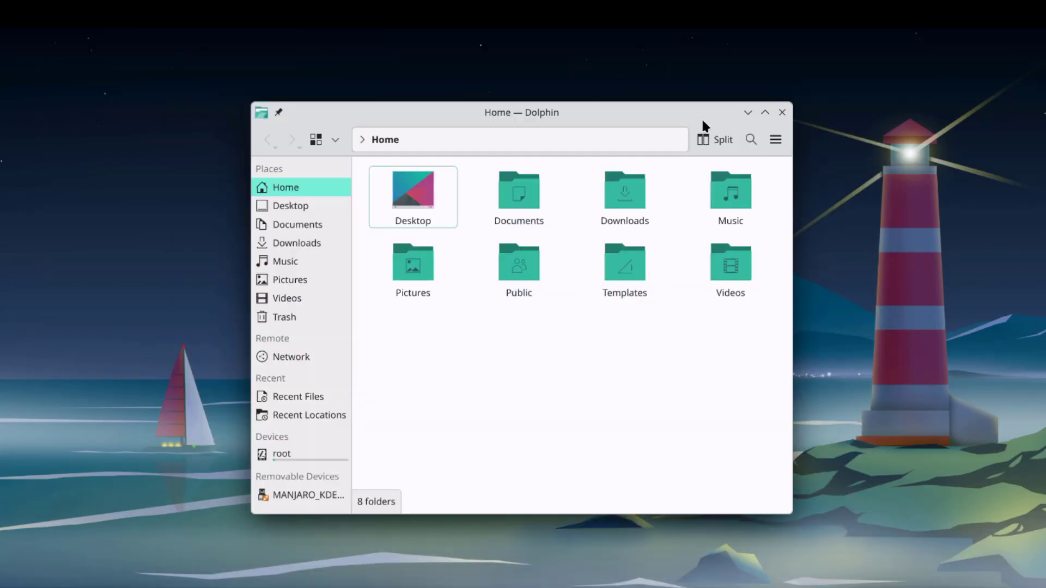
click(715, 139)
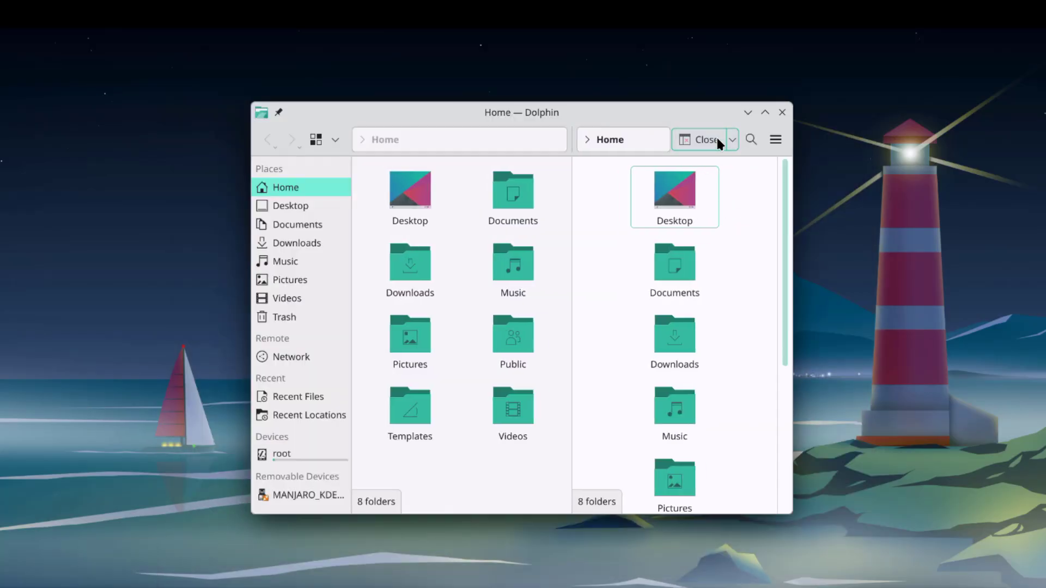
click(700, 139)
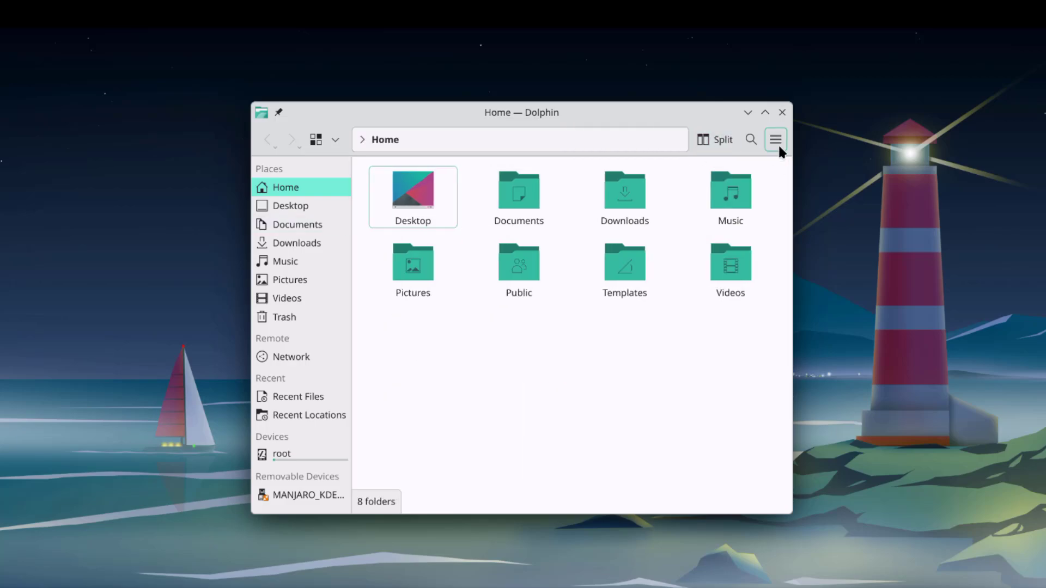
click(775, 139)
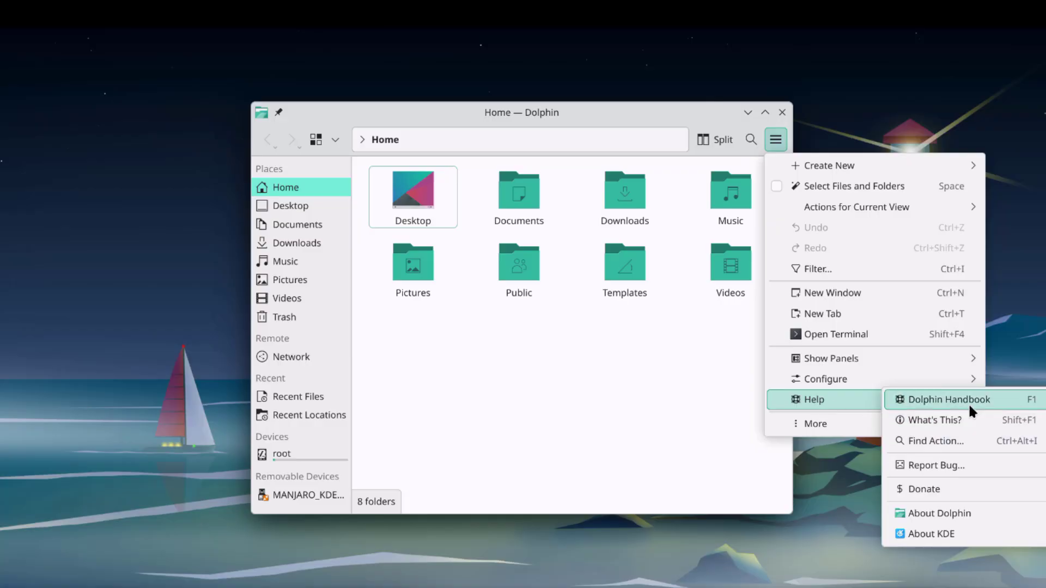
mouse_move(947, 513)
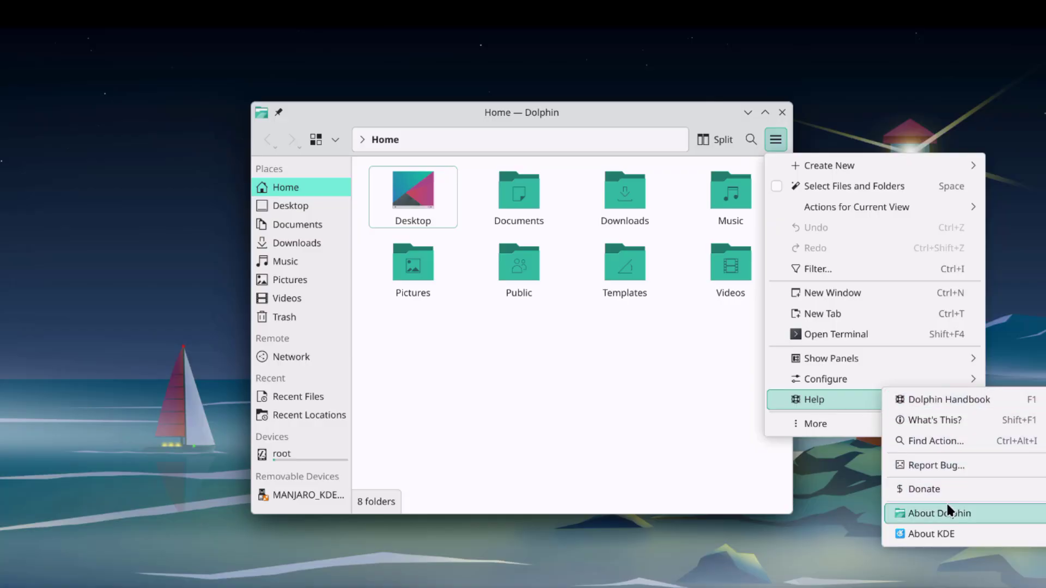
click(940, 513)
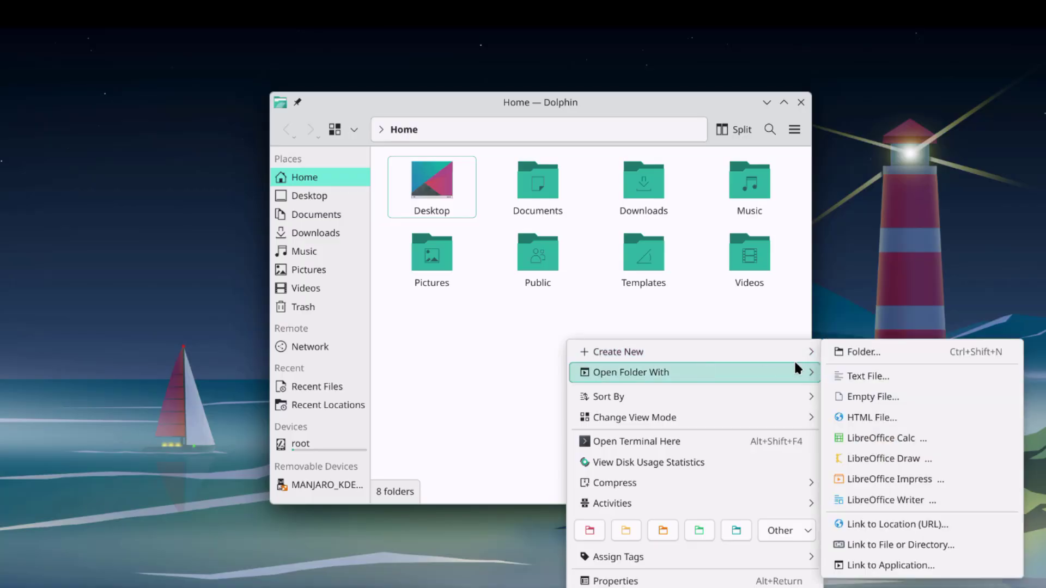
mouse_move(613, 352)
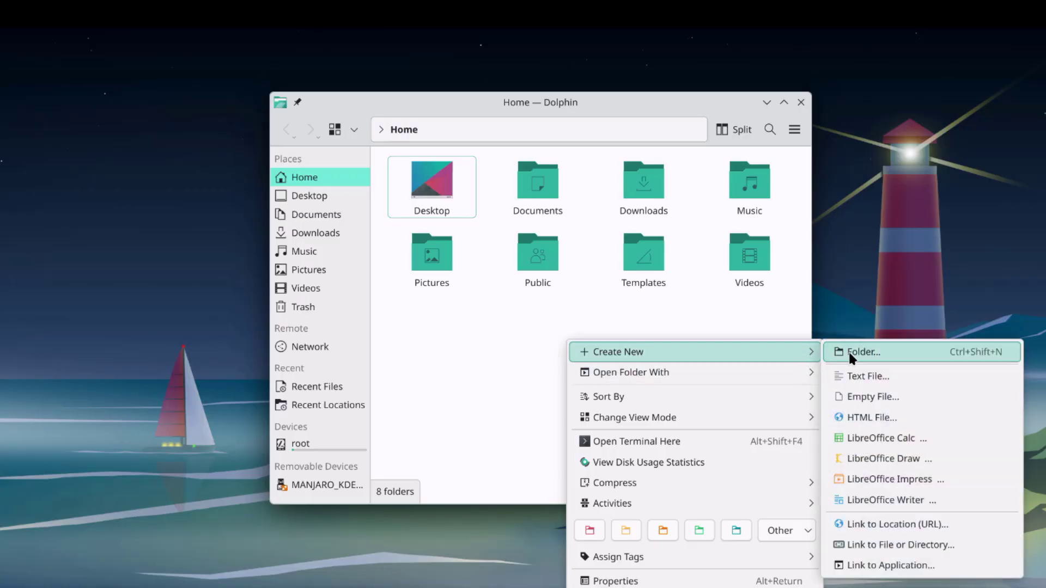
- Create a folder in Home keeping the default name New Folder
click(863, 351)
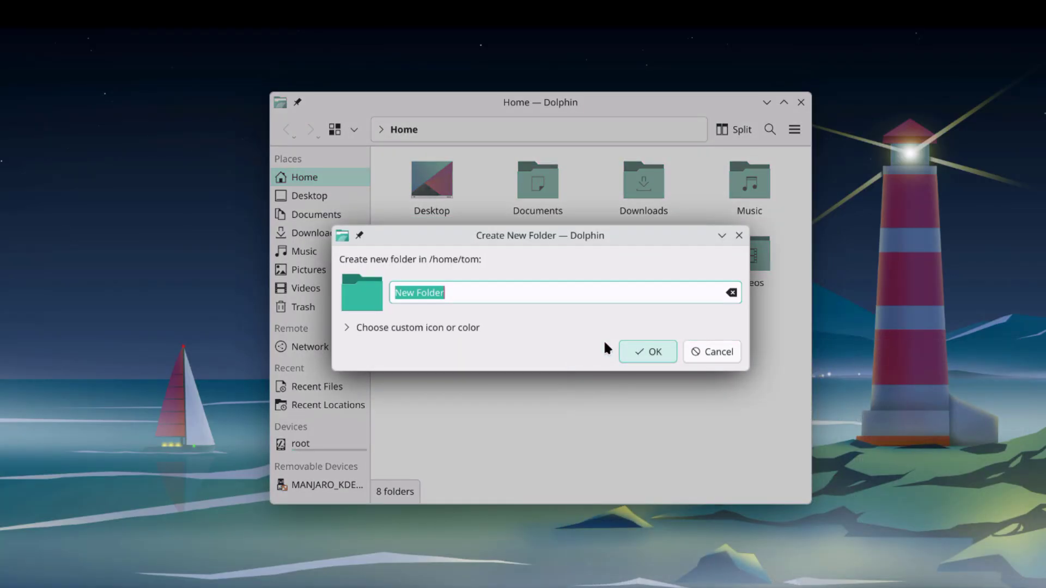
click(646, 352)
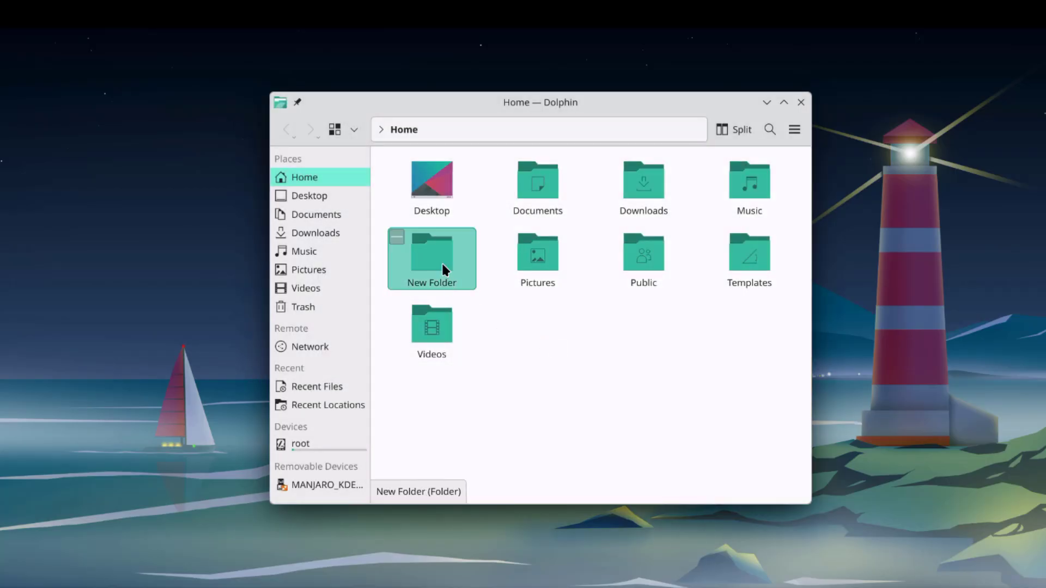
- View New Folder's Properties dialog and its Share tab
right_click(432, 259)
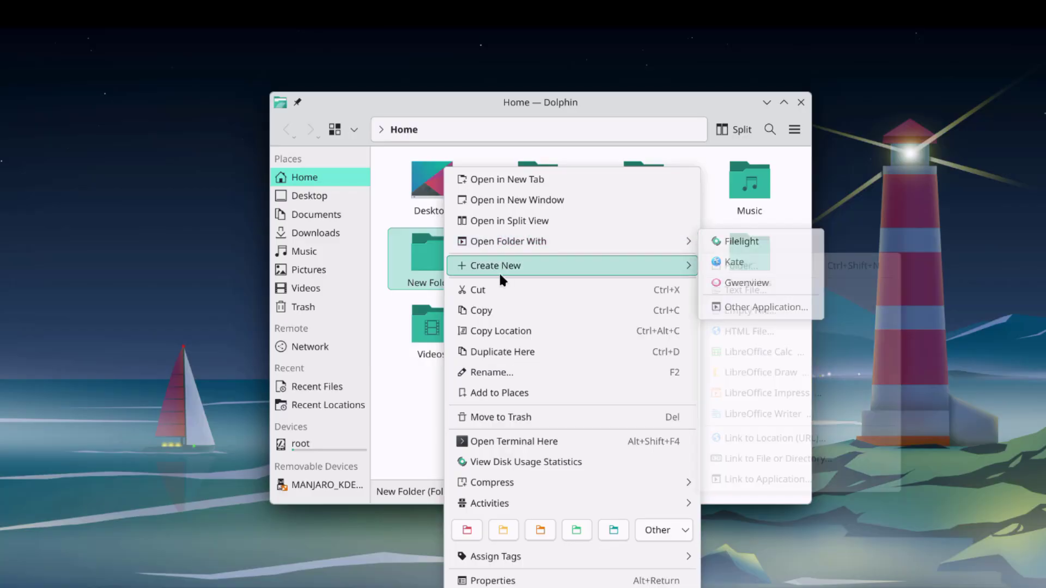
mouse_move(504, 557)
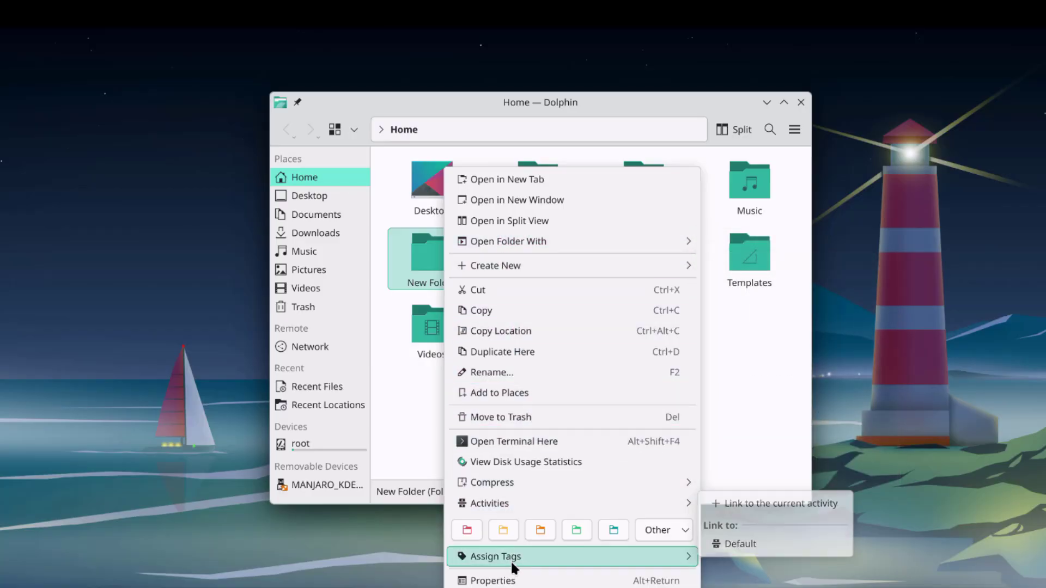
click(493, 580)
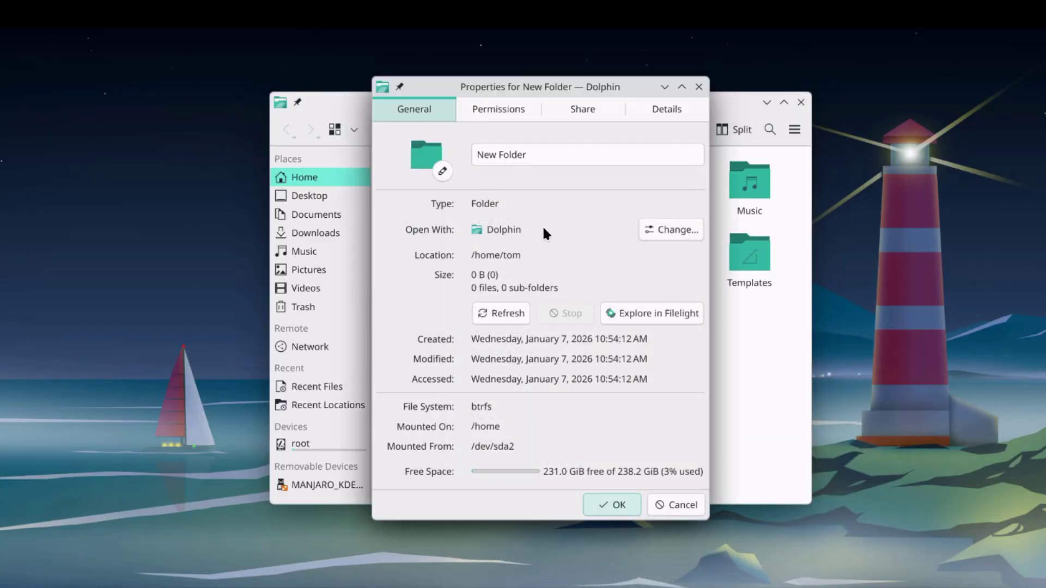
click(582, 109)
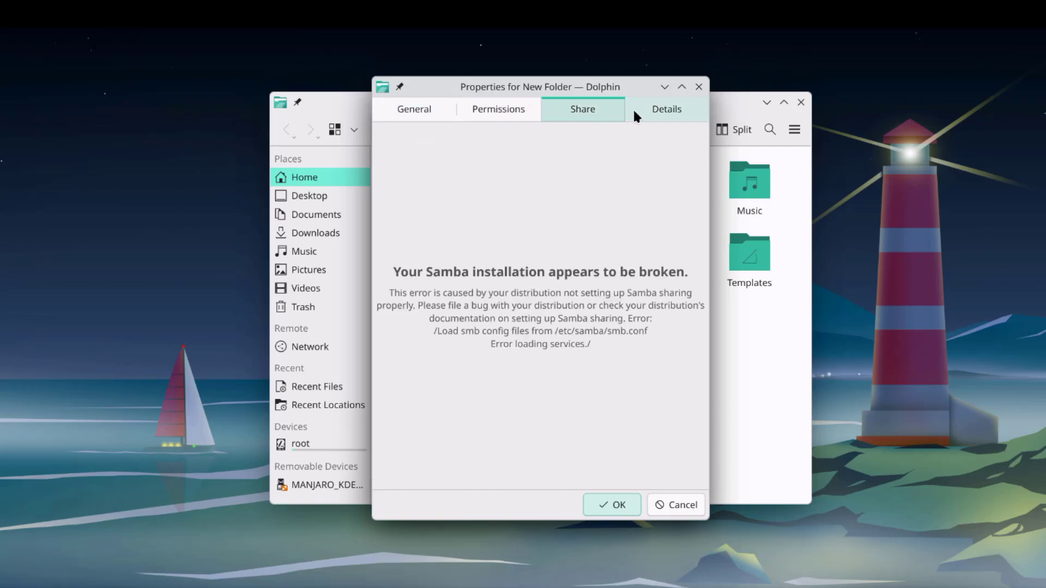
click(665, 109)
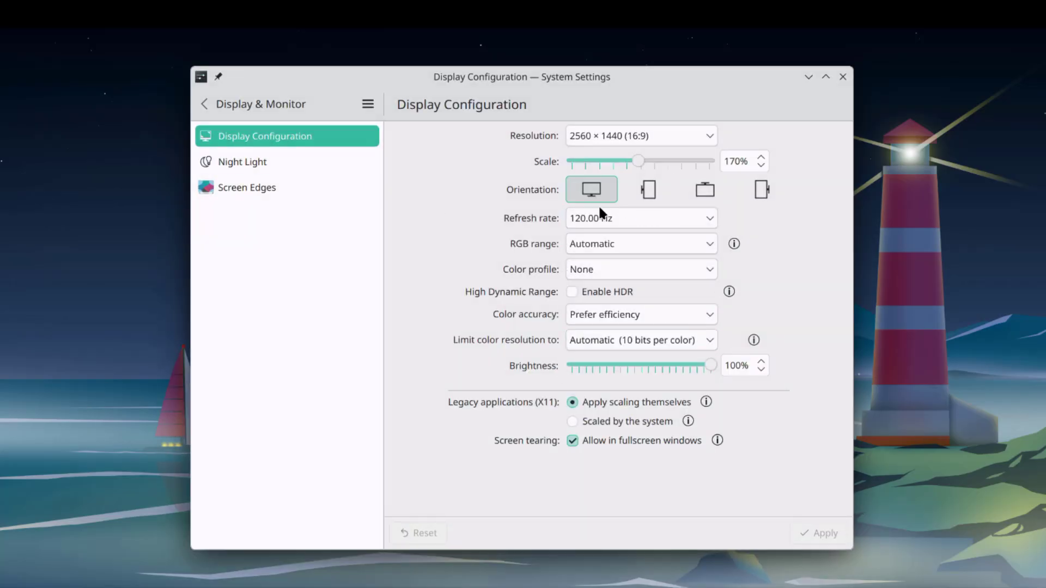
- Show Display Configuration with 2560×1440 resolution, 170% scale and 120 Hz
click(639, 135)
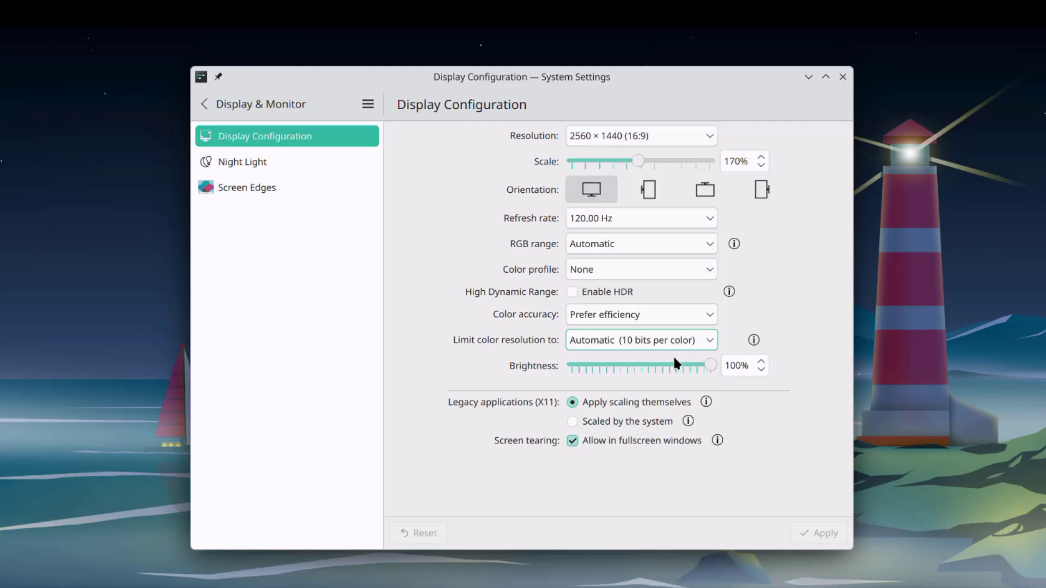
click(242, 162)
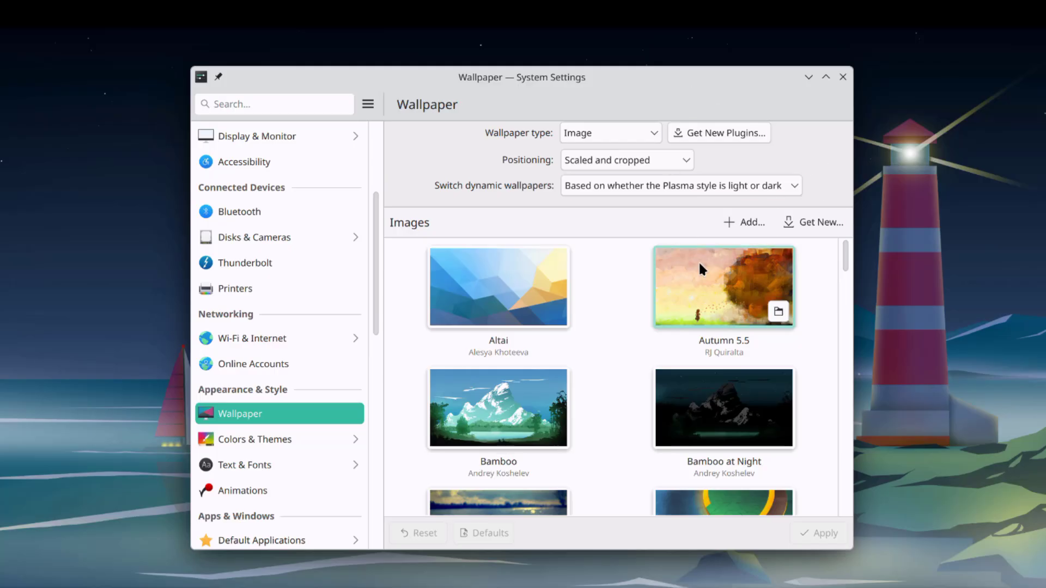
- Scroll through the Wallpaper Images grid to browse the available wallpapers
scroll(down, 3)
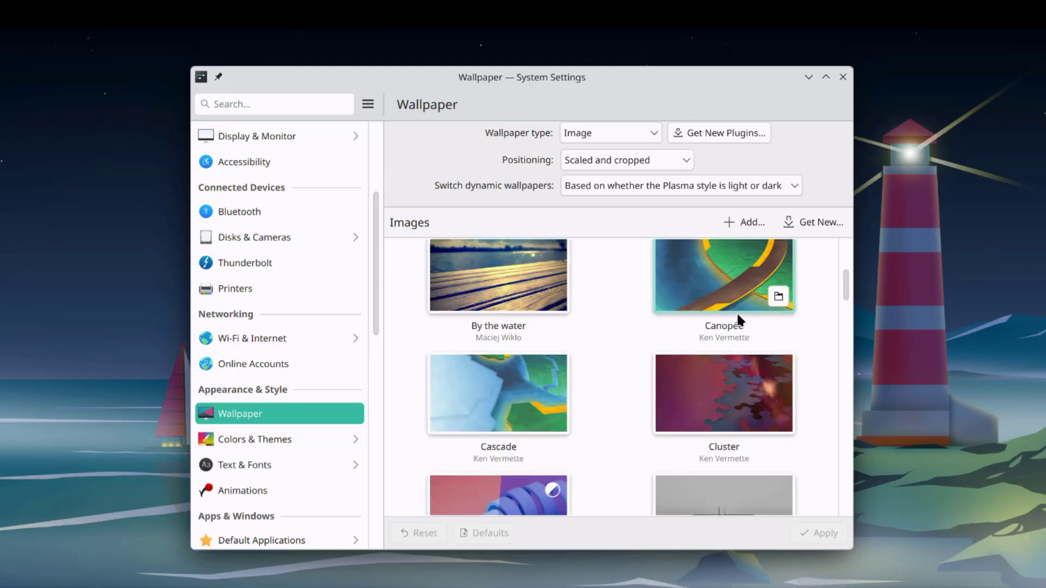
scroll(down, 3)
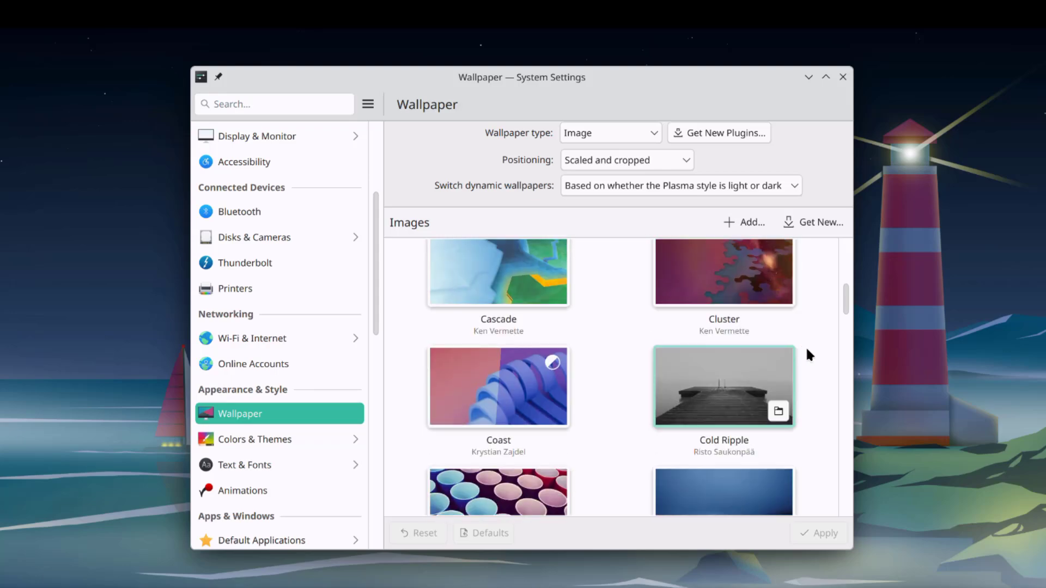
scroll(down, 3)
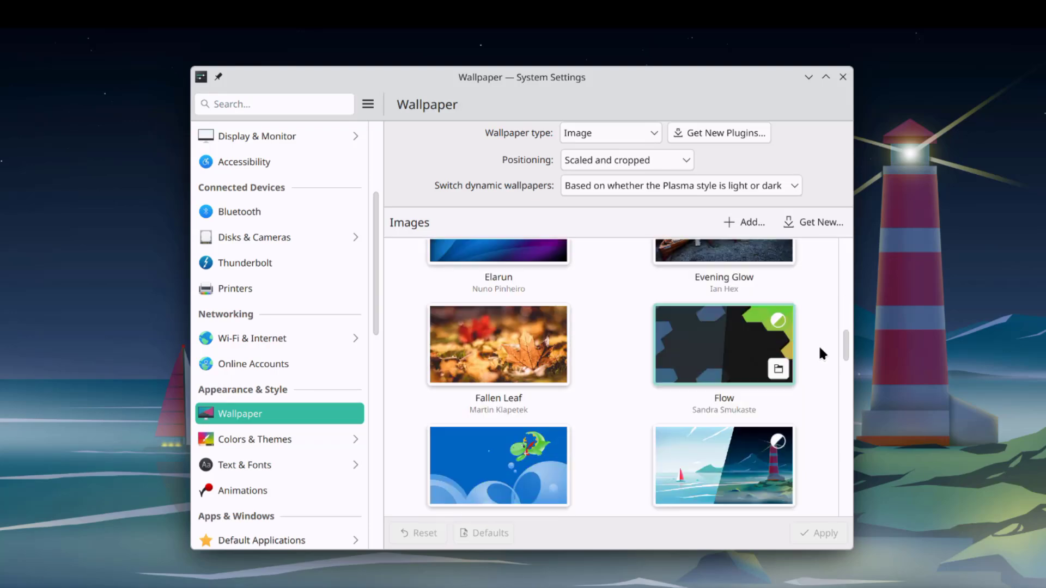
scroll(down, 3)
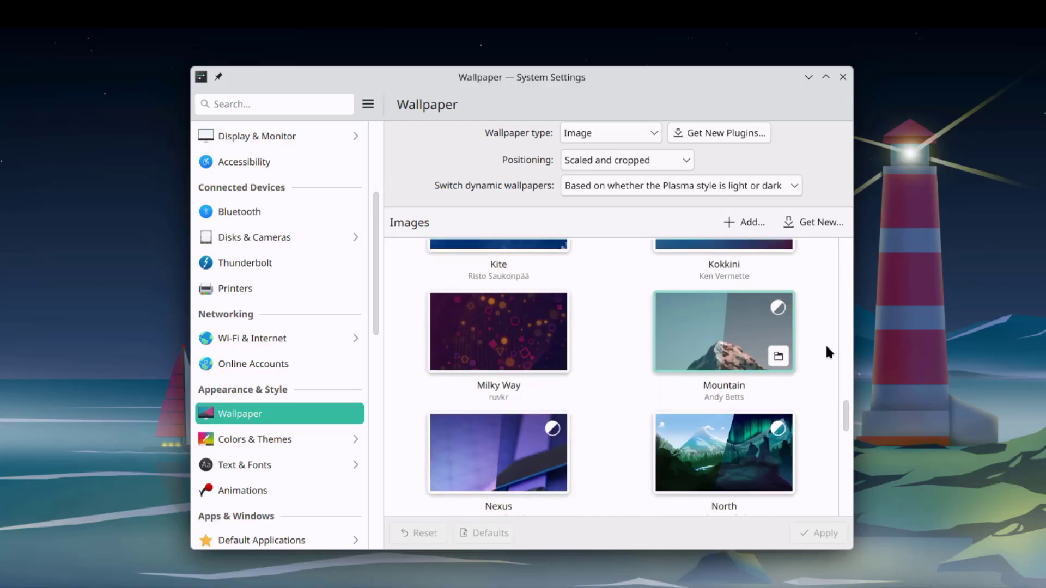
scroll(down, 3)
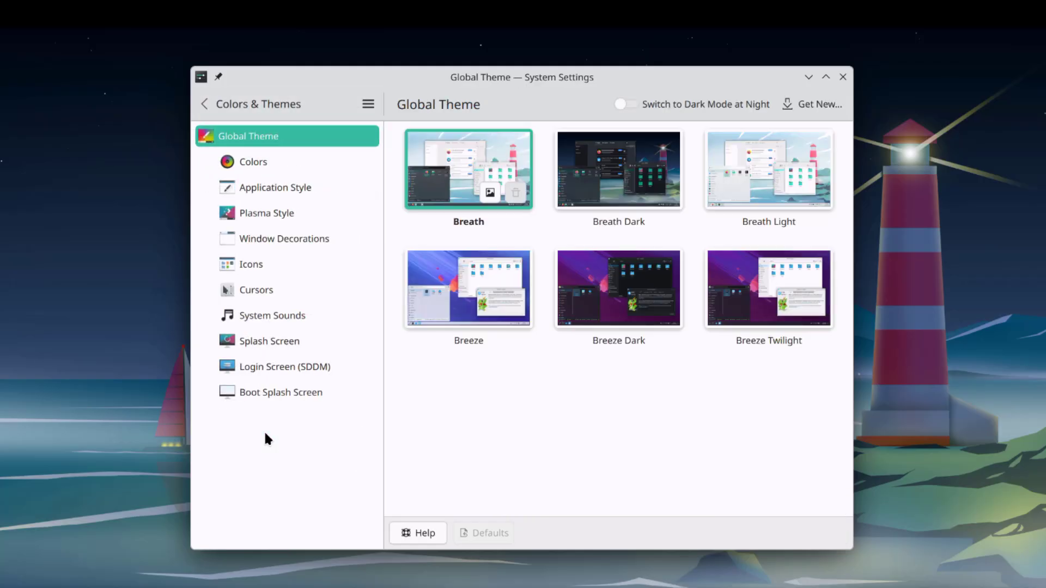
mouse_move(619, 288)
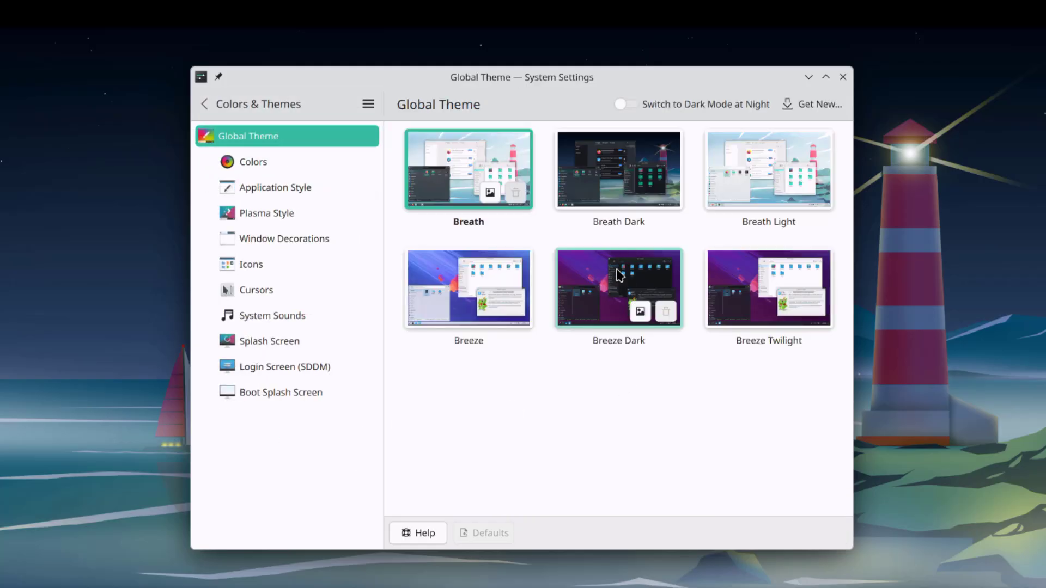
- Apply the Breeze Dark global theme and close System Settings
click(617, 287)
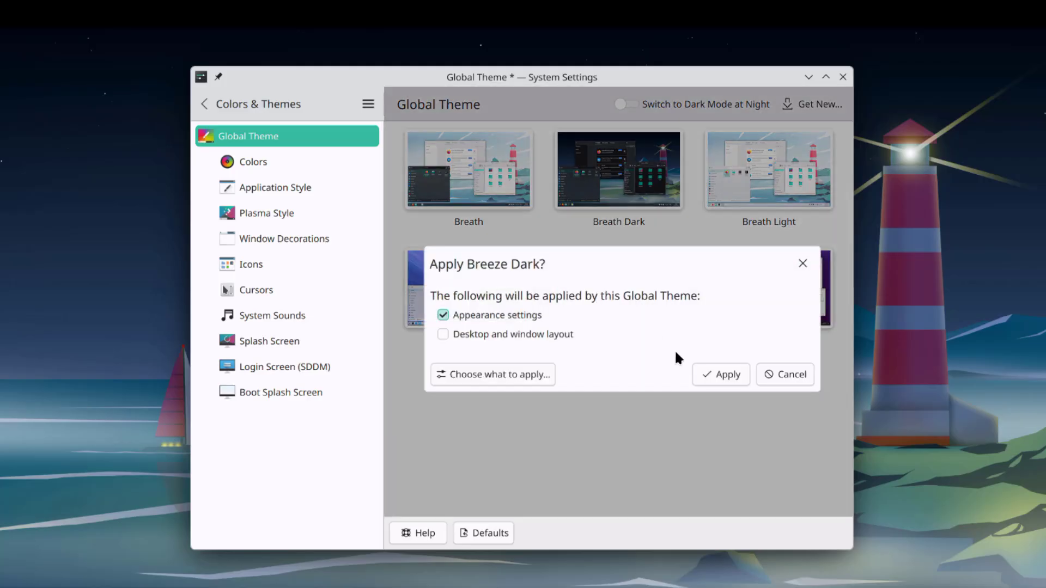
click(721, 374)
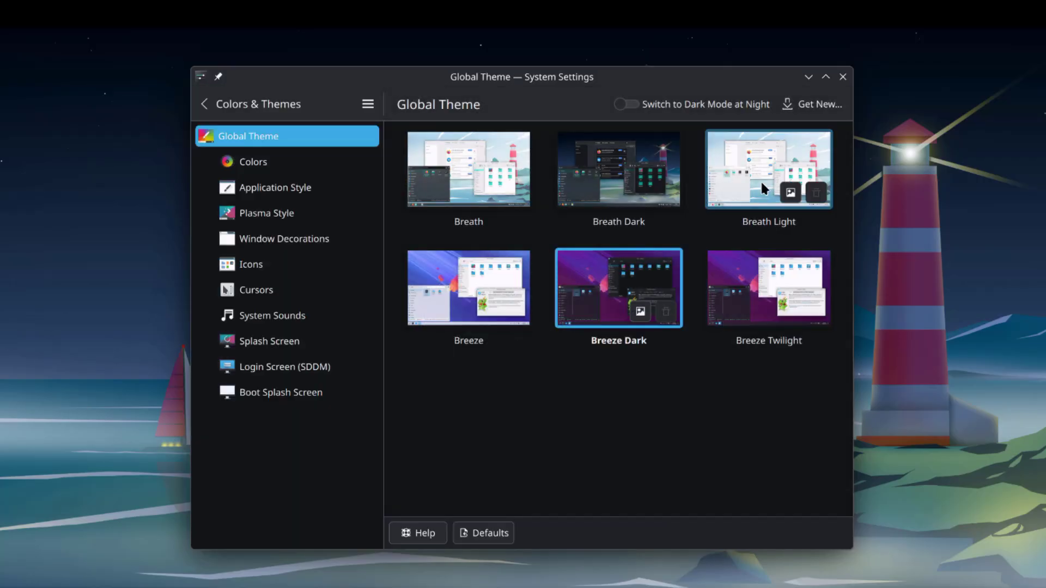
mouse_move(842, 76)
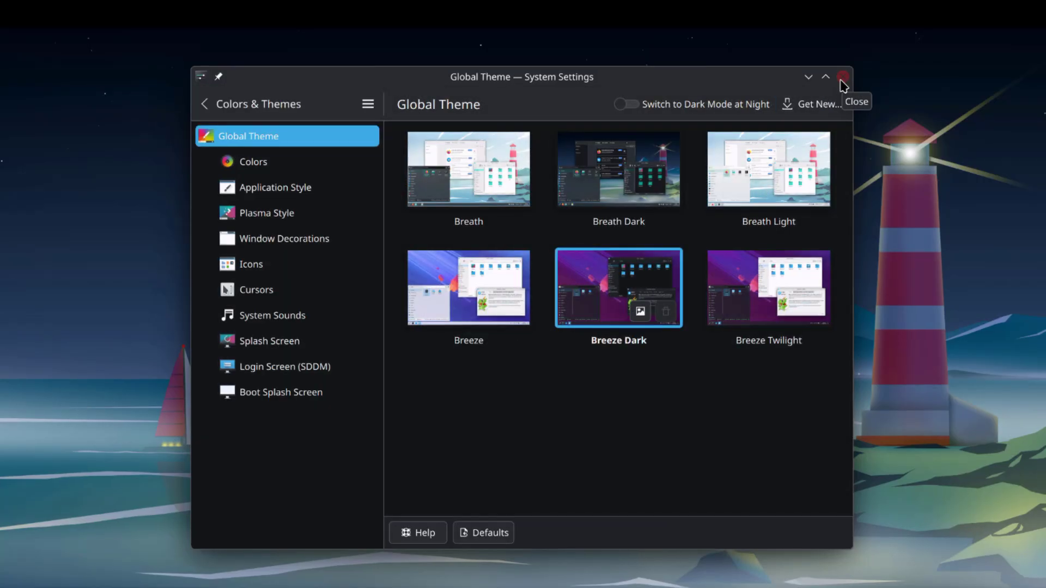
click(842, 77)
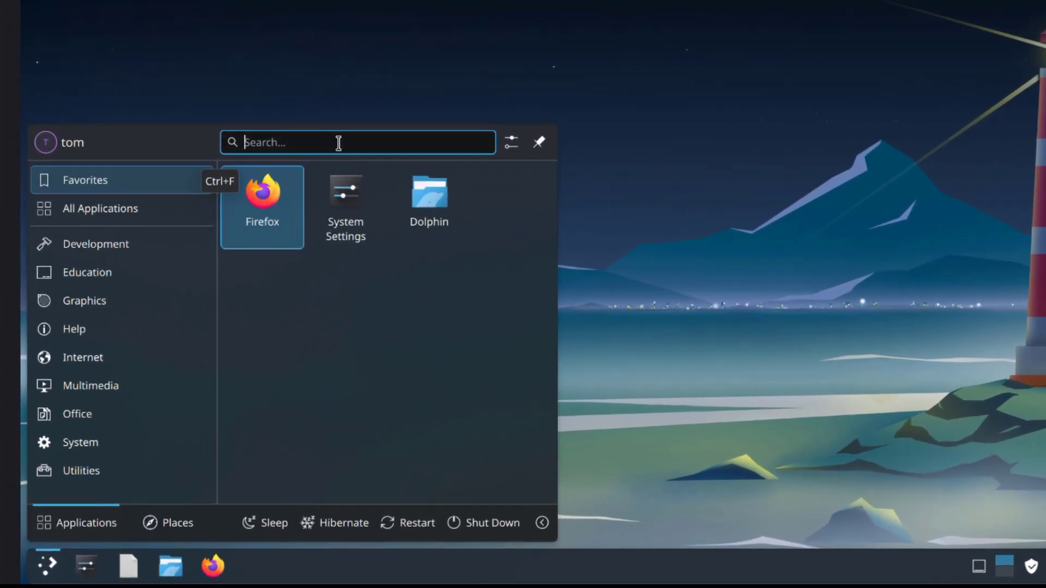
- Launch Konsole, show kernel 6.18.3-2-MANJARO with uname -r, then start sudo pacman -S htop vlc
text(ter)
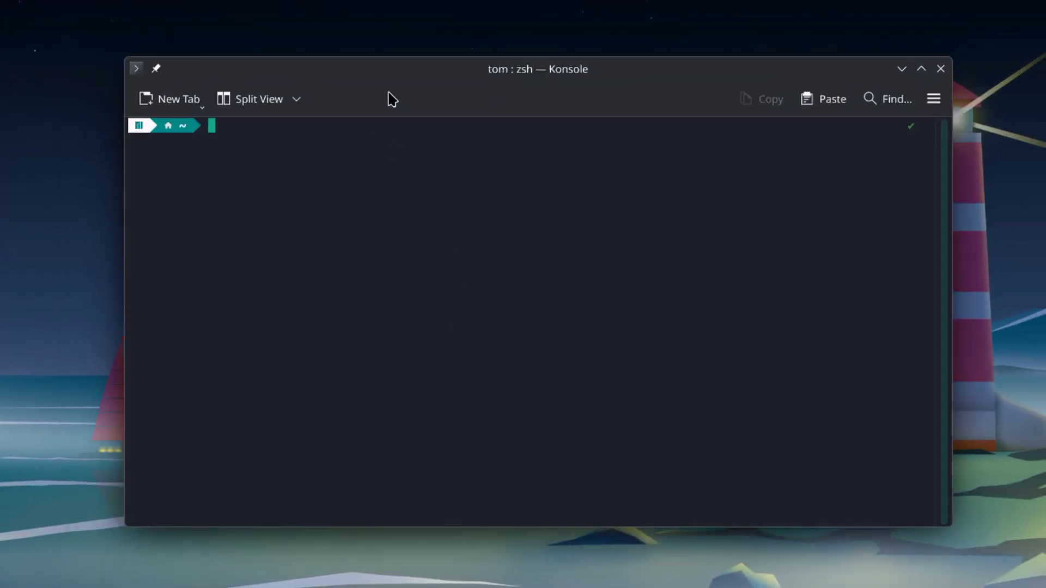
text(uname -r)
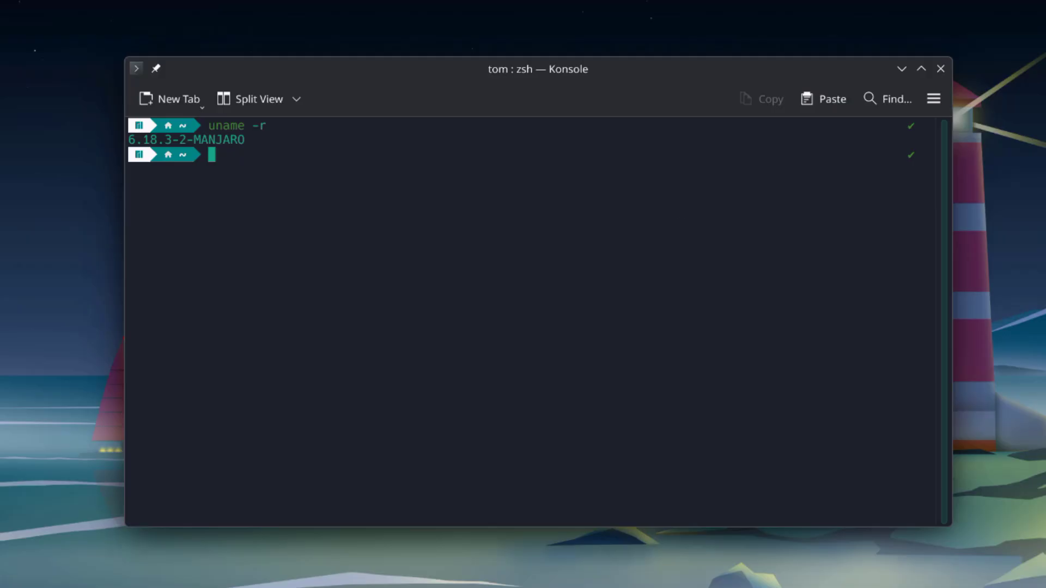
mouse_move(182, 185)
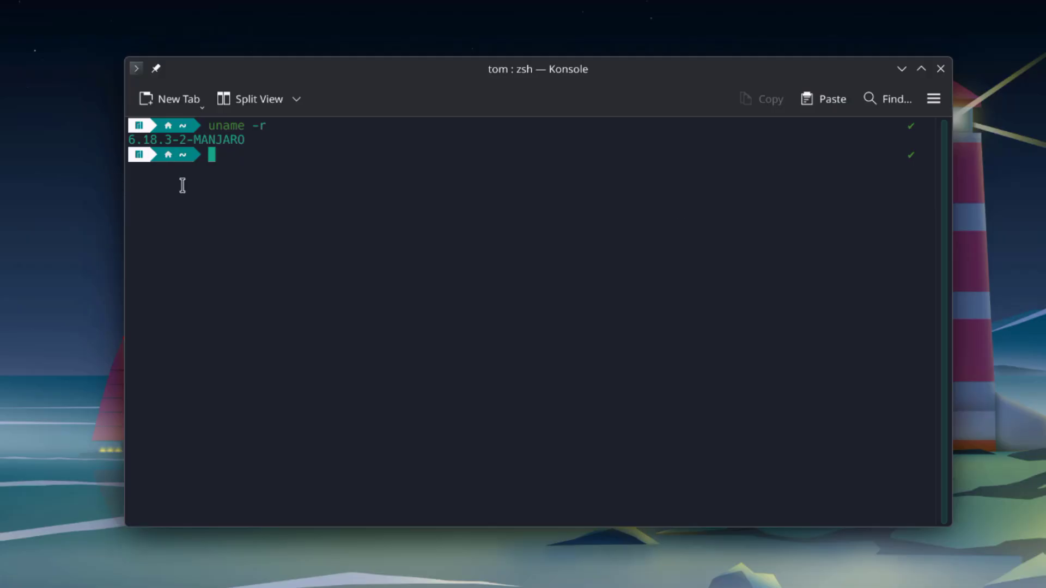
mouse_move(3, 345)
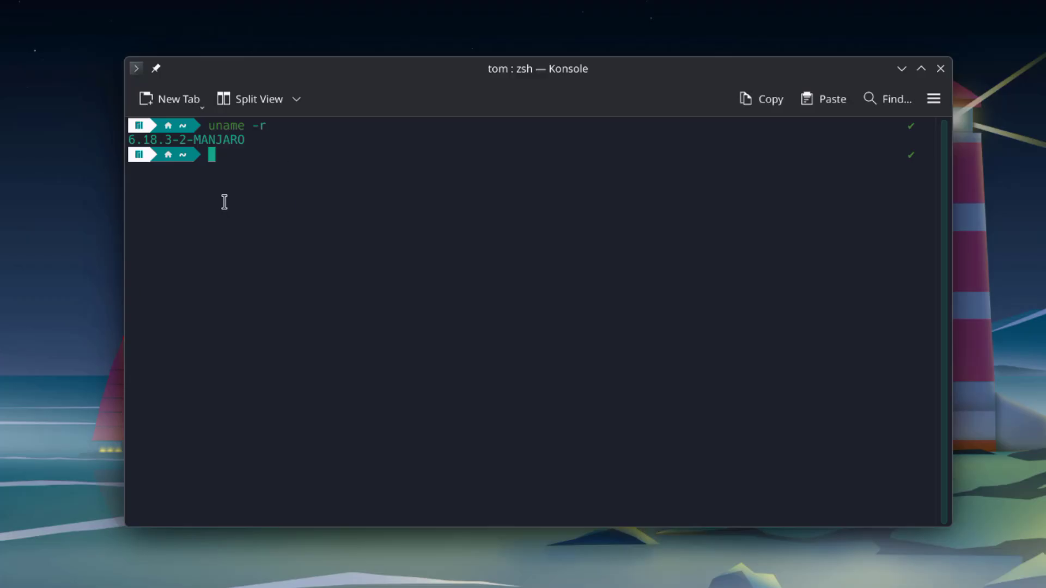
text(sudo pacman -S htop vlc)
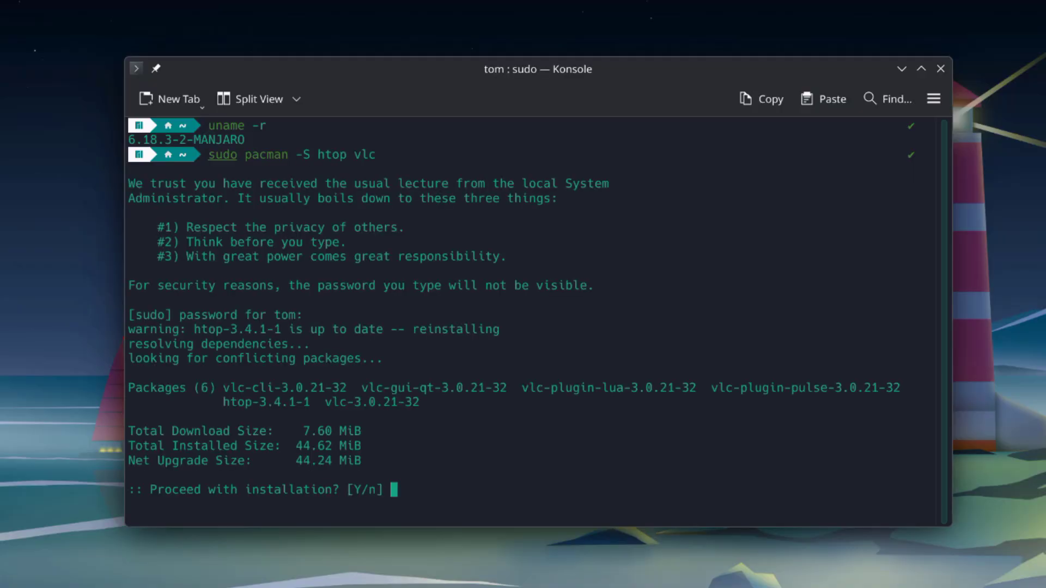
- Answer y to install htop and vlc with pacman, then start htop
text(y)
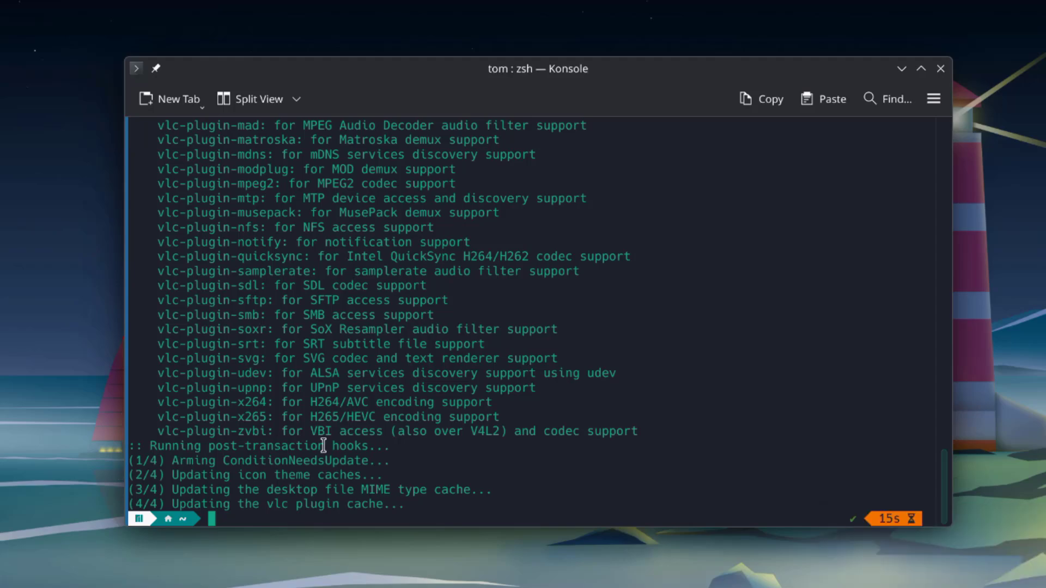
mouse_move(308, 465)
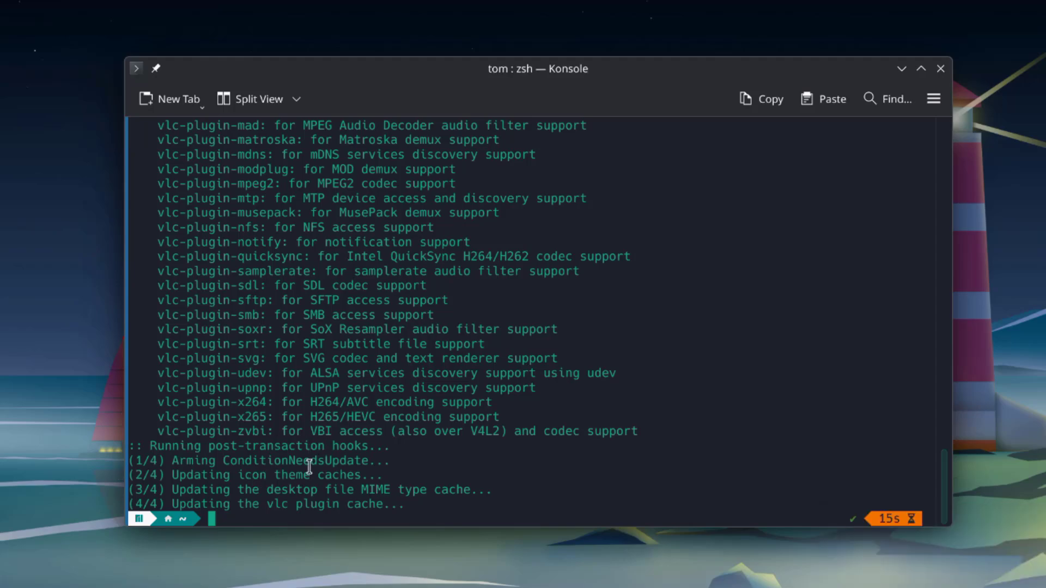
text(ht)
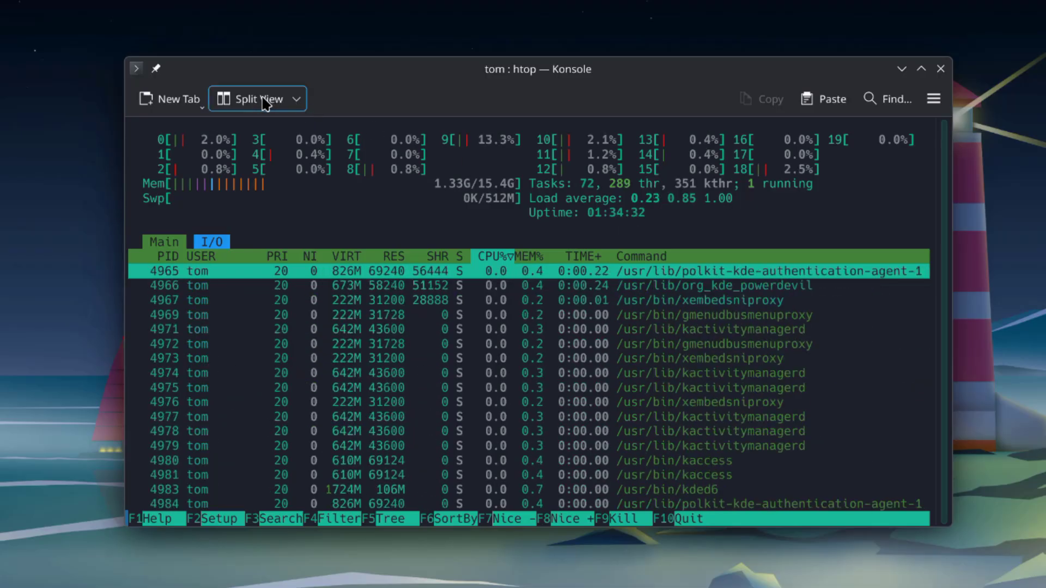
- Add a second, empty Konsole tab alongside the running htop
click(175, 100)
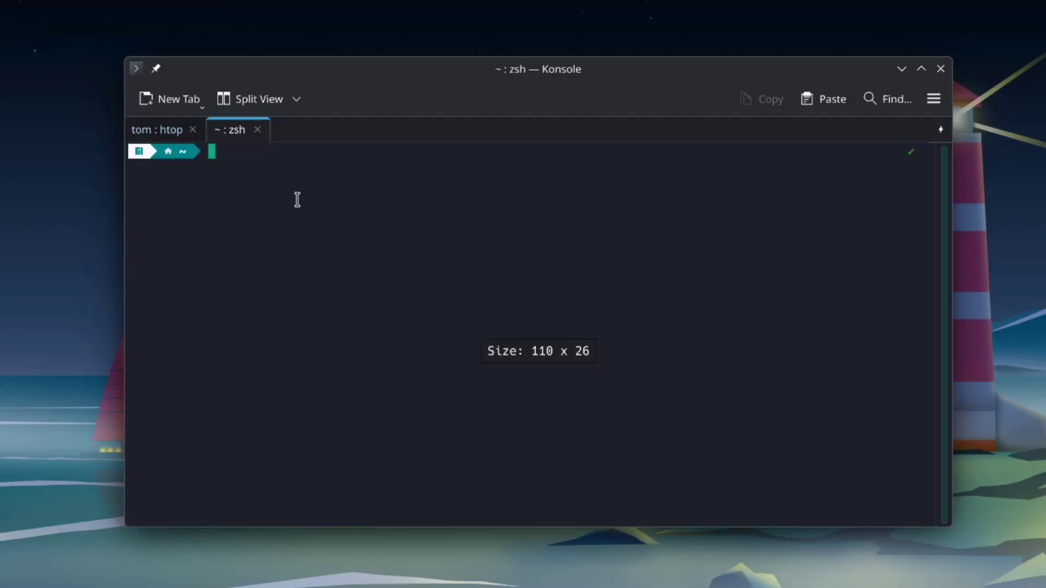
text(v)
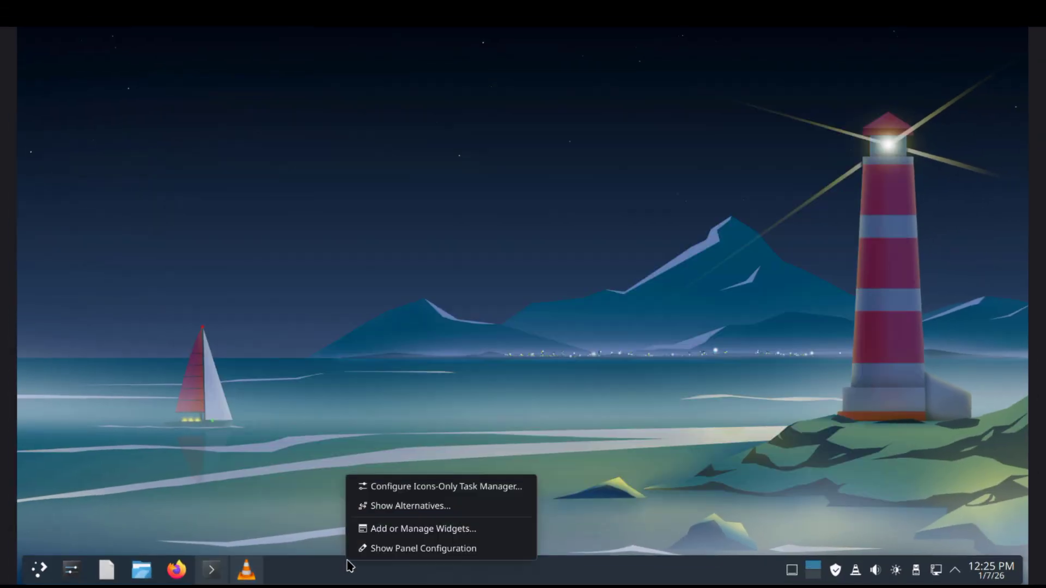
mouse_move(423, 548)
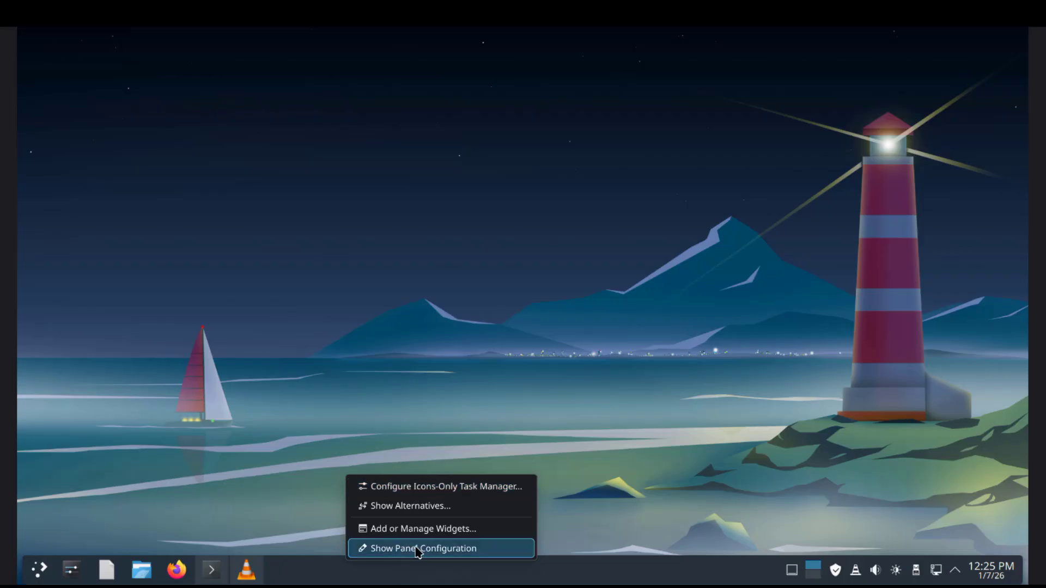
- Enter panel edit mode and move the panel to the right screen edge
click(422, 548)
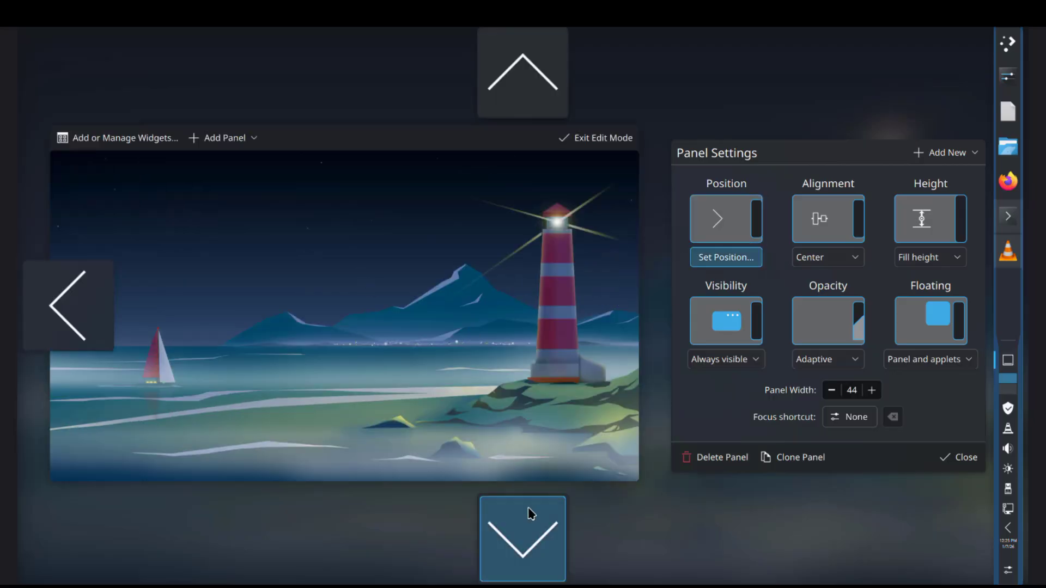
- Return the panel to the bottom edge and launch Add/Remove Software from All Applications
click(38, 570)
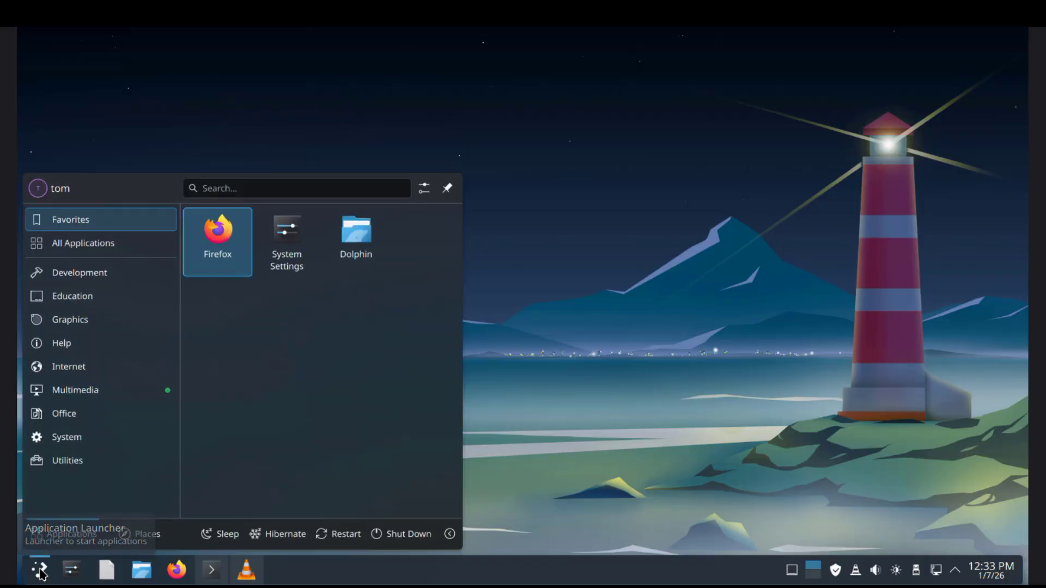
click(296, 187)
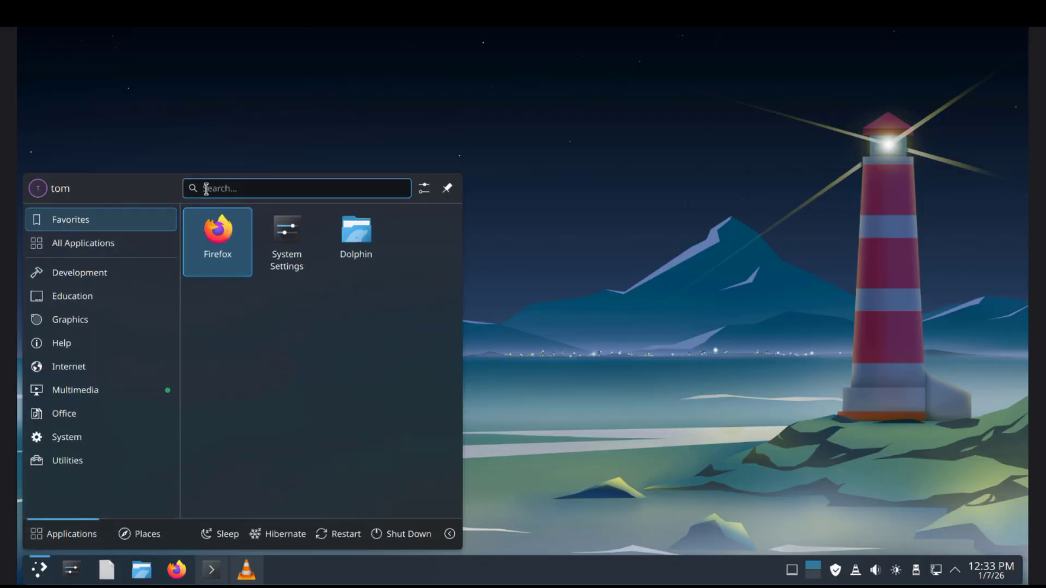
click(83, 243)
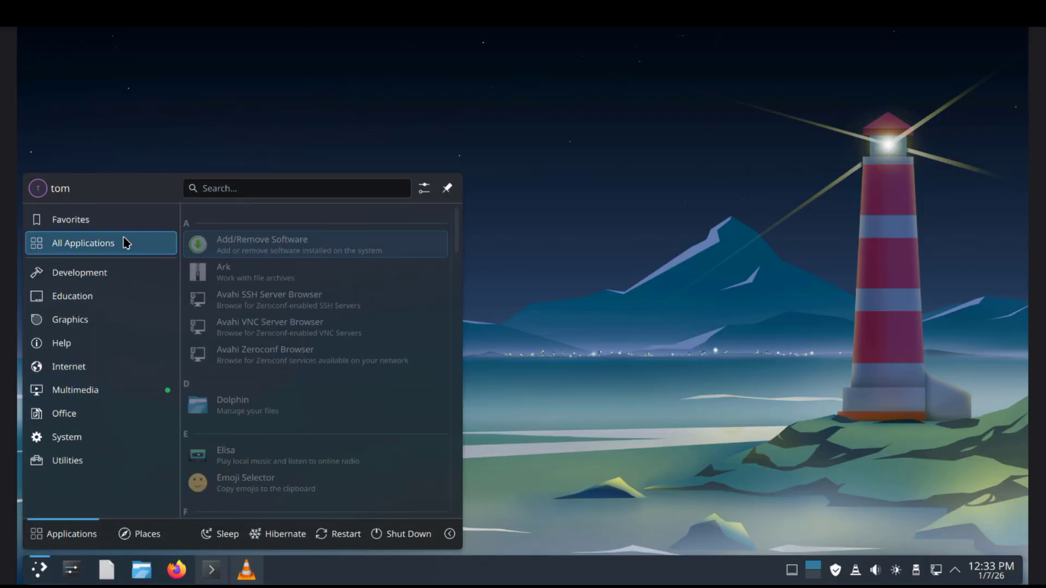
mouse_move(240, 245)
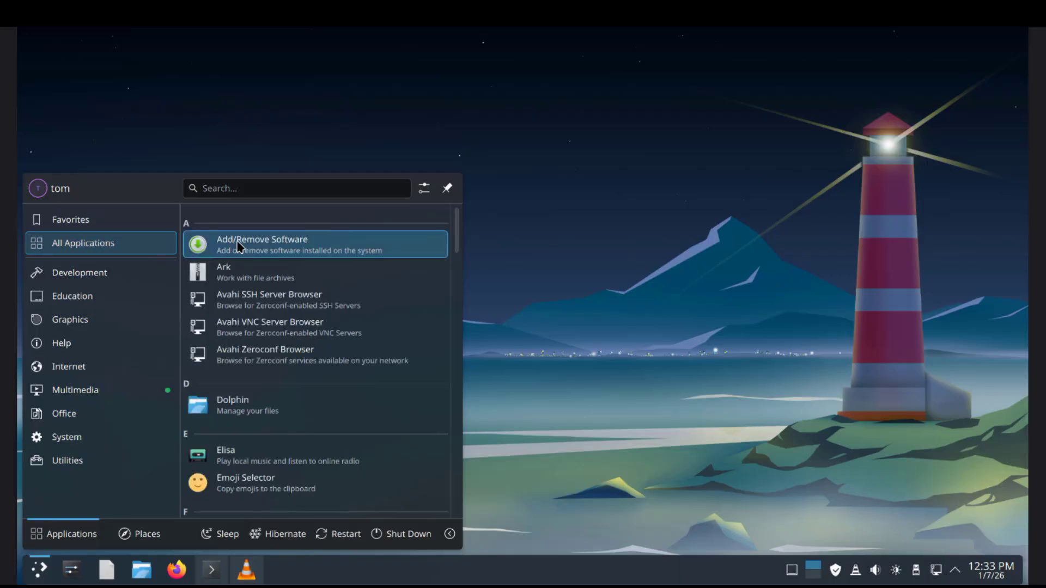
click(263, 244)
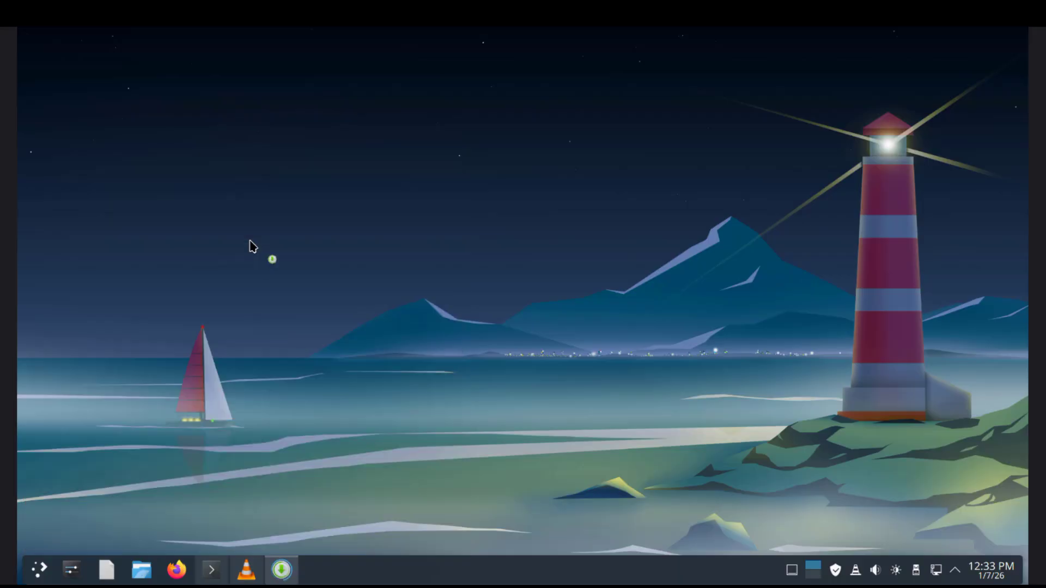
- Review the Installed list, confirm no Updates are pending, and return to Browse in Pamac
click(281, 570)
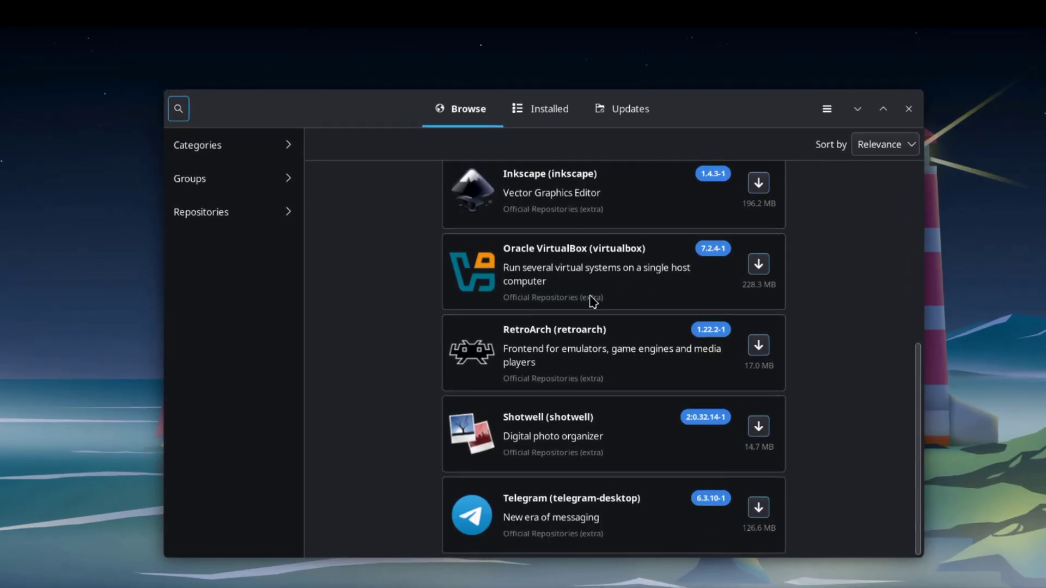
scroll(up, 3)
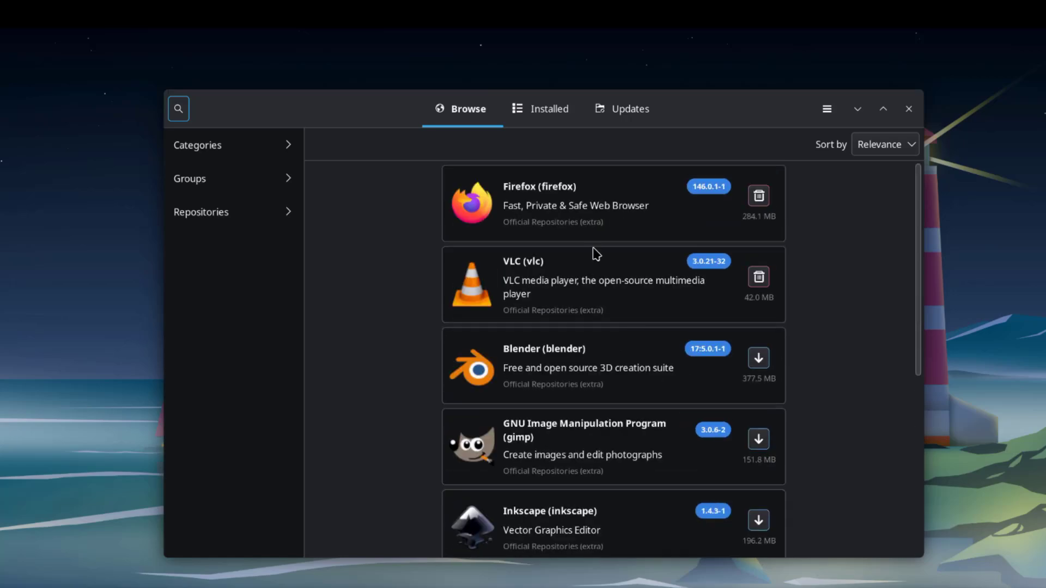
click(548, 109)
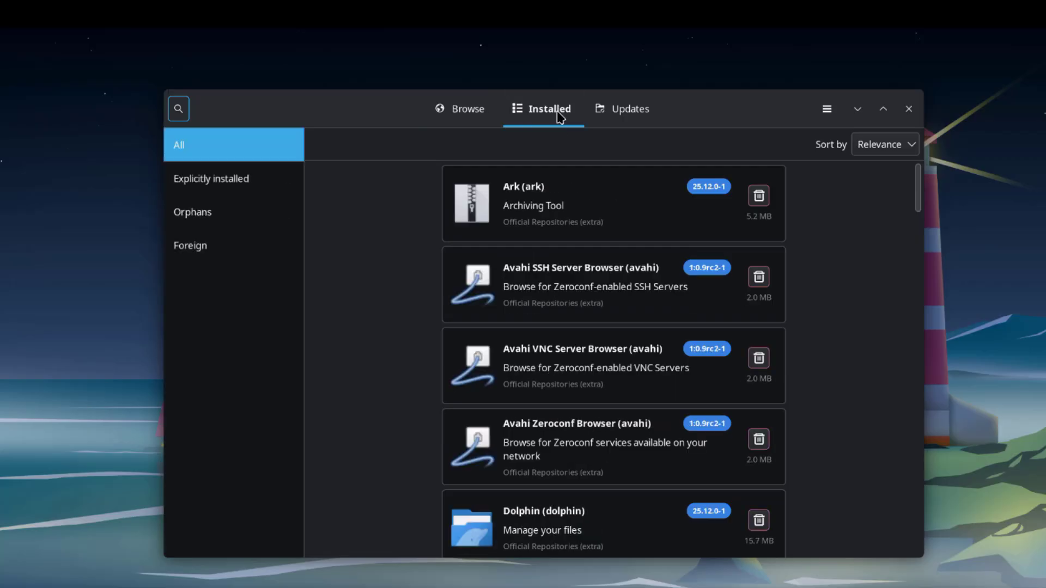
click(630, 109)
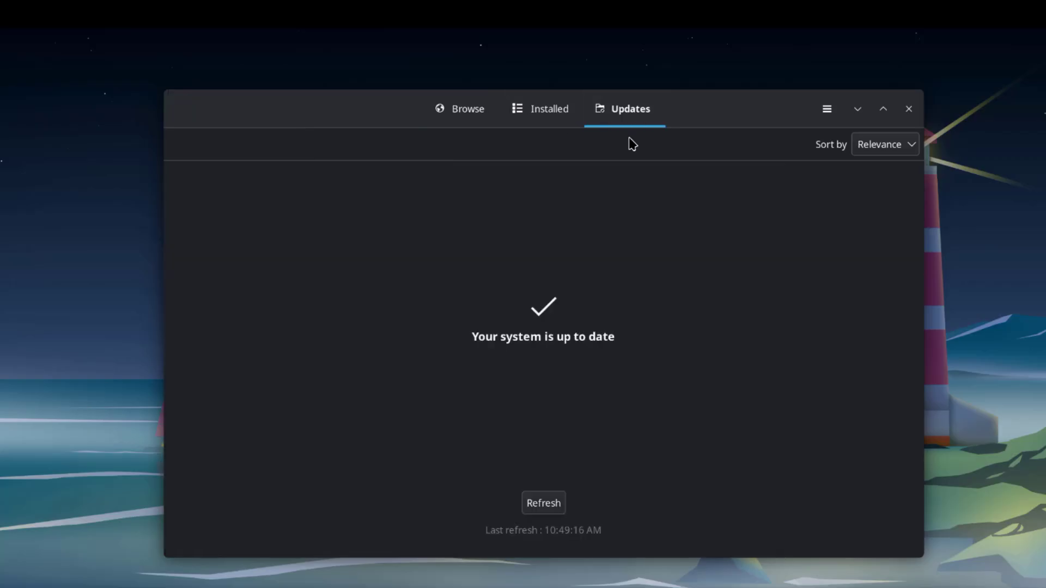
click(460, 109)
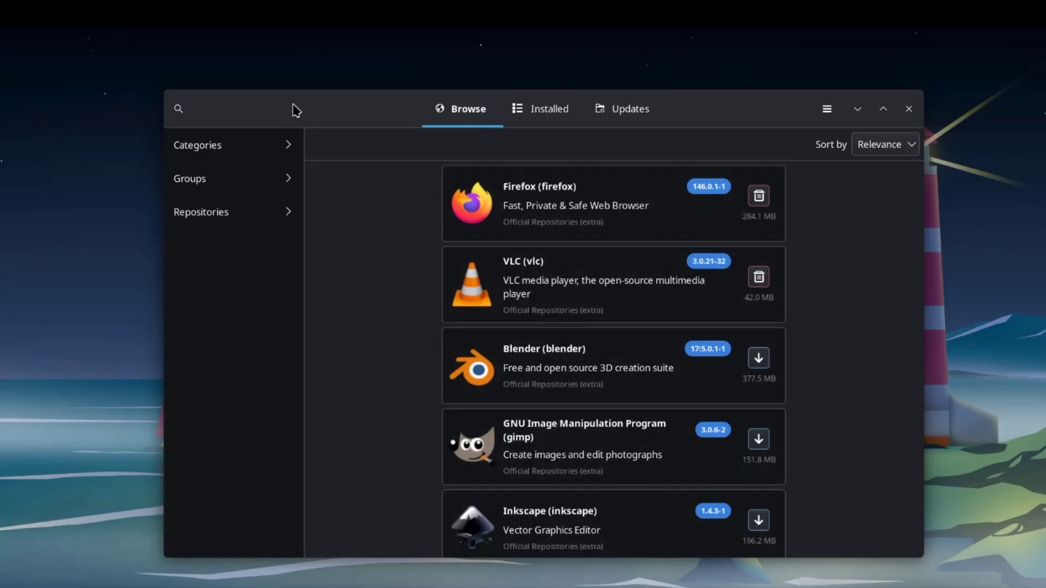
click(178, 107)
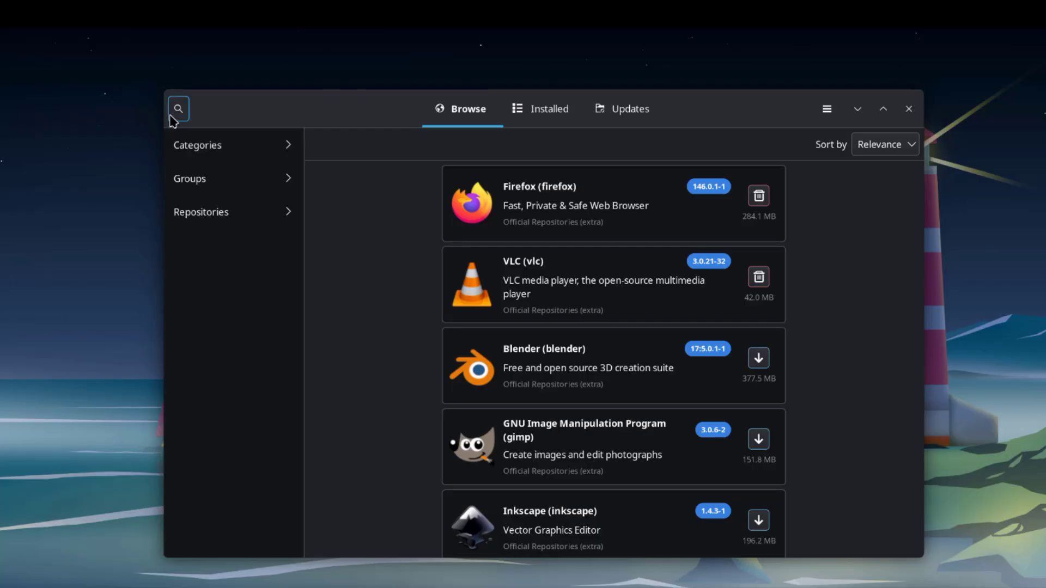
- Browse the package Groups list in Pamac and return to the top-level categories
click(177, 107)
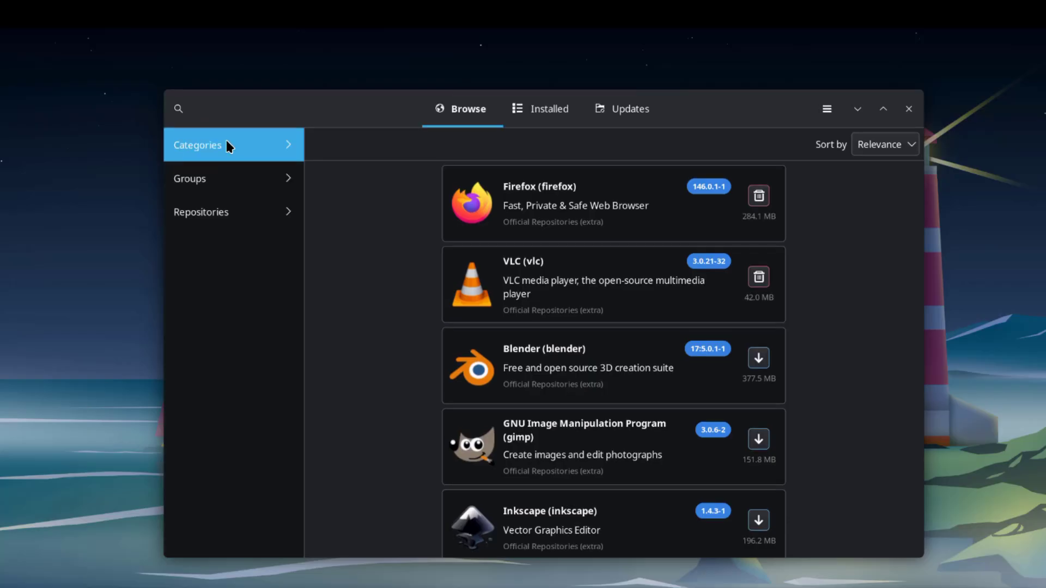
click(197, 145)
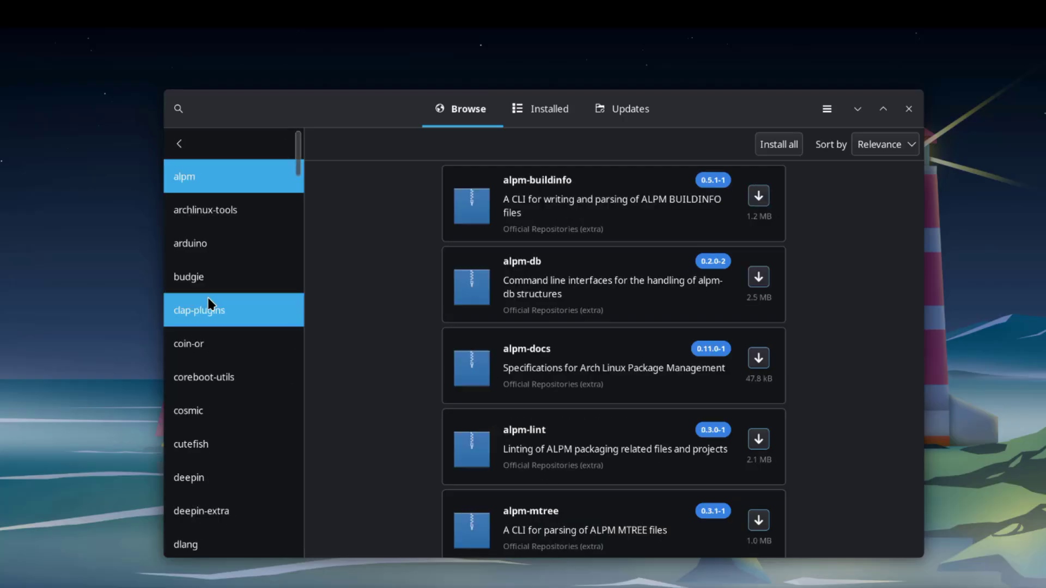
scroll(down, 3)
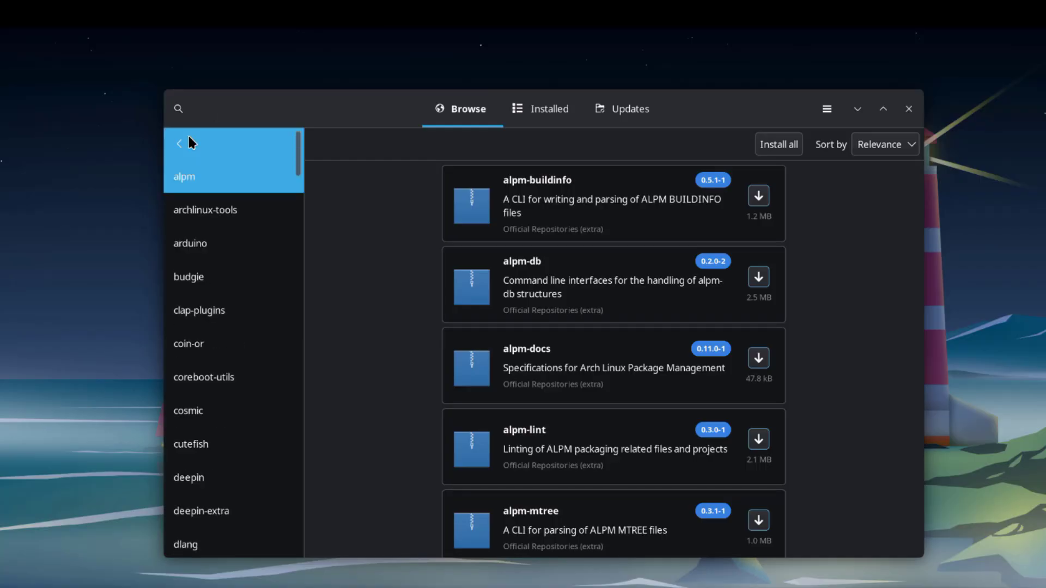
click(178, 144)
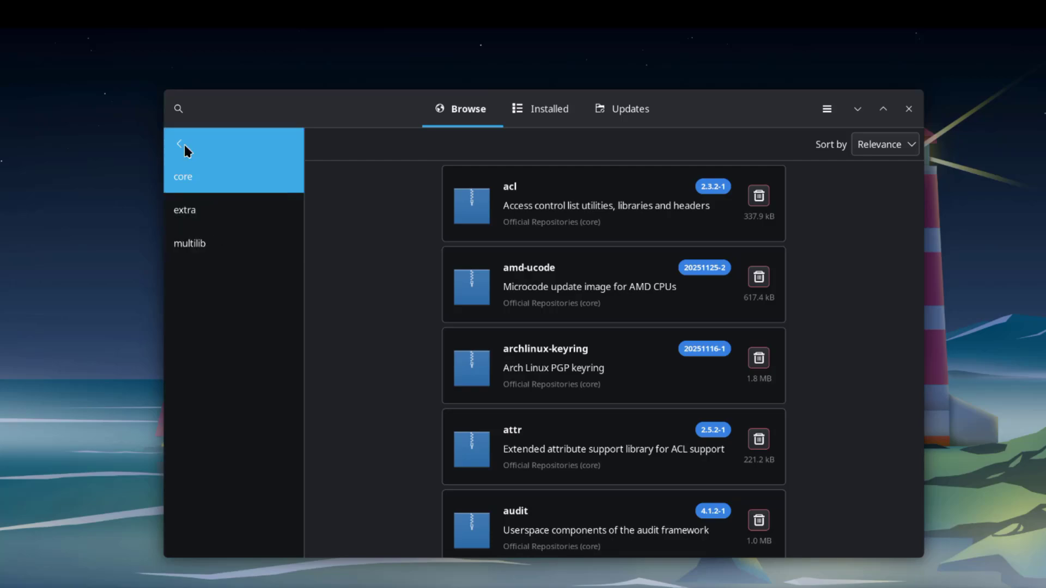
- View the extra and multilib repositories, then bring up Pamac's About information from the main menu
click(201, 209)
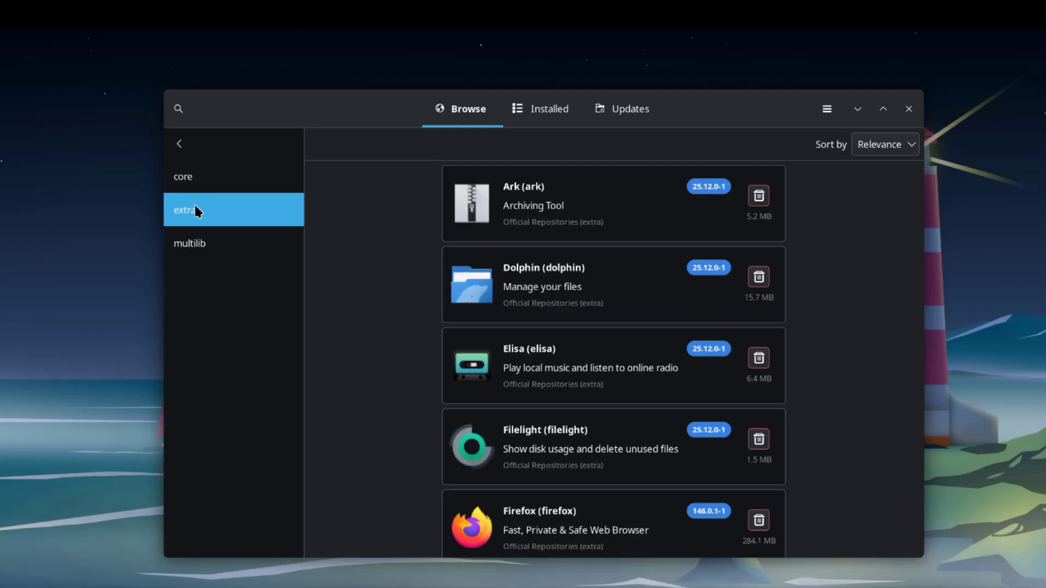
click(190, 243)
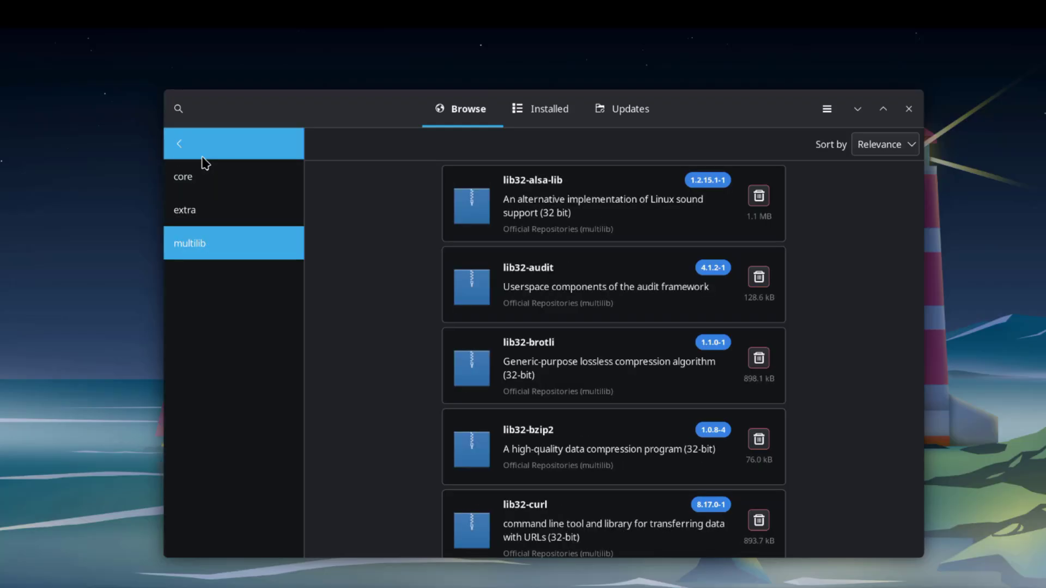
click(178, 144)
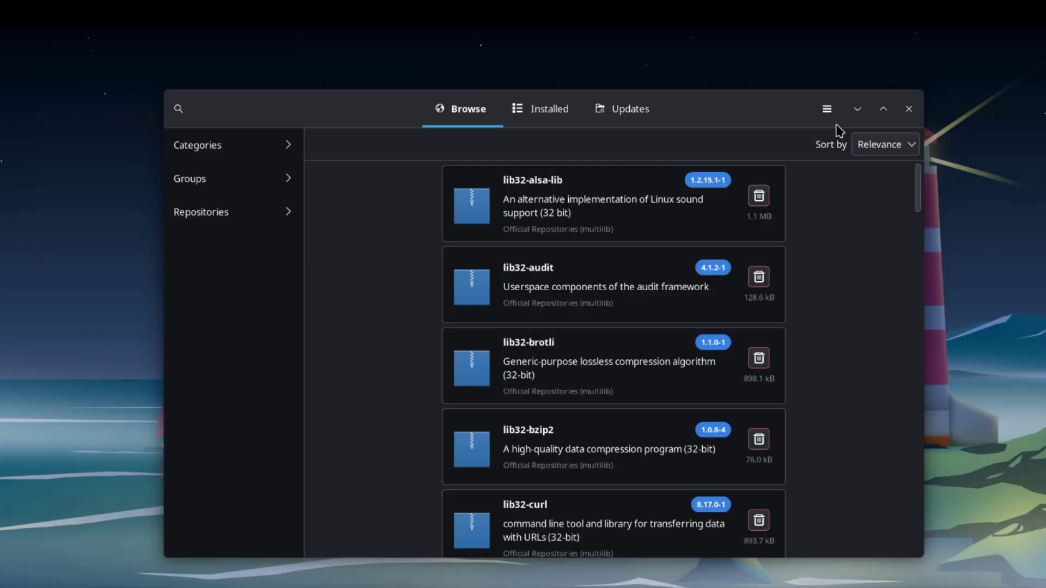
click(826, 108)
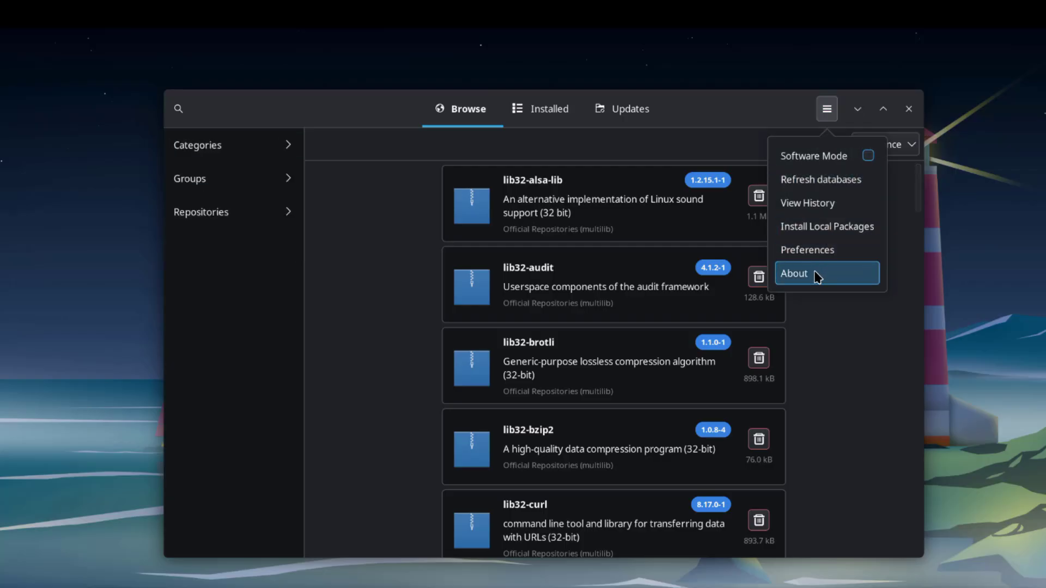
click(794, 273)
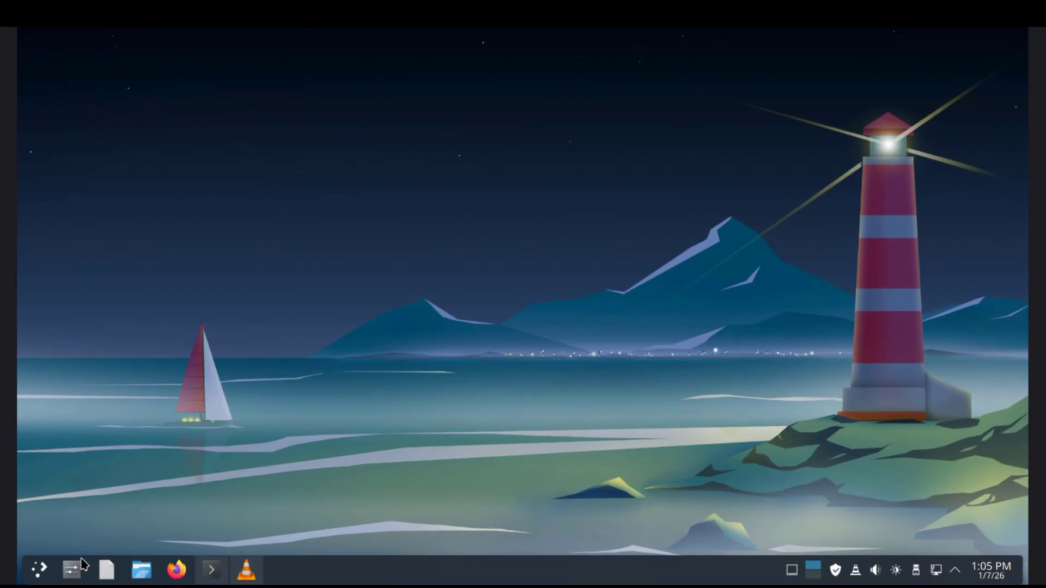
- Launch System Settings and go to Window Management, landing on Window Behavior
click(71, 570)
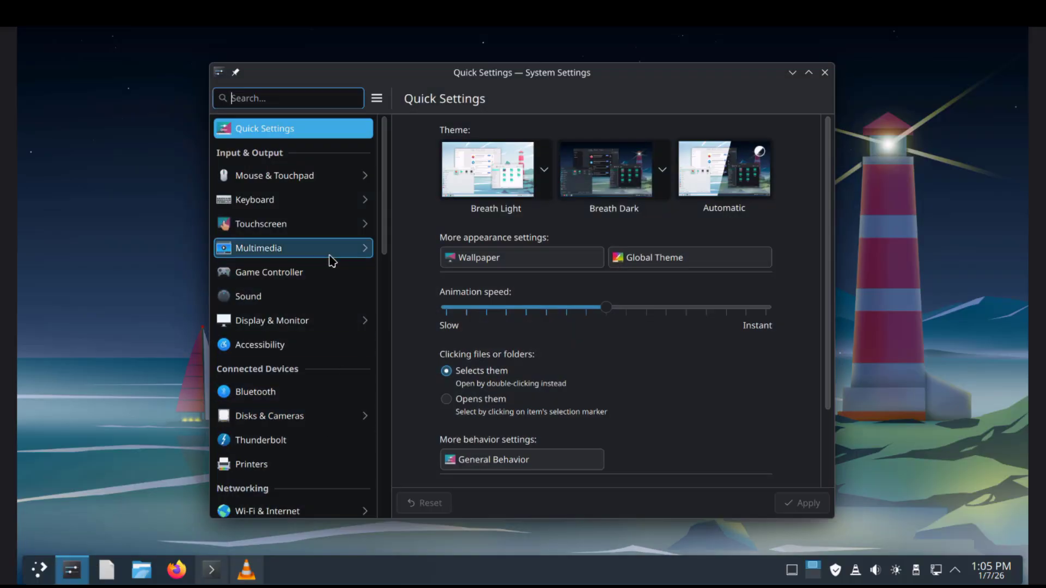
scroll(down, 3)
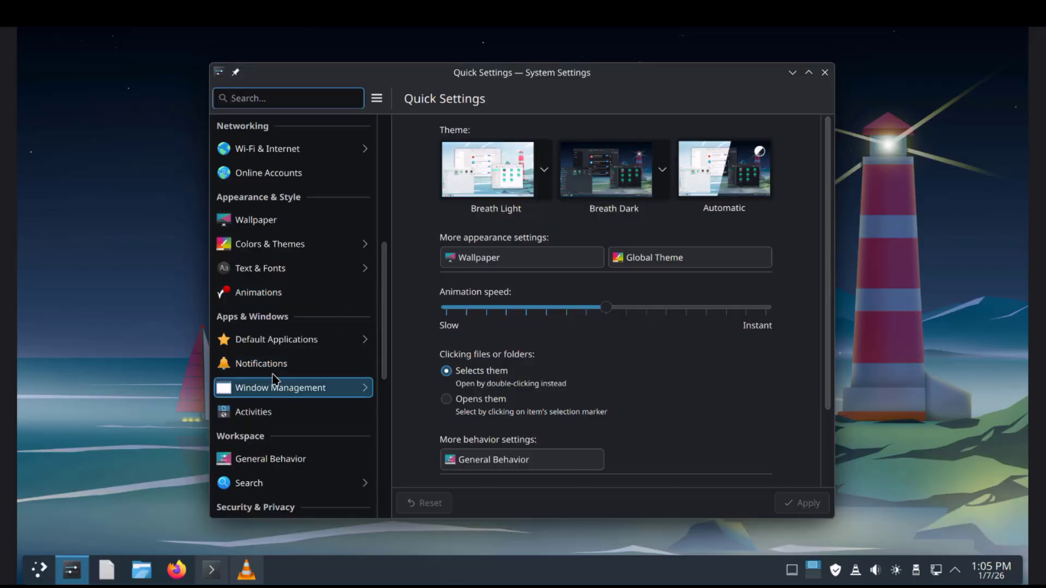
click(280, 388)
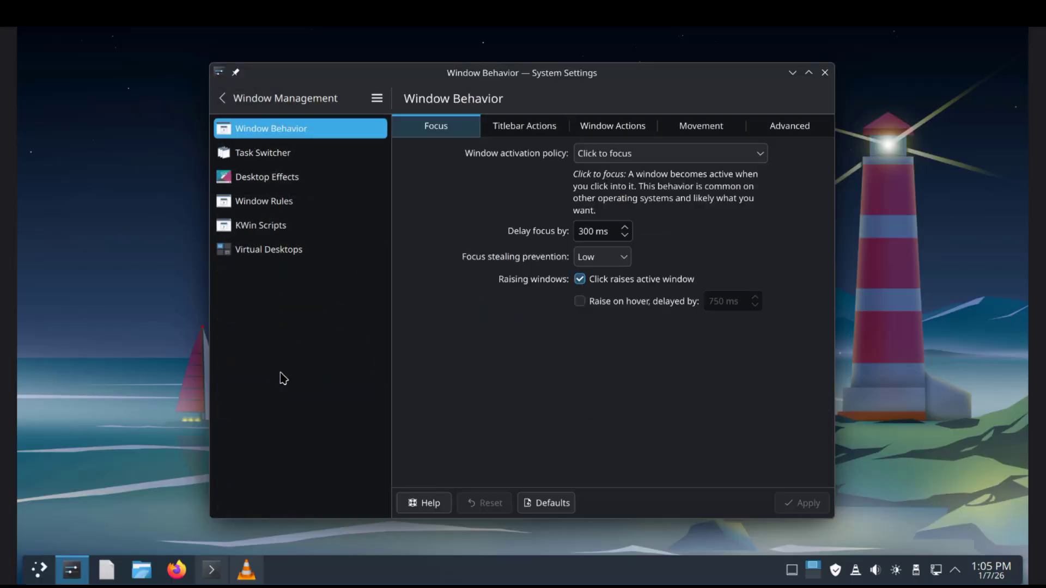
mouse_move(273, 248)
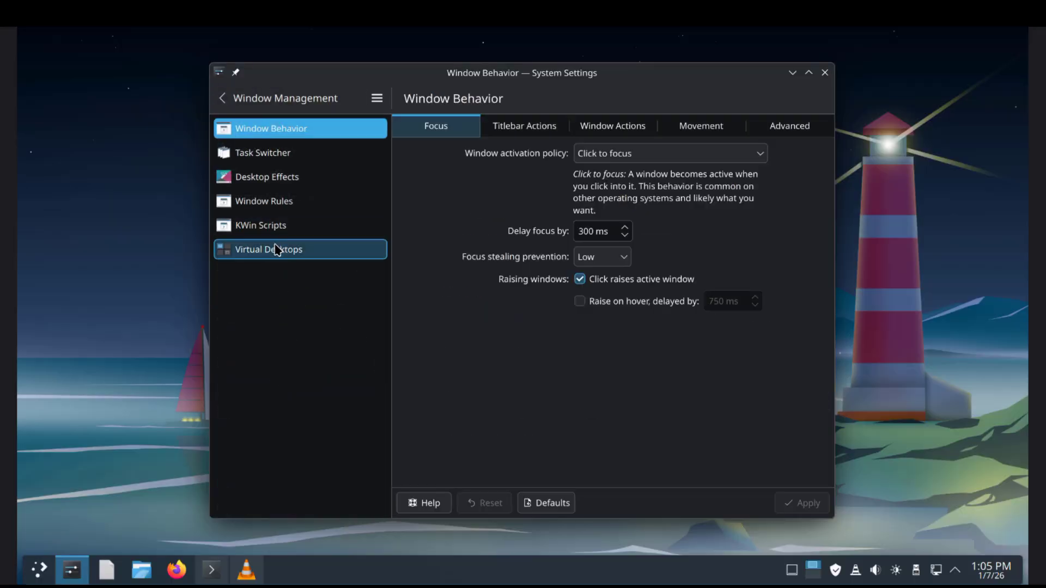
- Add desktops on the Virtual Desktops page until five exist across two rows, and apply
click(268, 249)
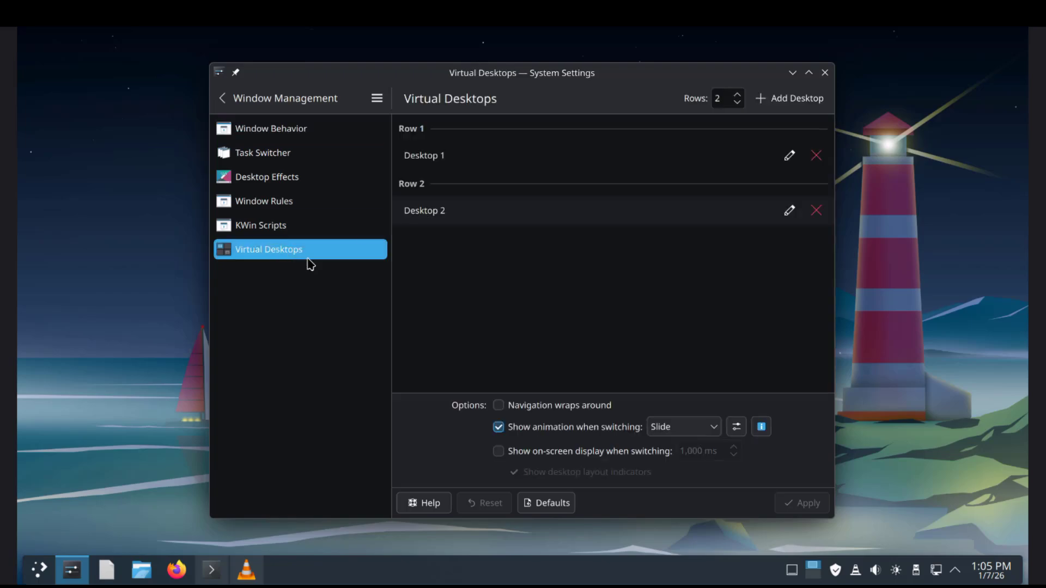
mouse_move(772, 209)
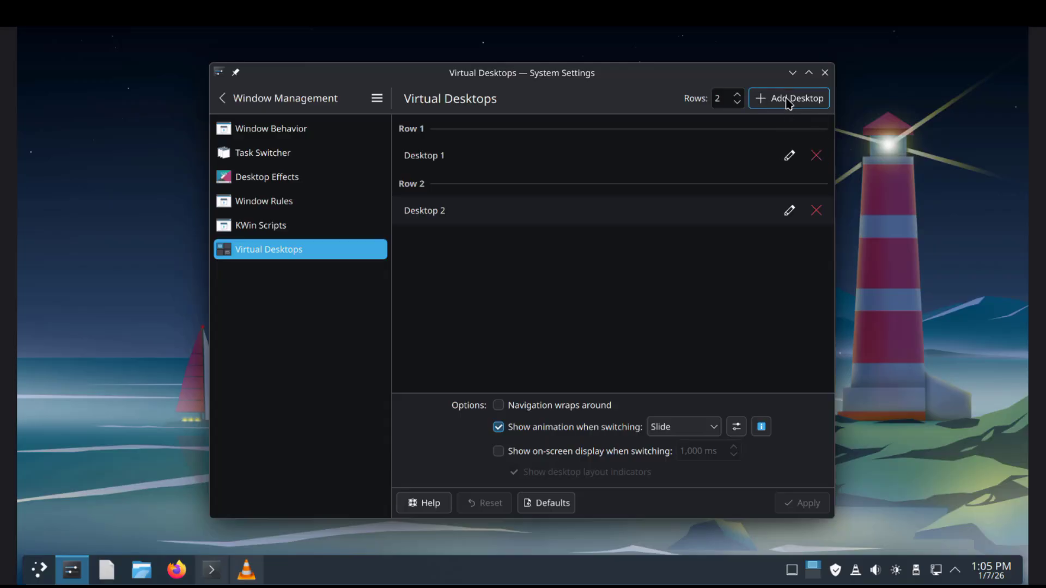
click(788, 98)
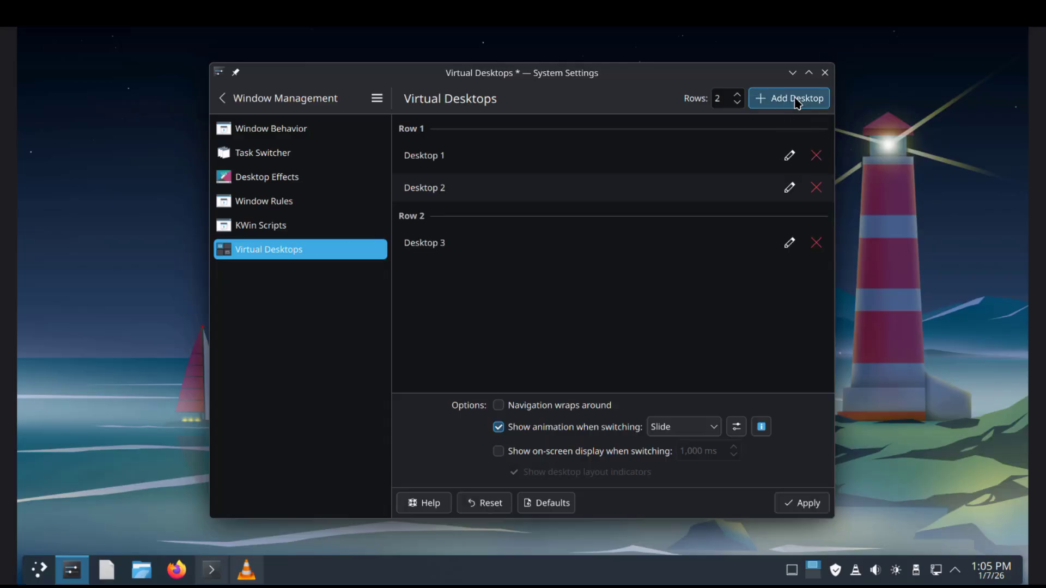
click(789, 98)
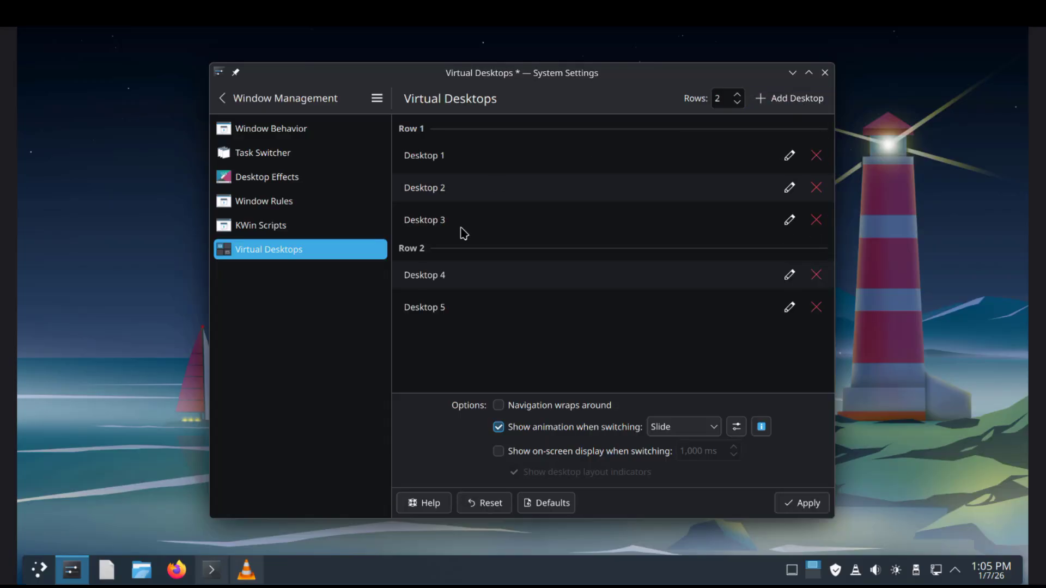
mouse_move(500, 199)
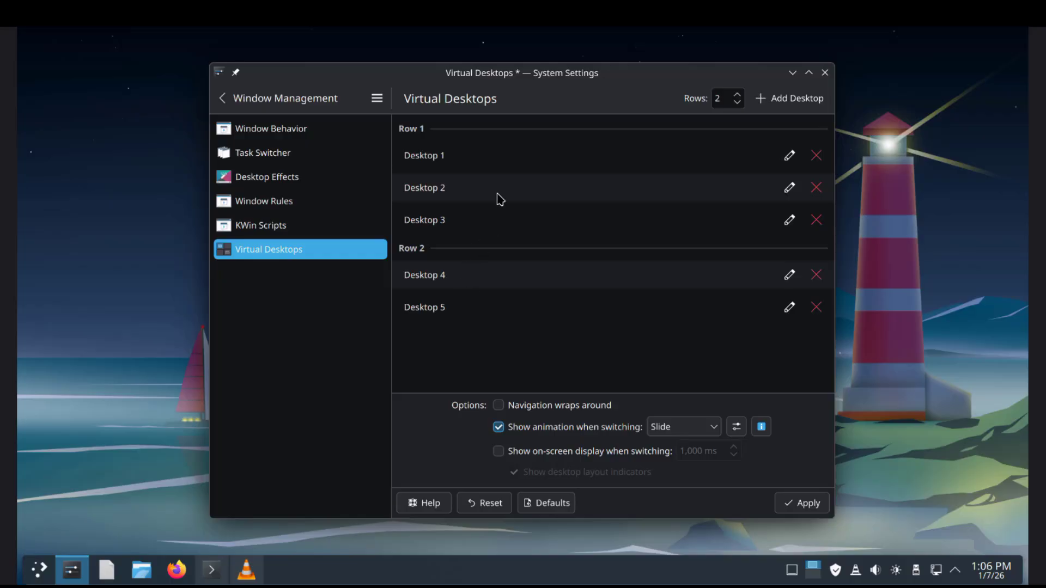
click(802, 503)
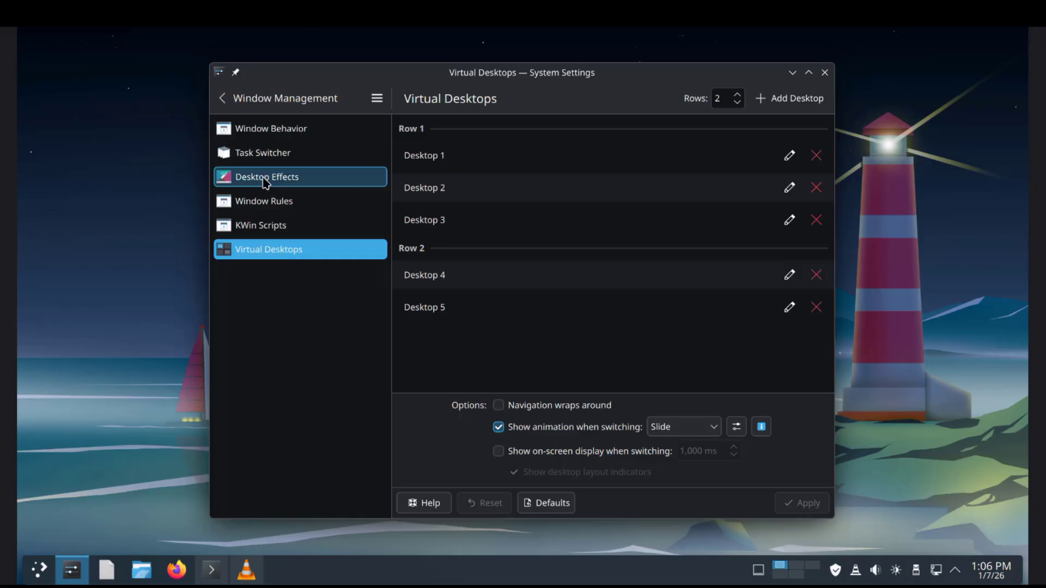
- Enable the Cube effect under Desktop Effects' Window Management group and apply it
click(266, 177)
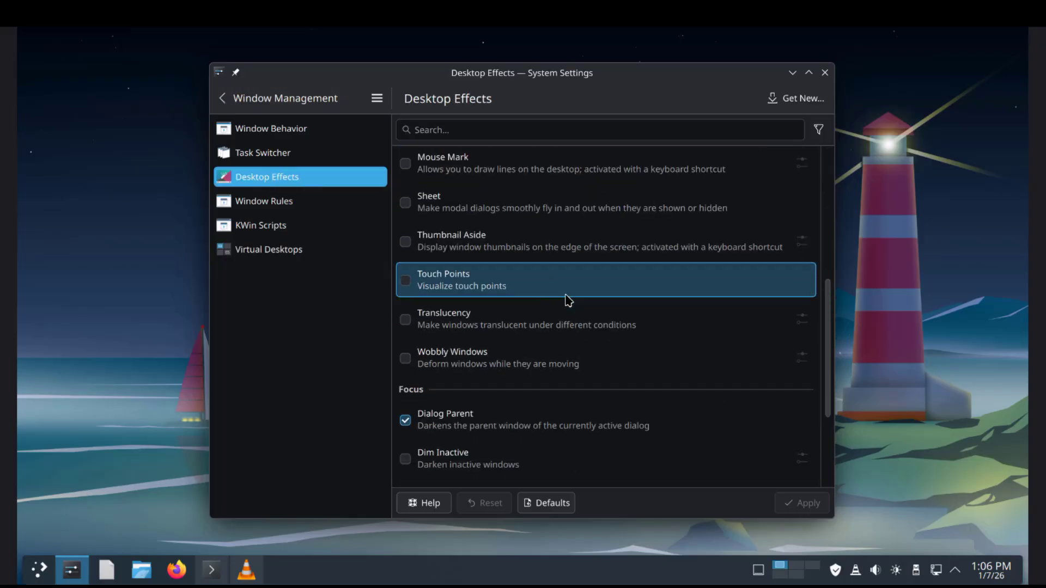
scroll(down, 3)
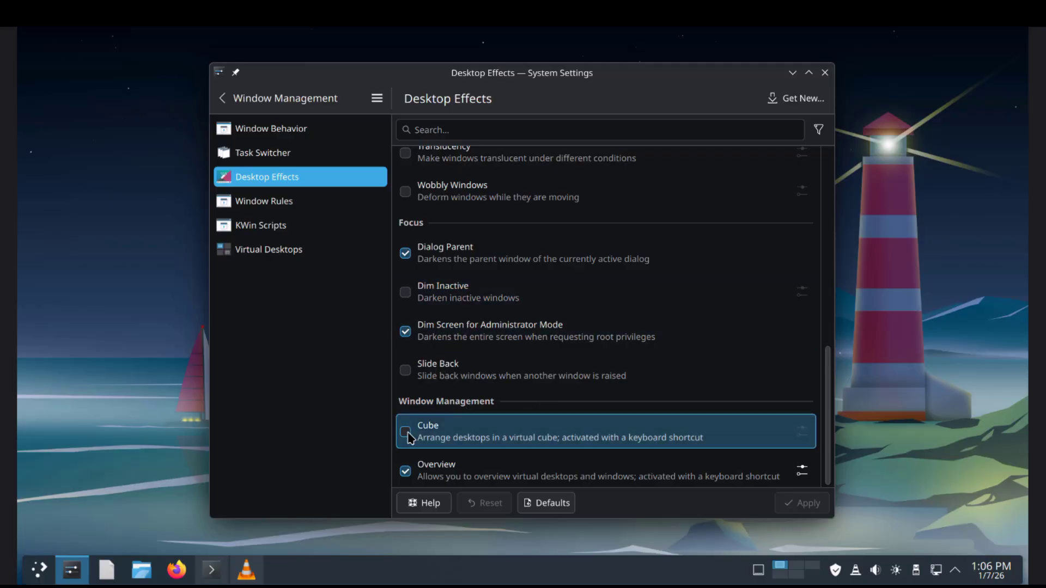
click(405, 431)
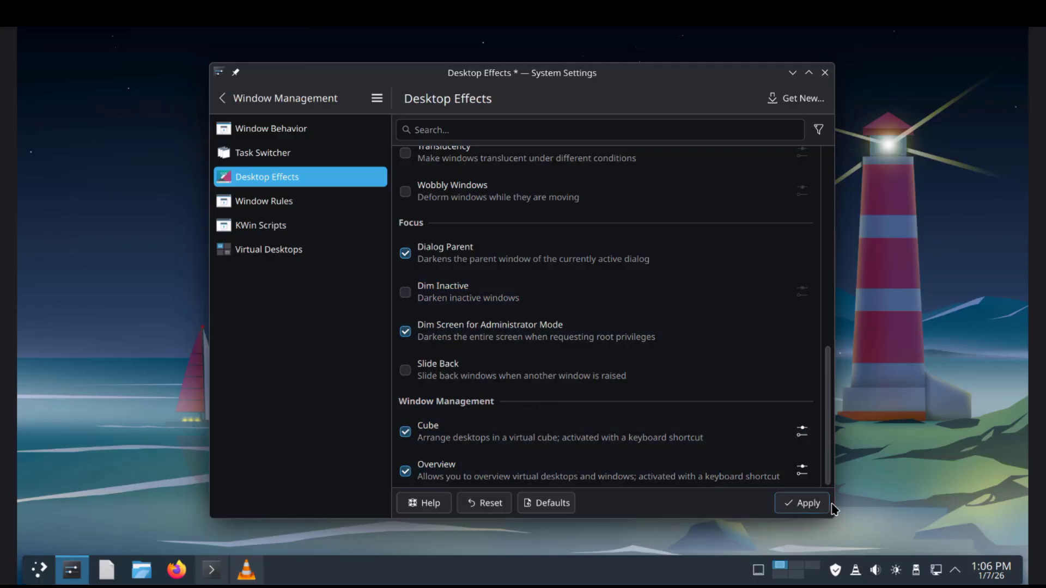
click(807, 503)
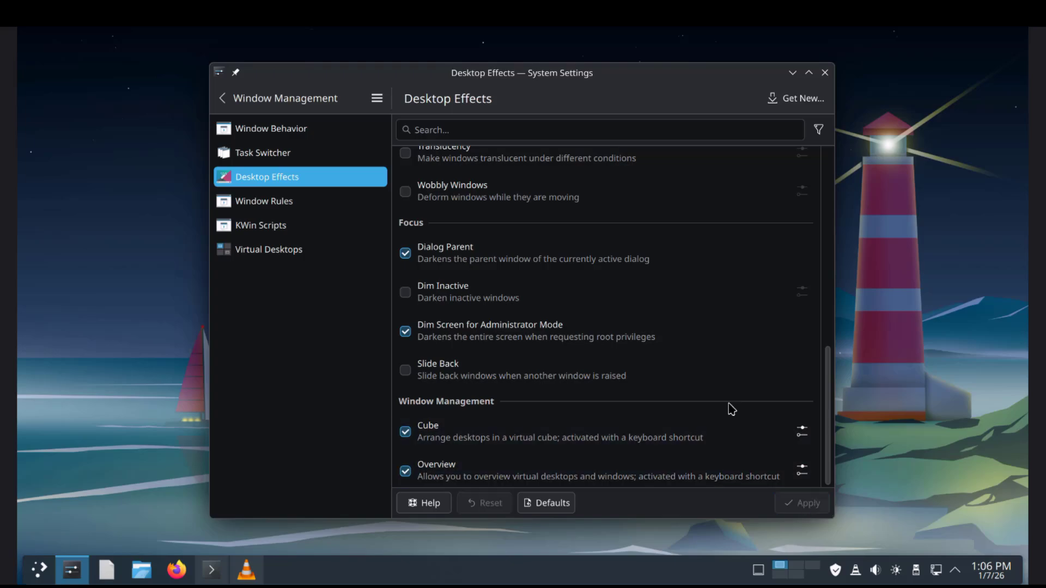
mouse_move(732, 261)
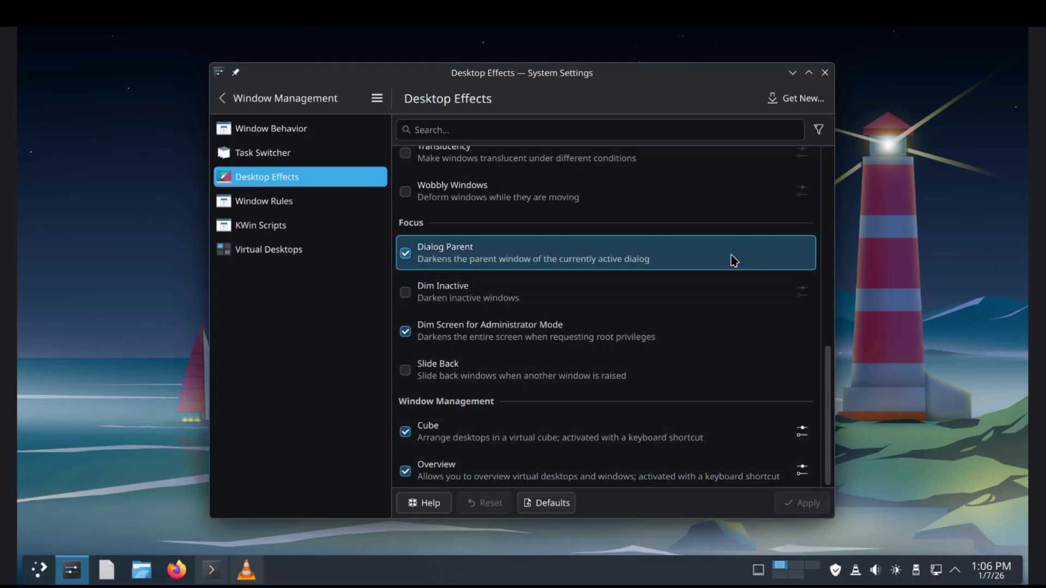
- Trigger the Cube effect with Super+C and rotate through the virtual desktops
key(Super+c)
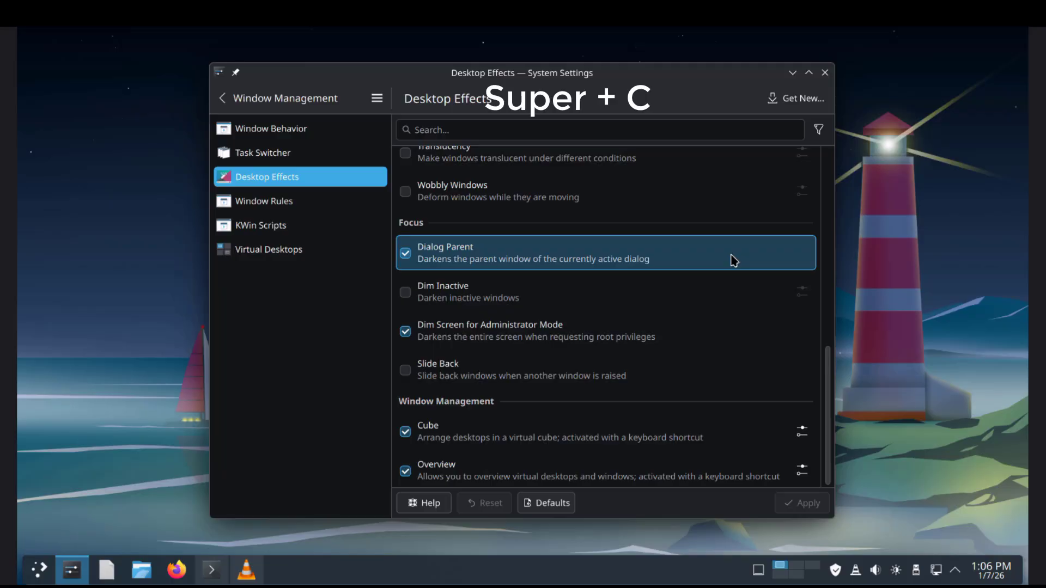
key(Super+c)
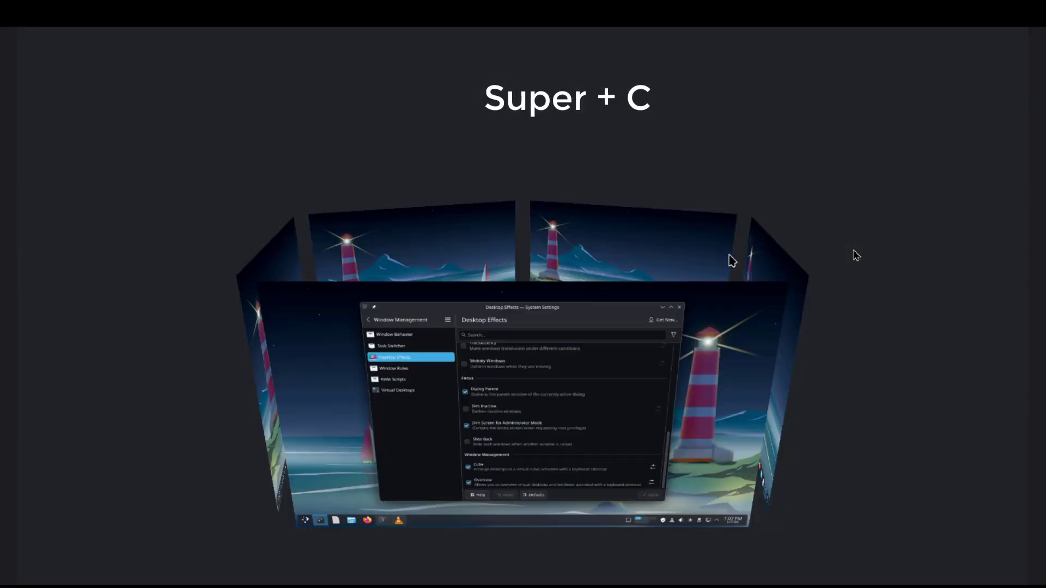
key(Super+c)
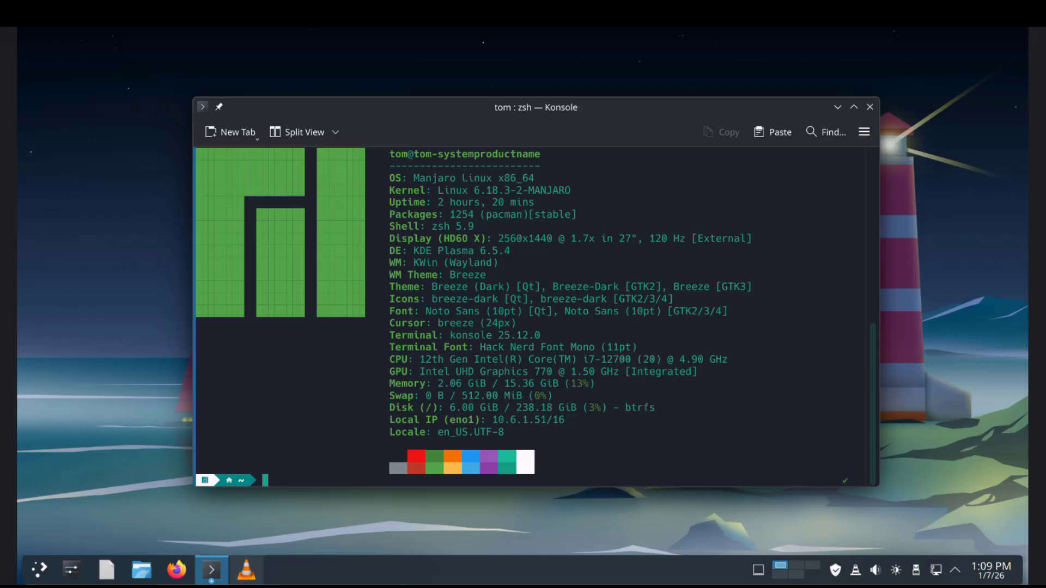
mouse_move(493, 183)
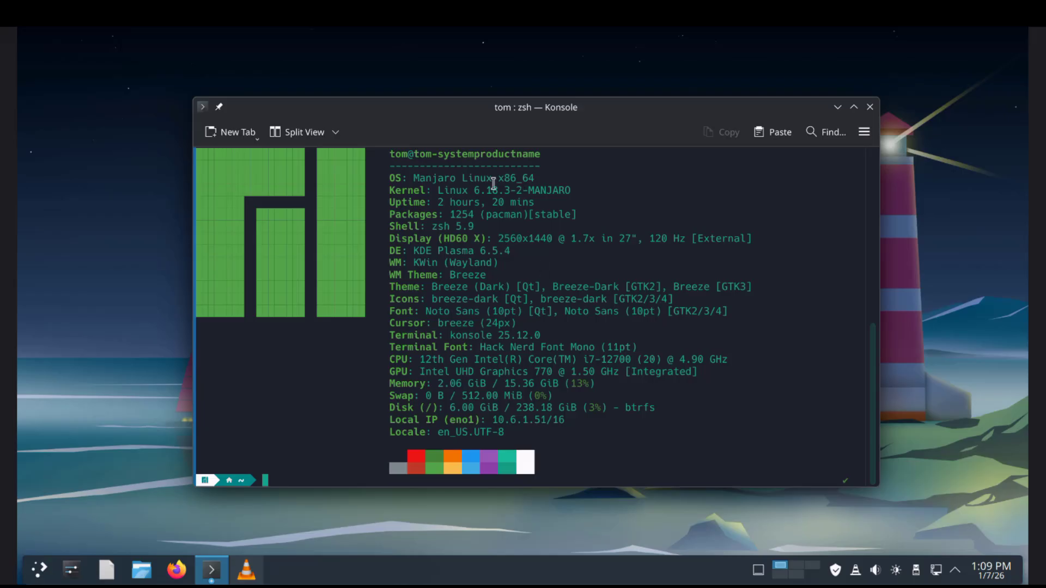
- Select the fastfetch system summary text in Konsole for copying
drag(492, 177, 694, 451)
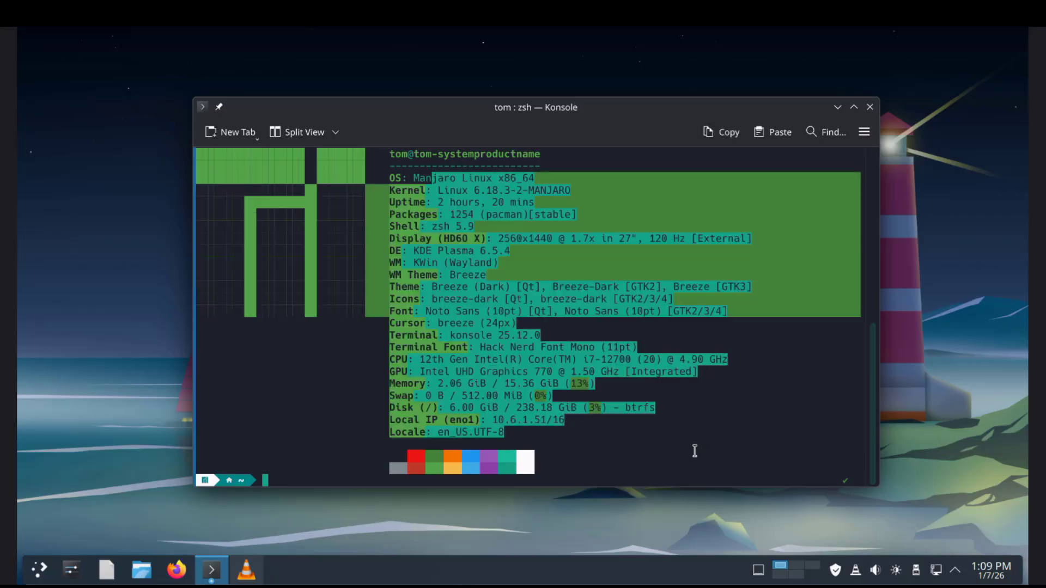